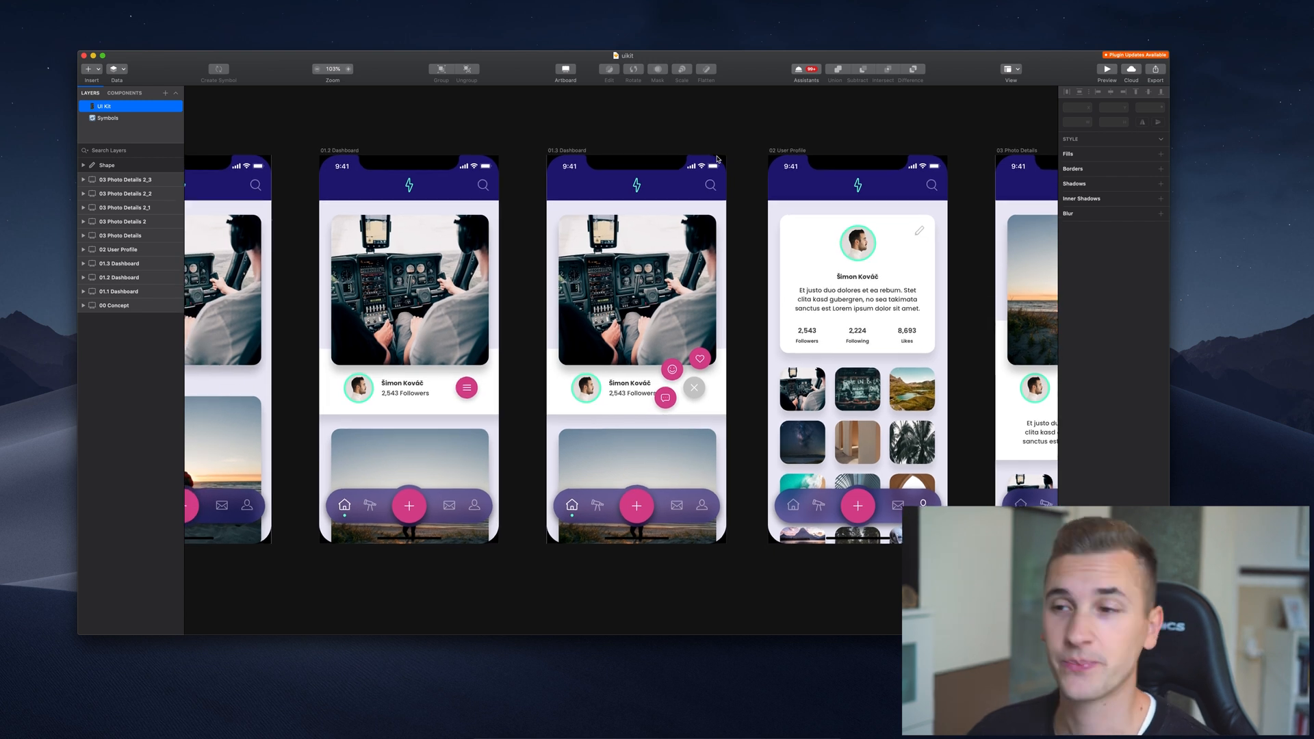
# Shift-select the 01.2 Dashboard and 01.3 Dashboard artboards in Sketch's Layers list.
pyautogui.scroll(-3)
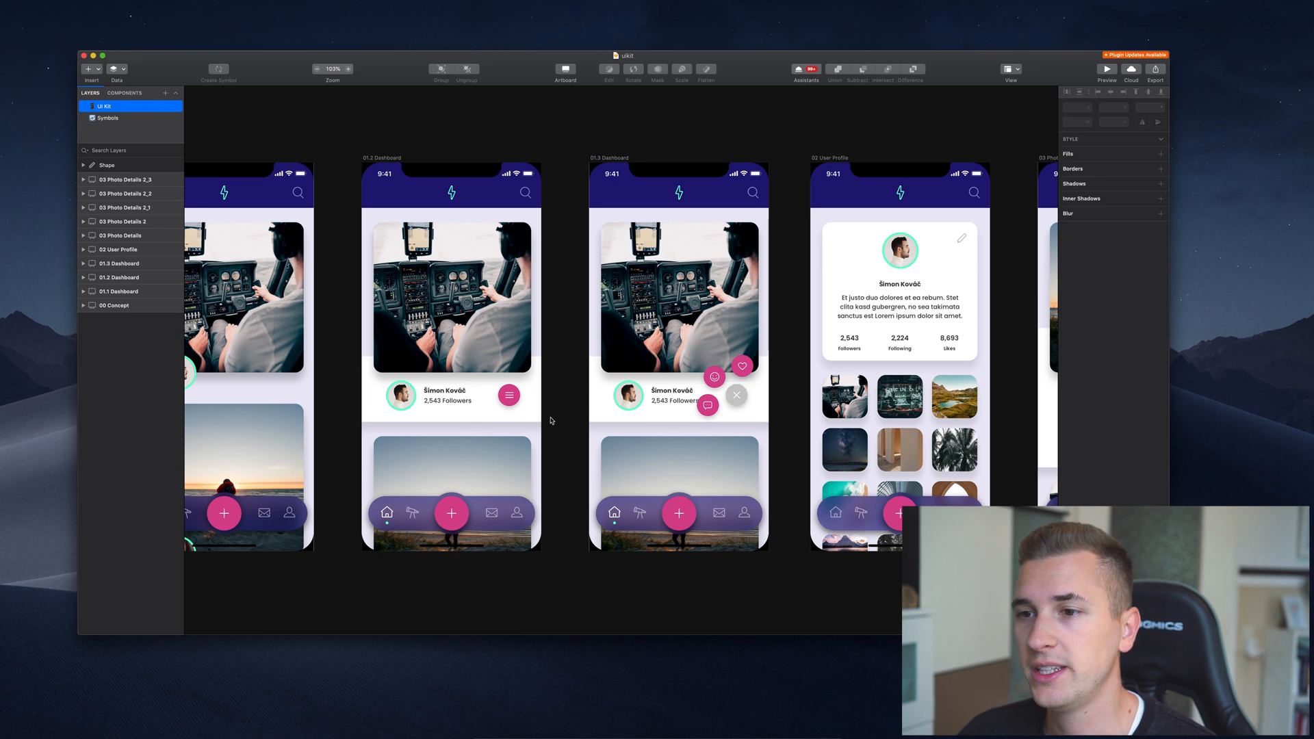
pyautogui.moveTo(559, 416)
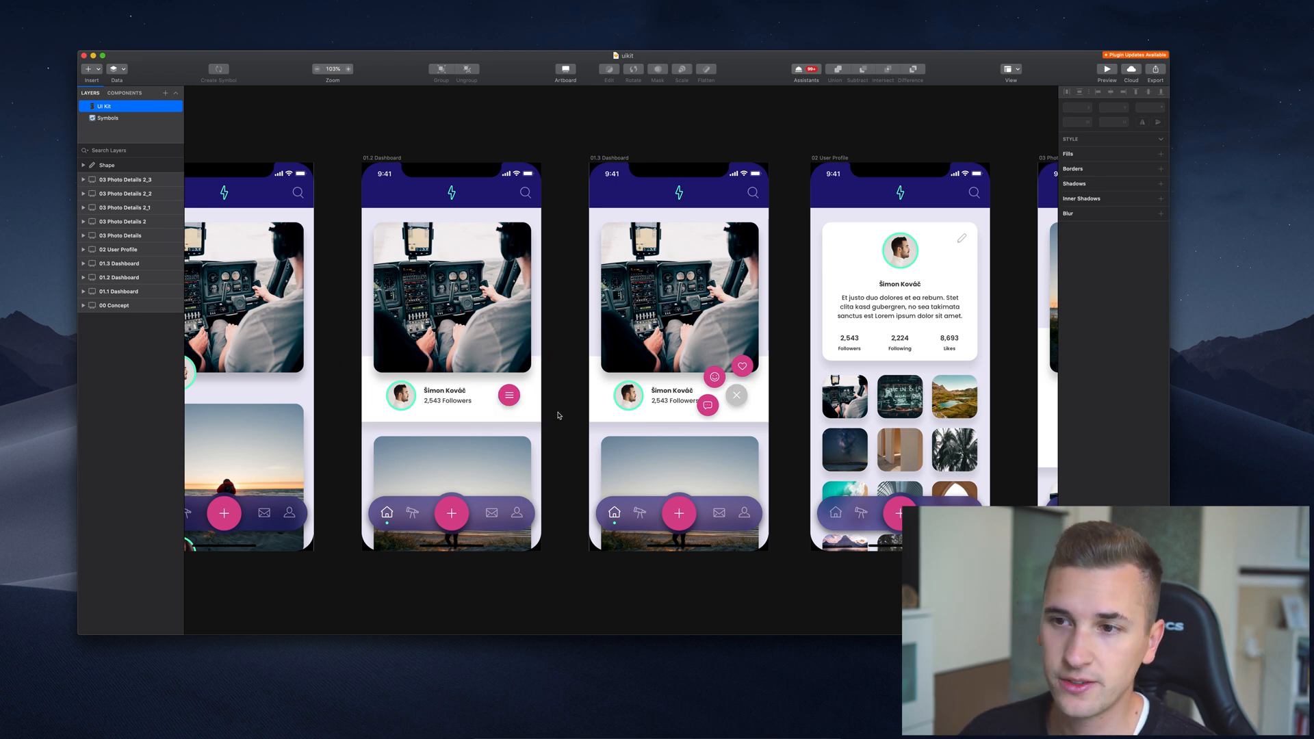
pyautogui.click(452, 395)
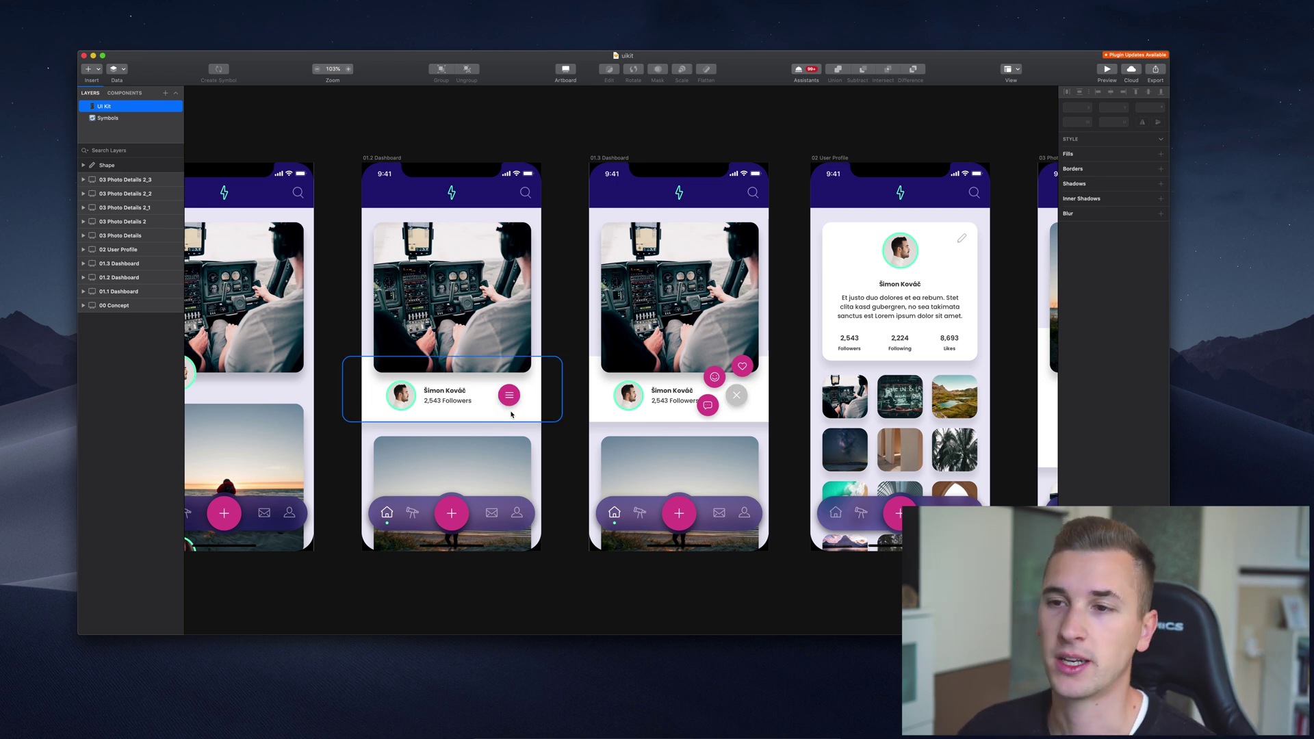
pyautogui.click(679, 399)
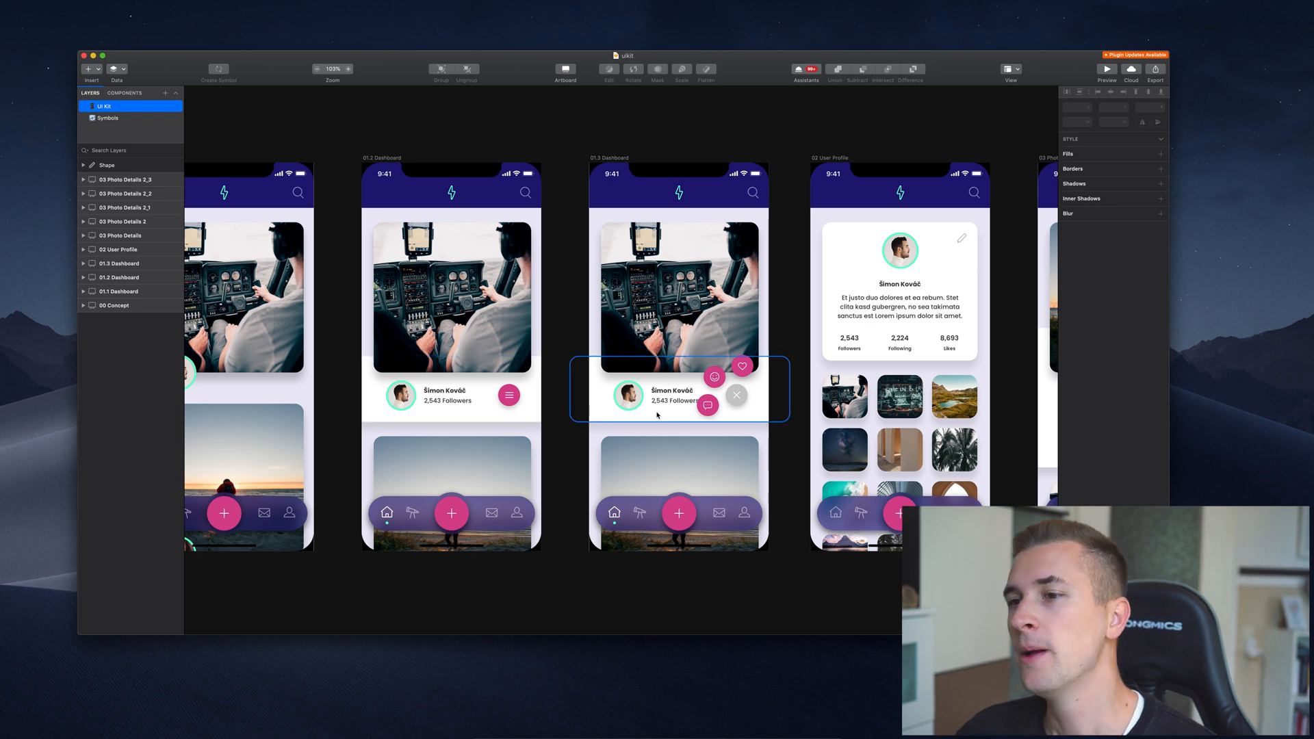
pyautogui.click(779, 422)
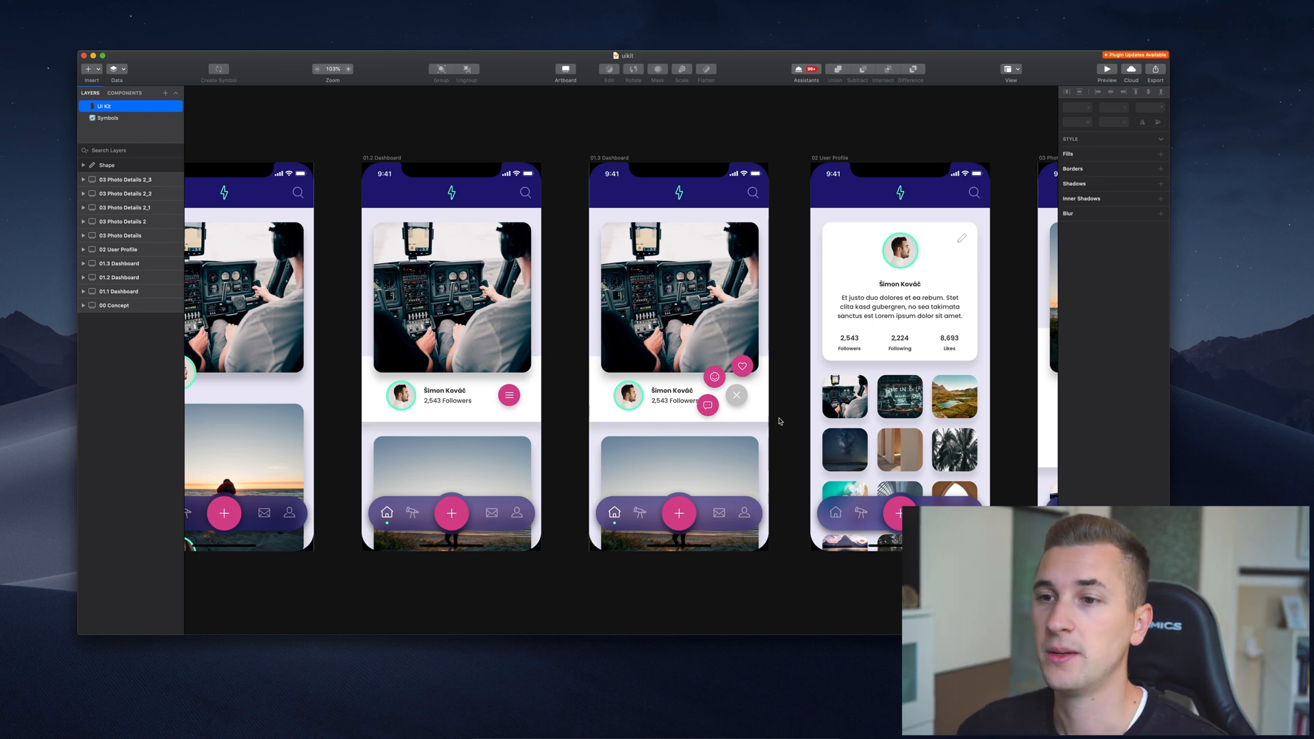
pyautogui.click(449, 397)
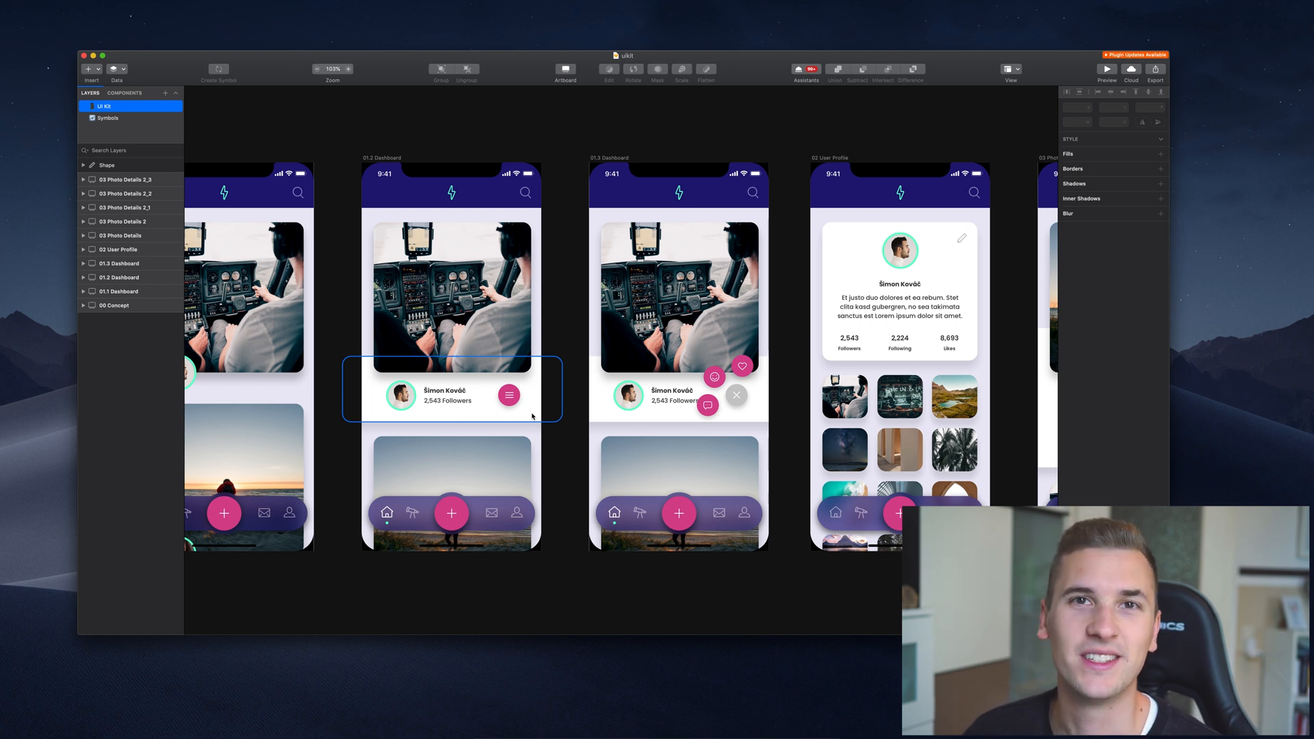
pyautogui.click(753, 575)
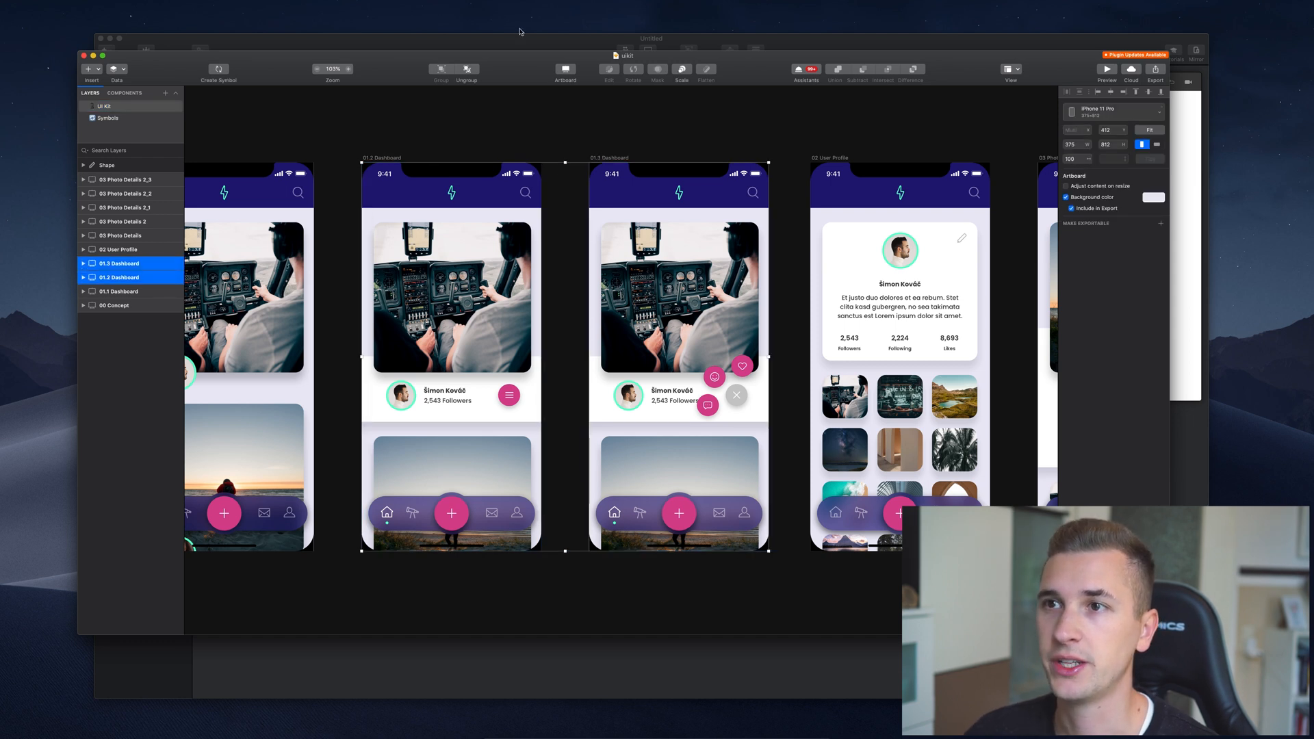
pyautogui.moveTo(532, 46)
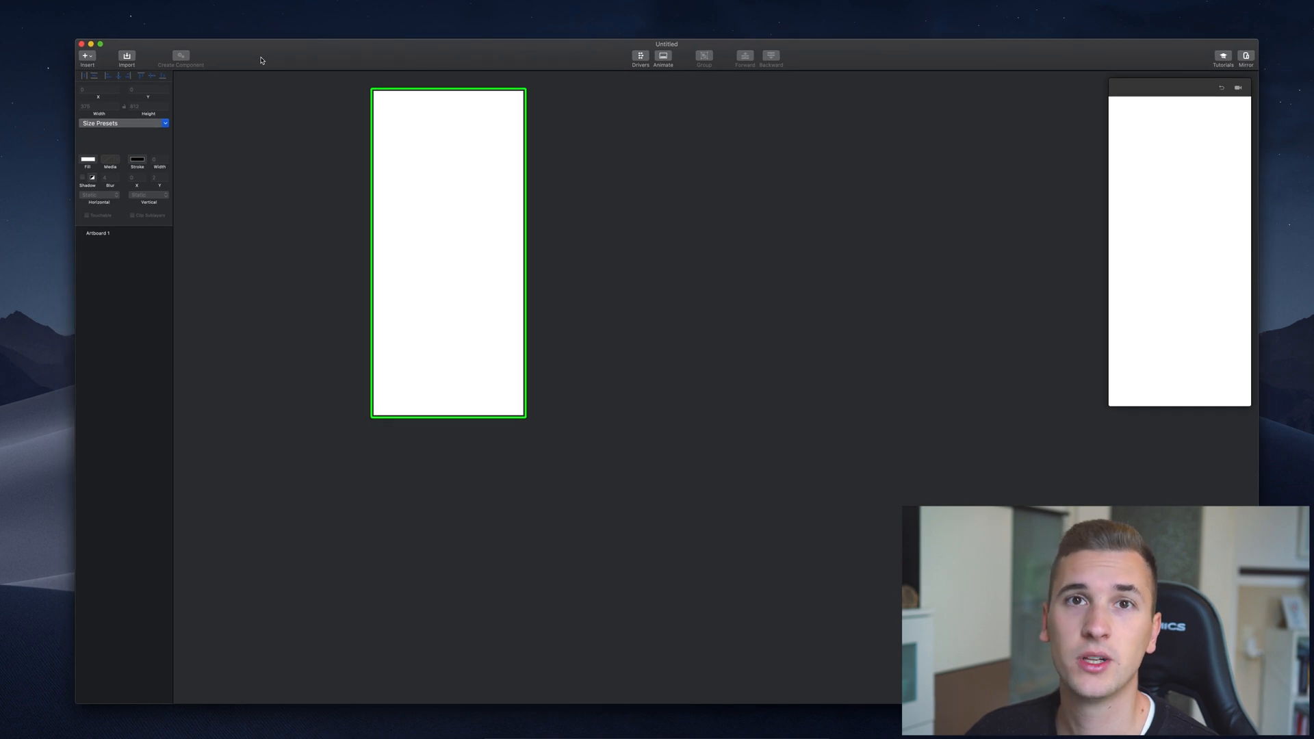
# Import the selected artboards from the uikit Sketch document into Principle.
pyautogui.click(99, 232)
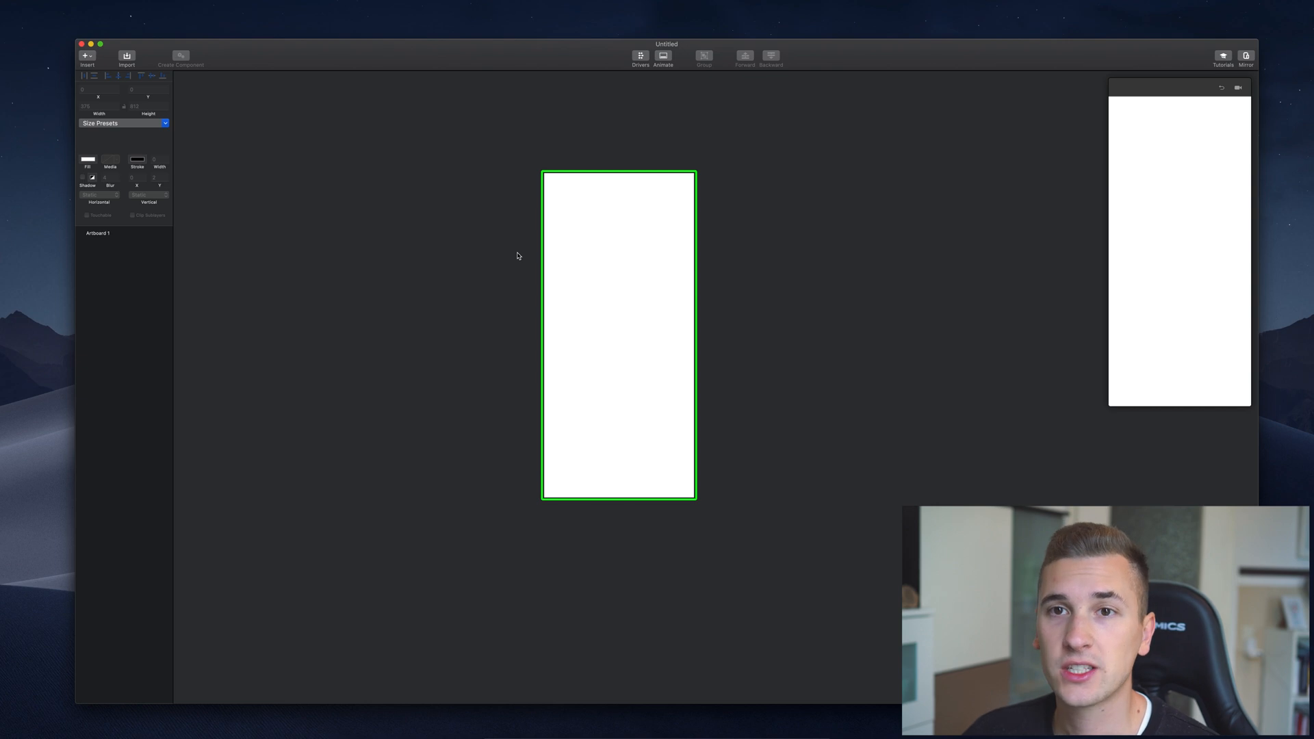
pyautogui.moveTo(323, 230)
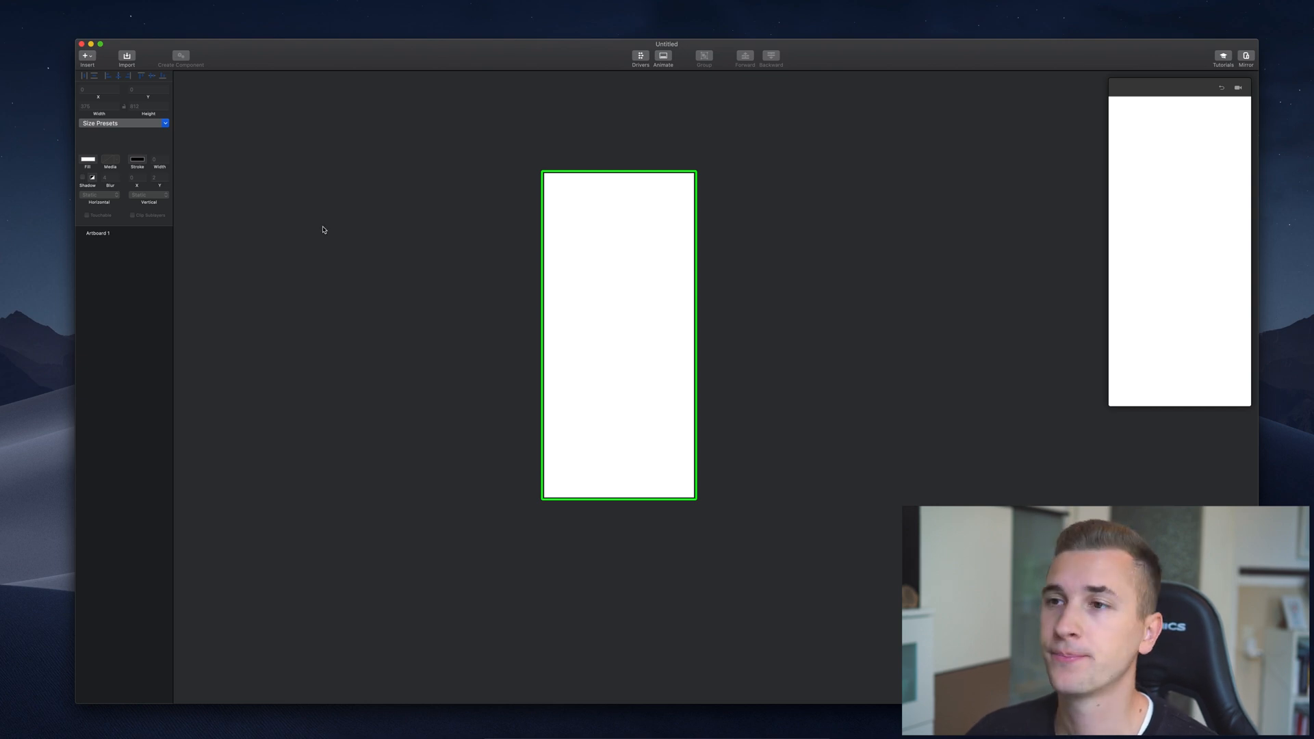
pyautogui.moveTo(446, 245)
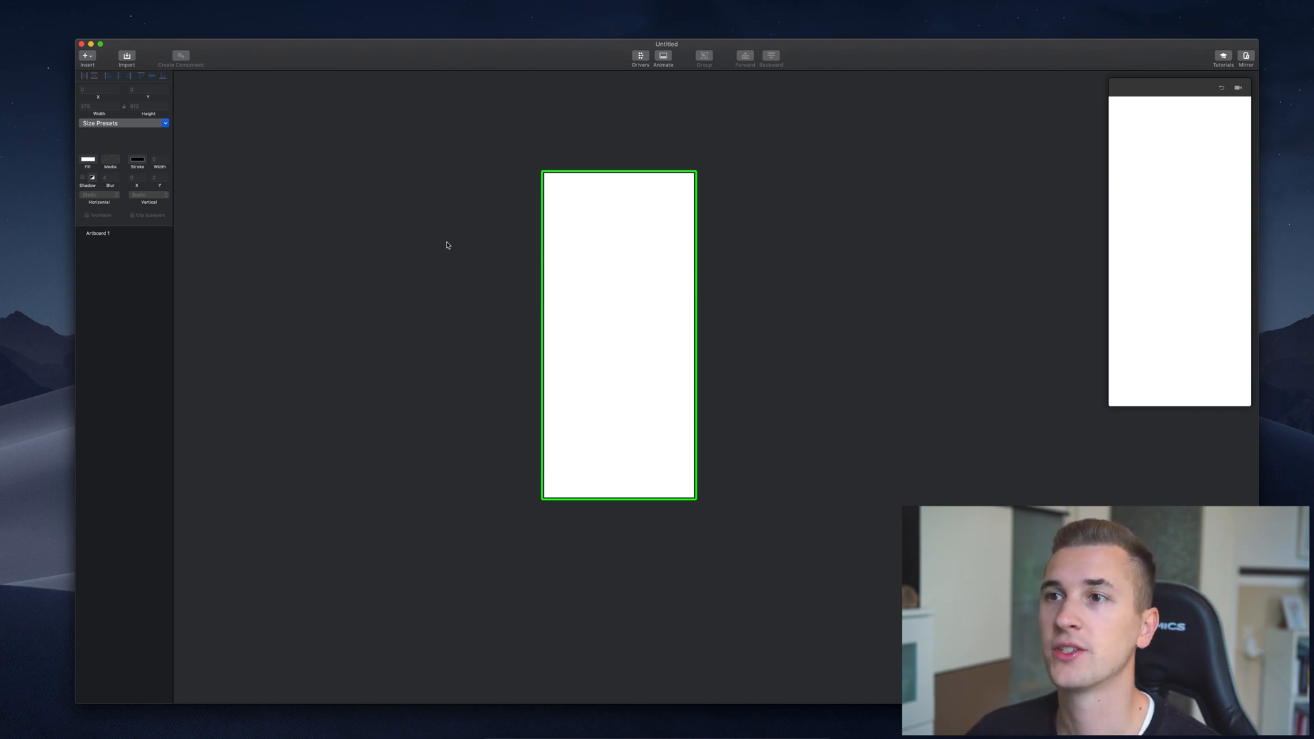
pyautogui.moveTo(597, 36)
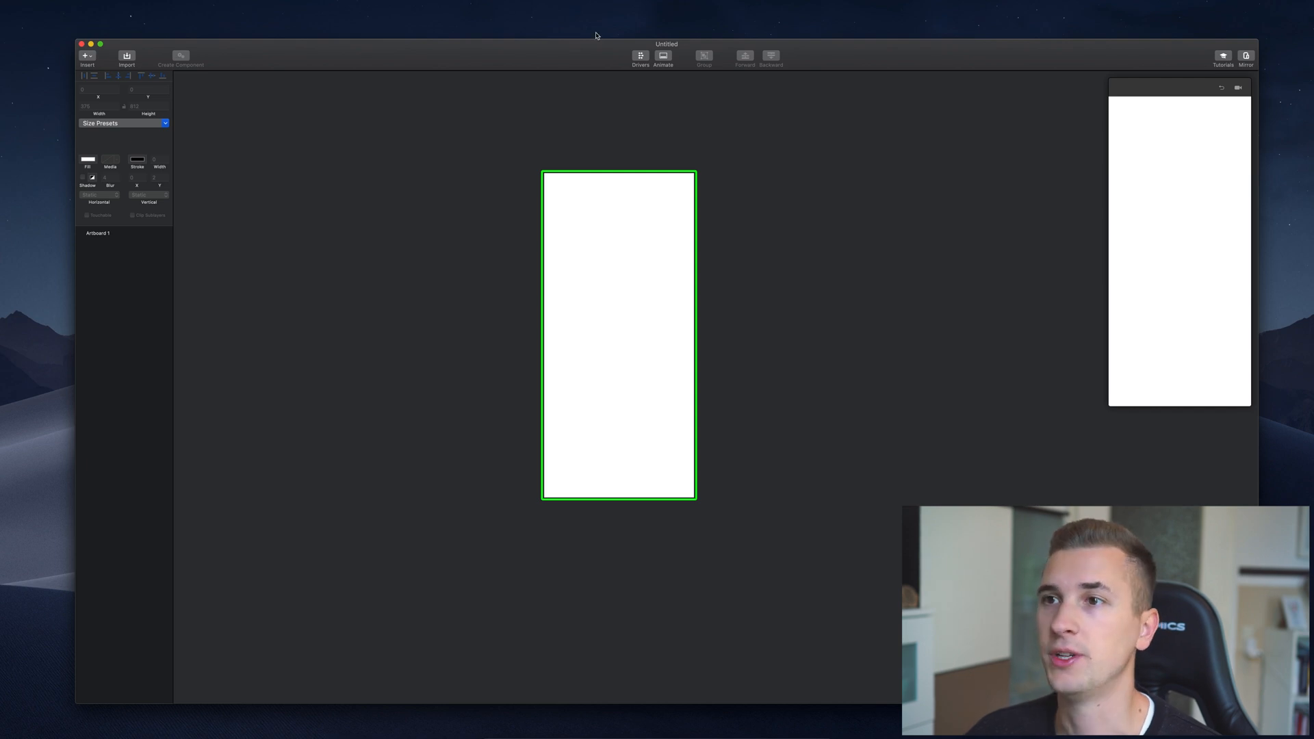
pyautogui.click(126, 58)
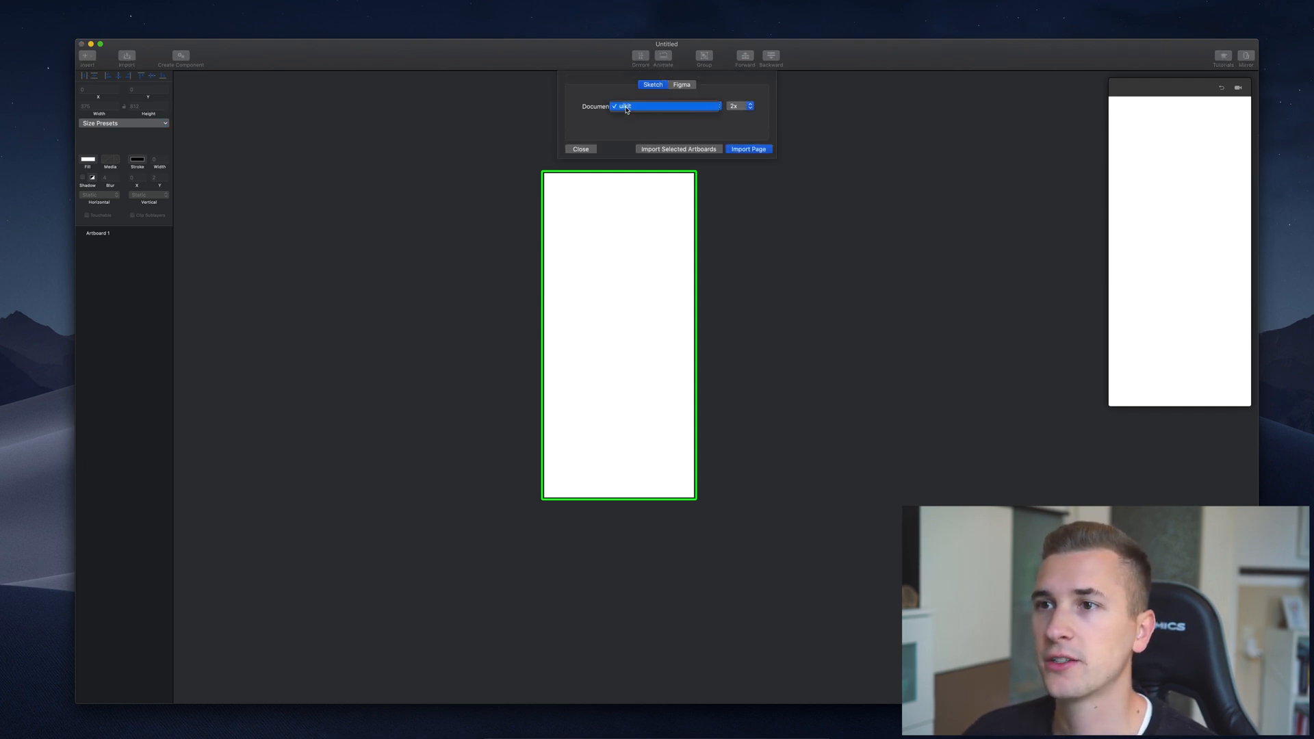
pyautogui.click(628, 107)
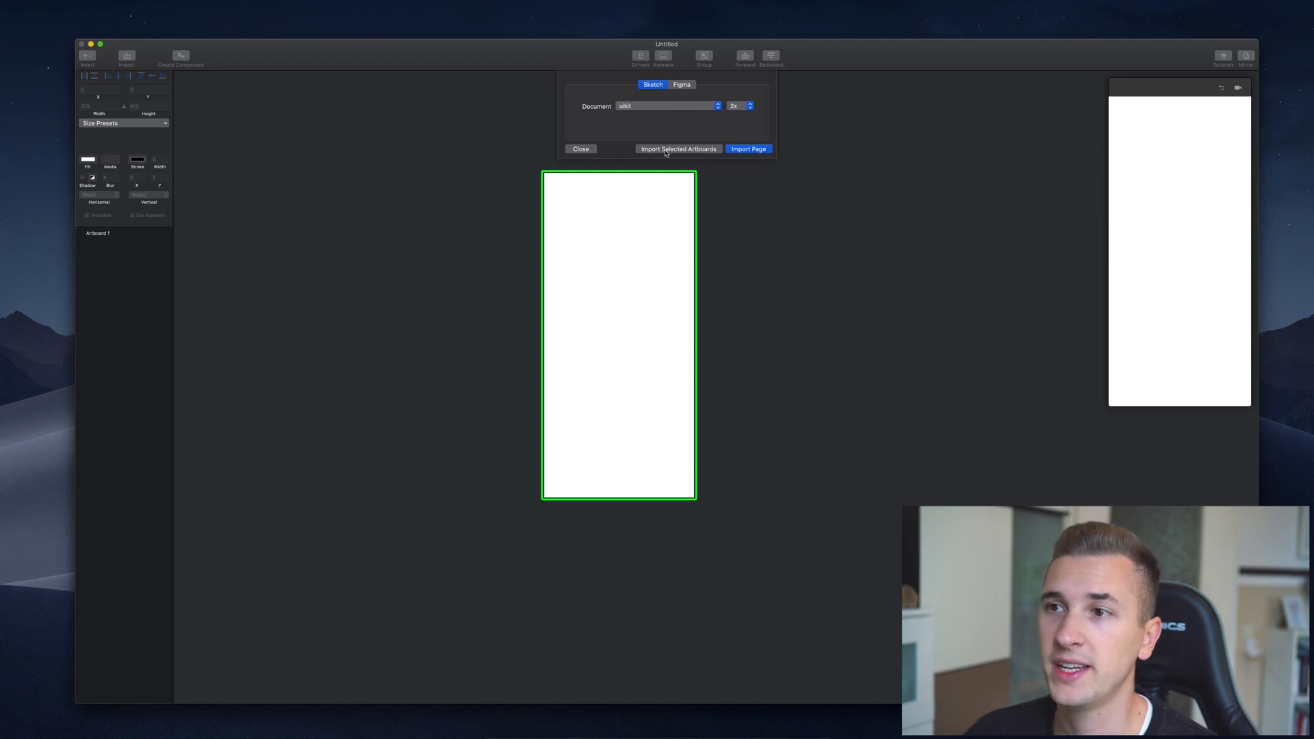
pyautogui.click(679, 148)
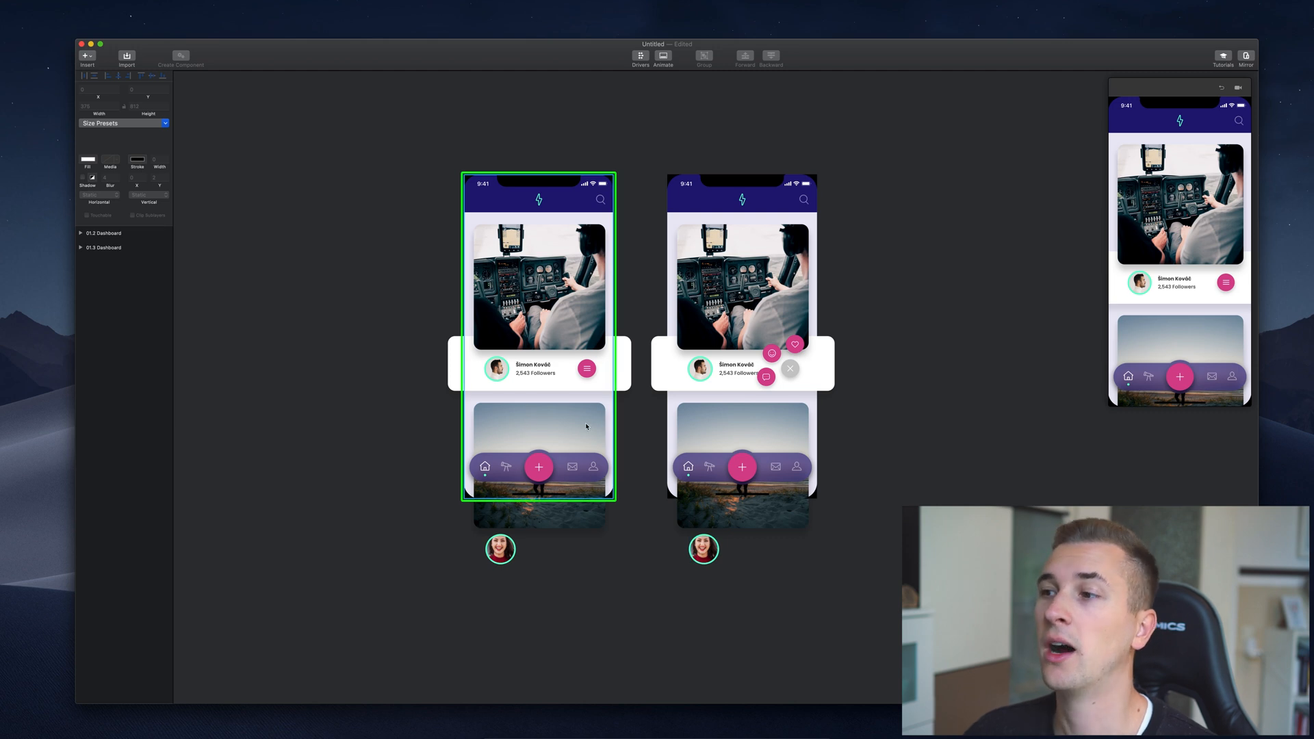
pyautogui.moveTo(402, 375)
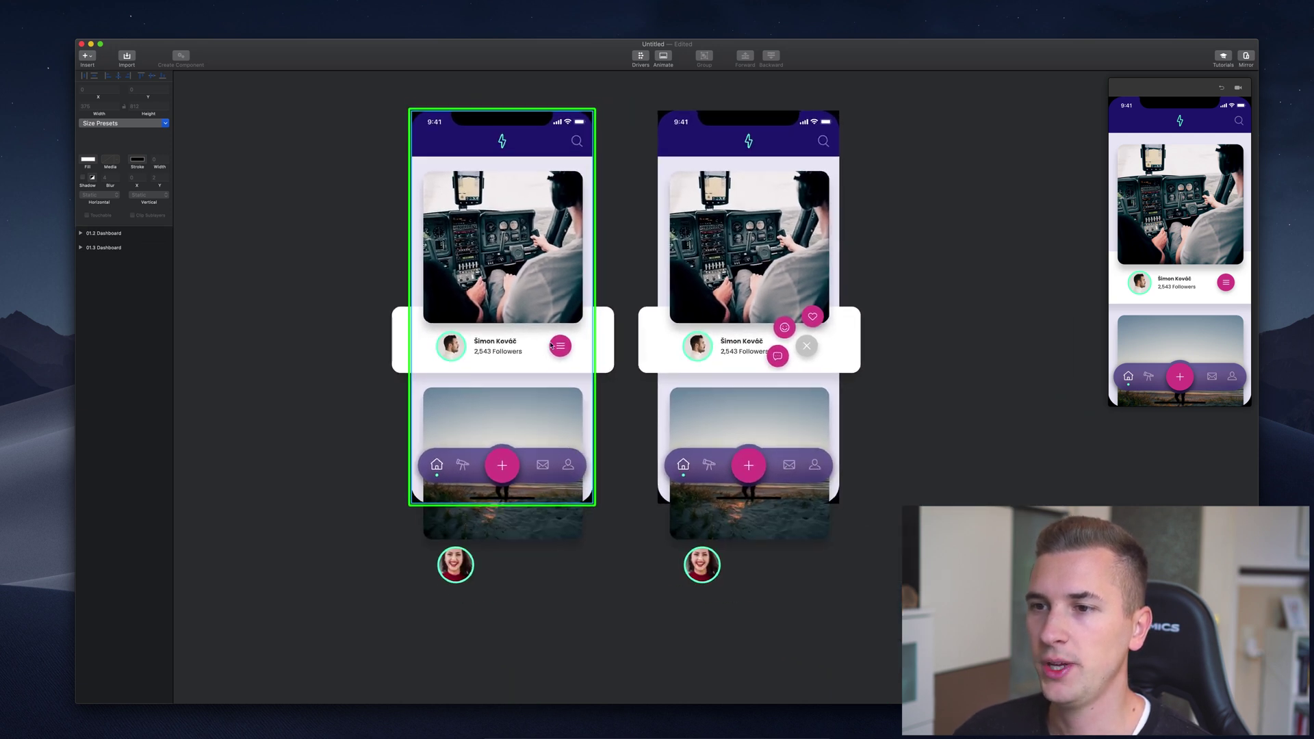
pyautogui.moveTo(559, 352)
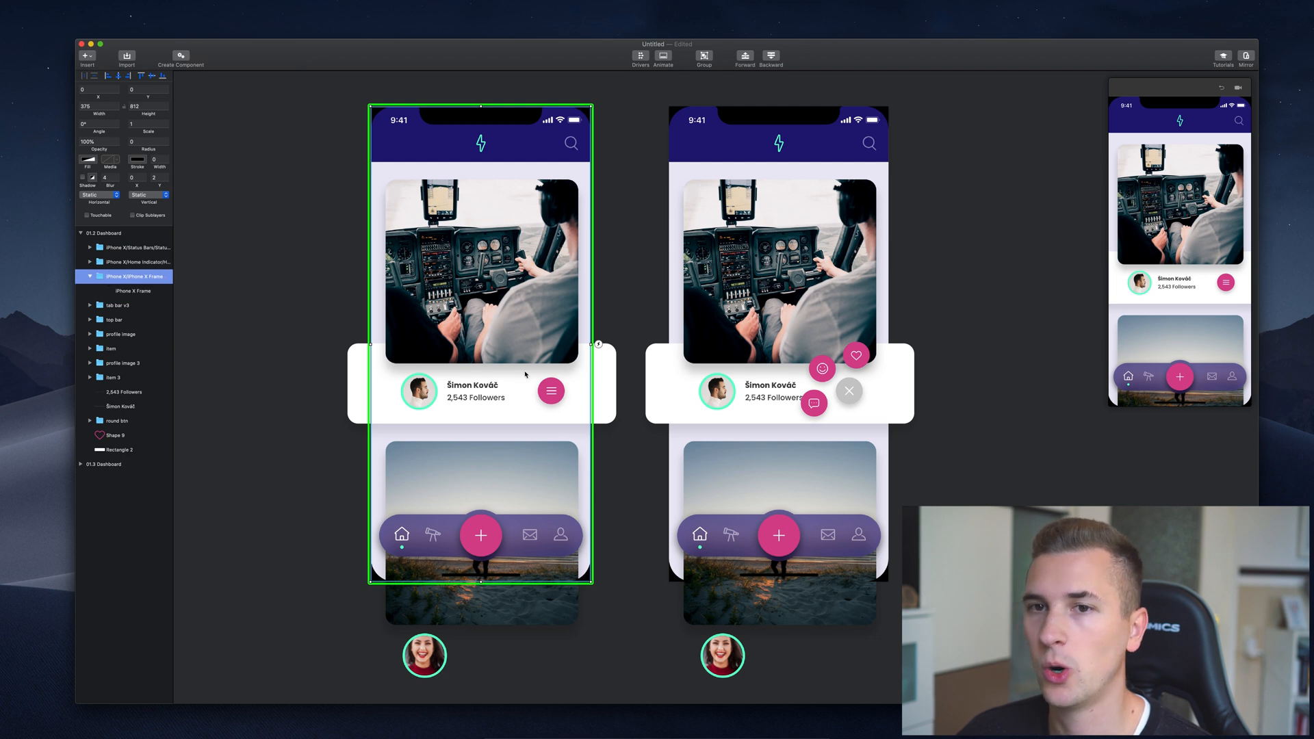
# Expand the 01.2 and 01.3 Dashboard groups to expose the round button and profile layers.
pyautogui.click(551, 390)
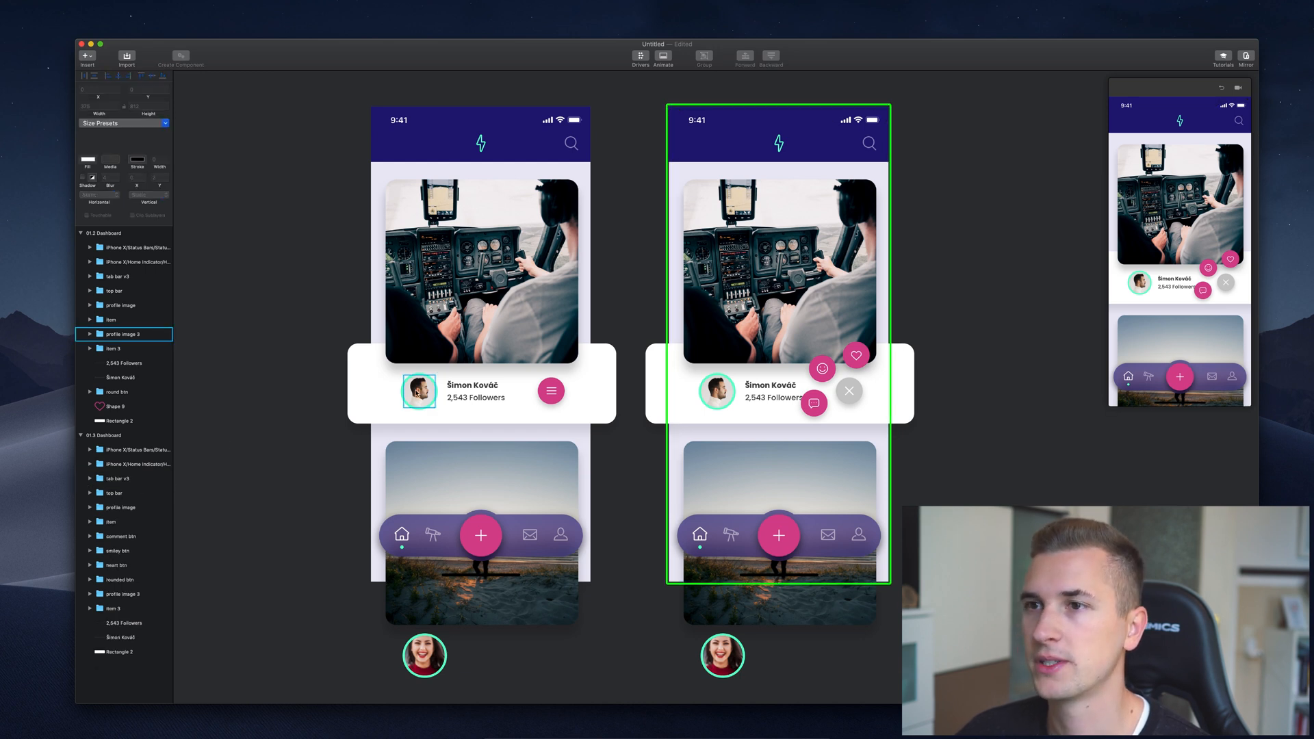
pyautogui.click(119, 422)
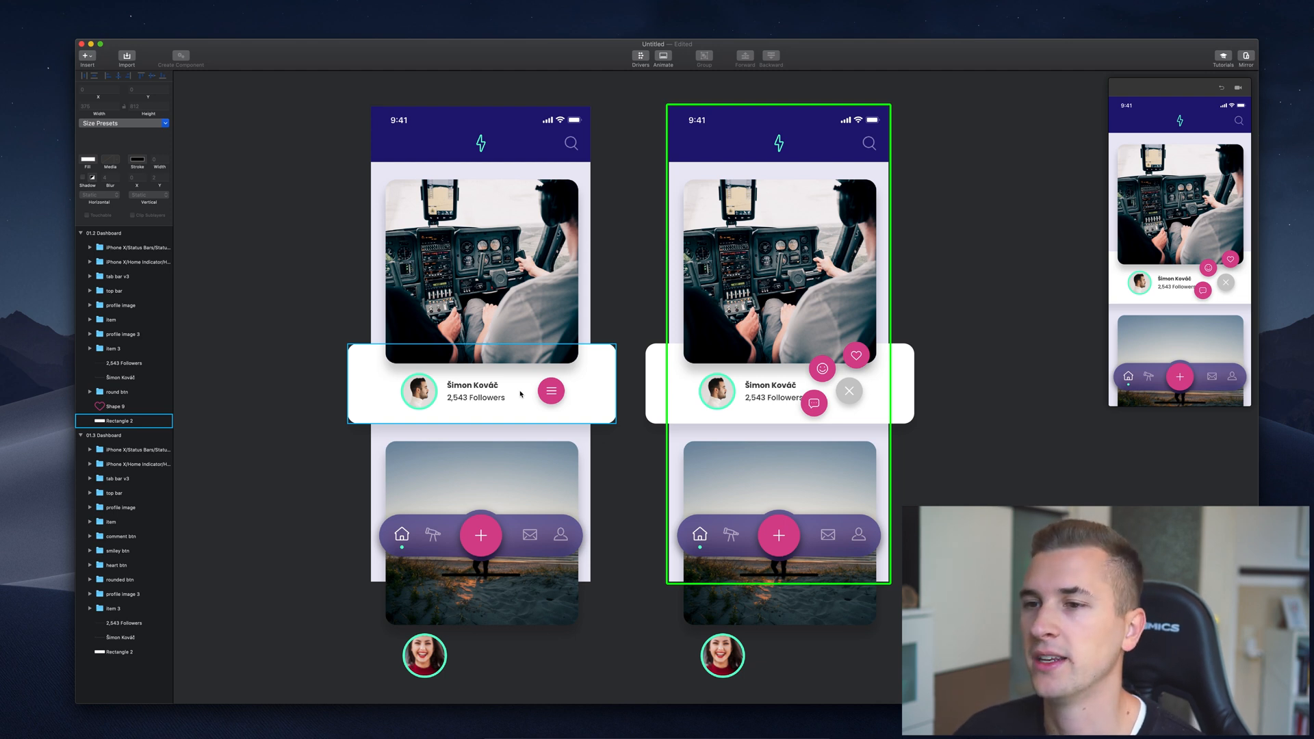
pyautogui.click(550, 391)
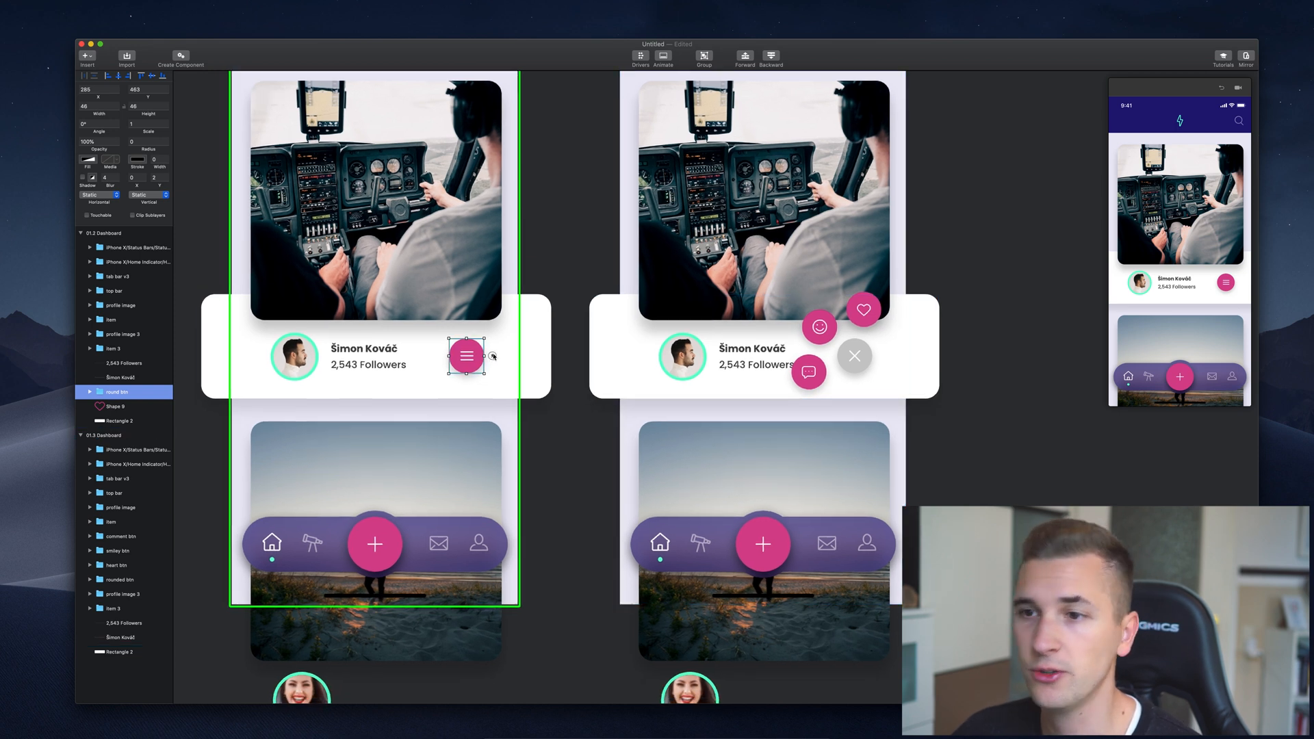
# Link round btn on the closed dashboard to 01.3 Dashboard with a Tap transition.
pyautogui.click(121, 422)
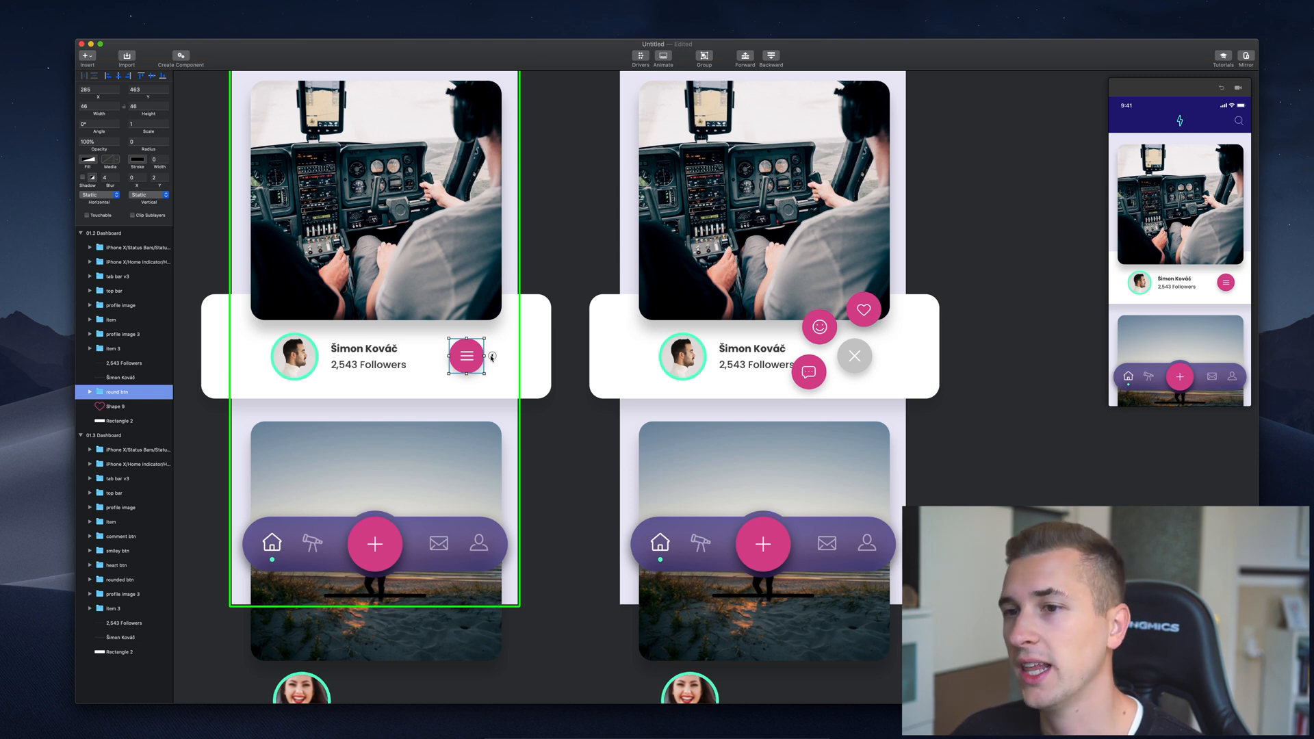
pyautogui.click(491, 356)
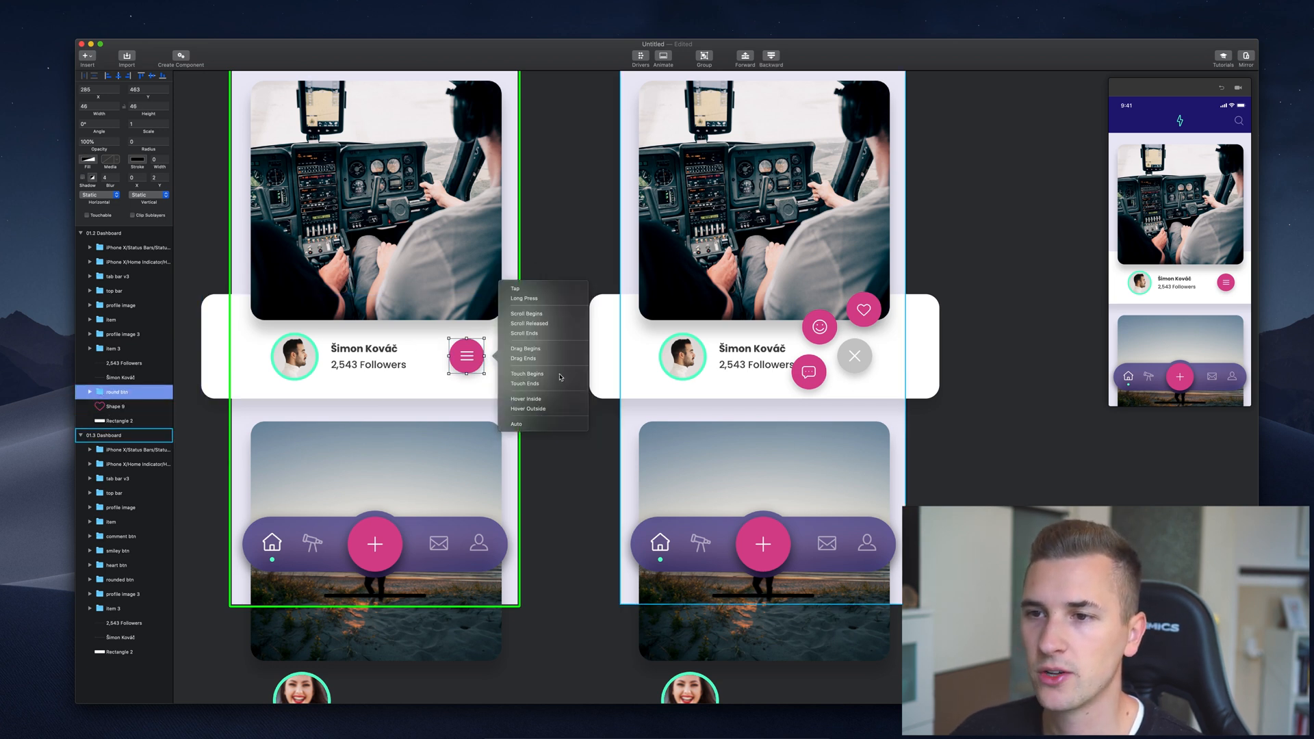
pyautogui.click(515, 288)
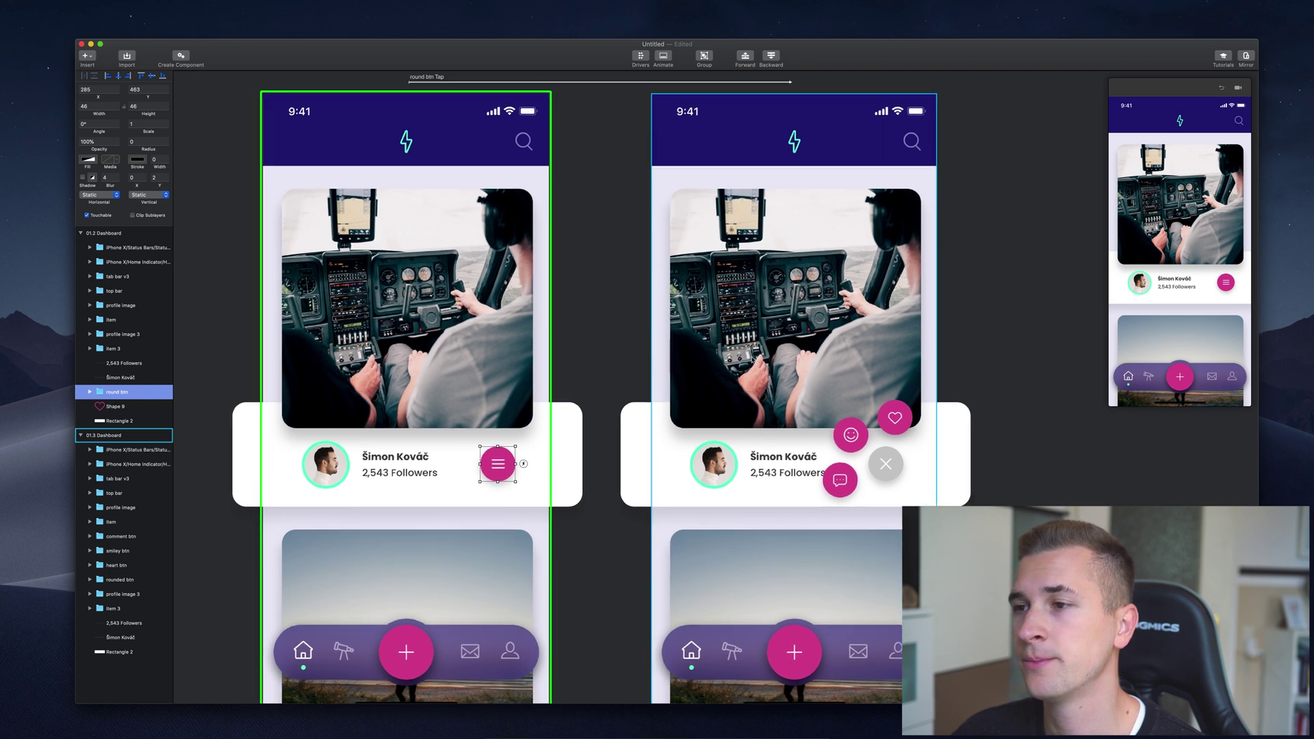
pyautogui.click(885, 465)
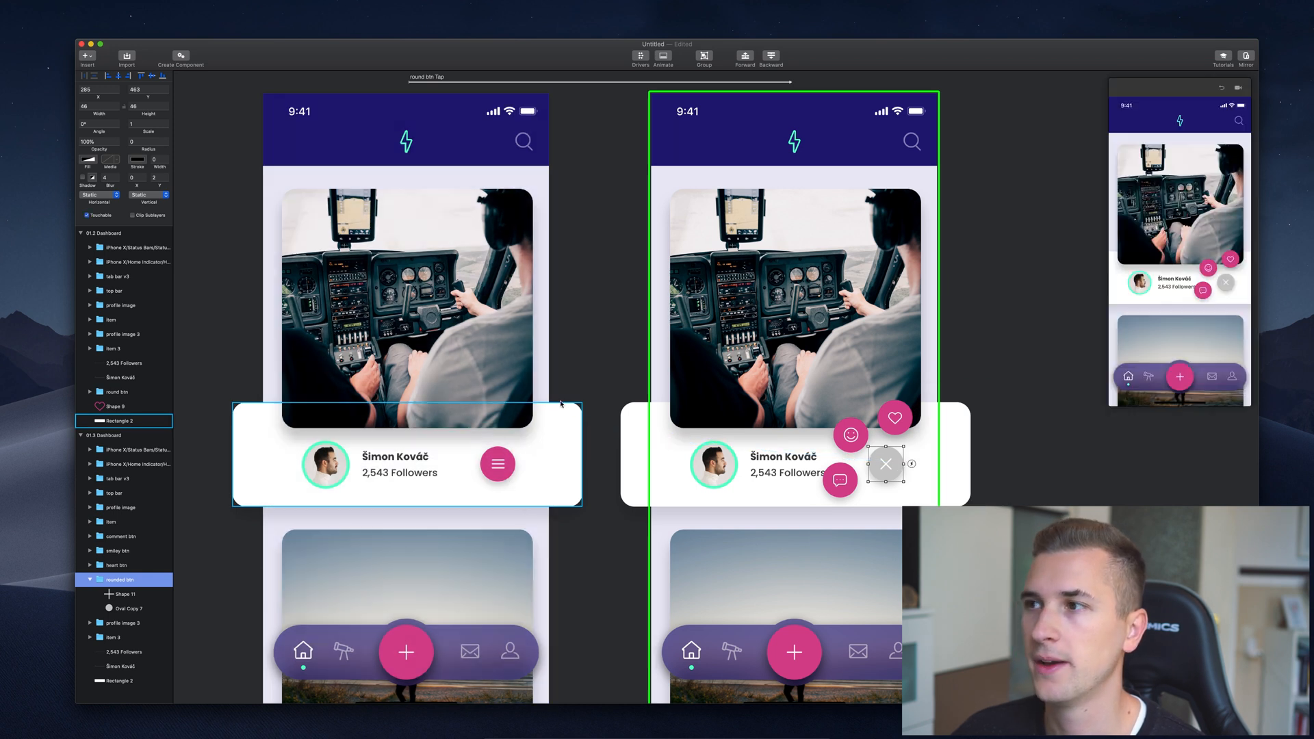
pyautogui.moveTo(575, 330)
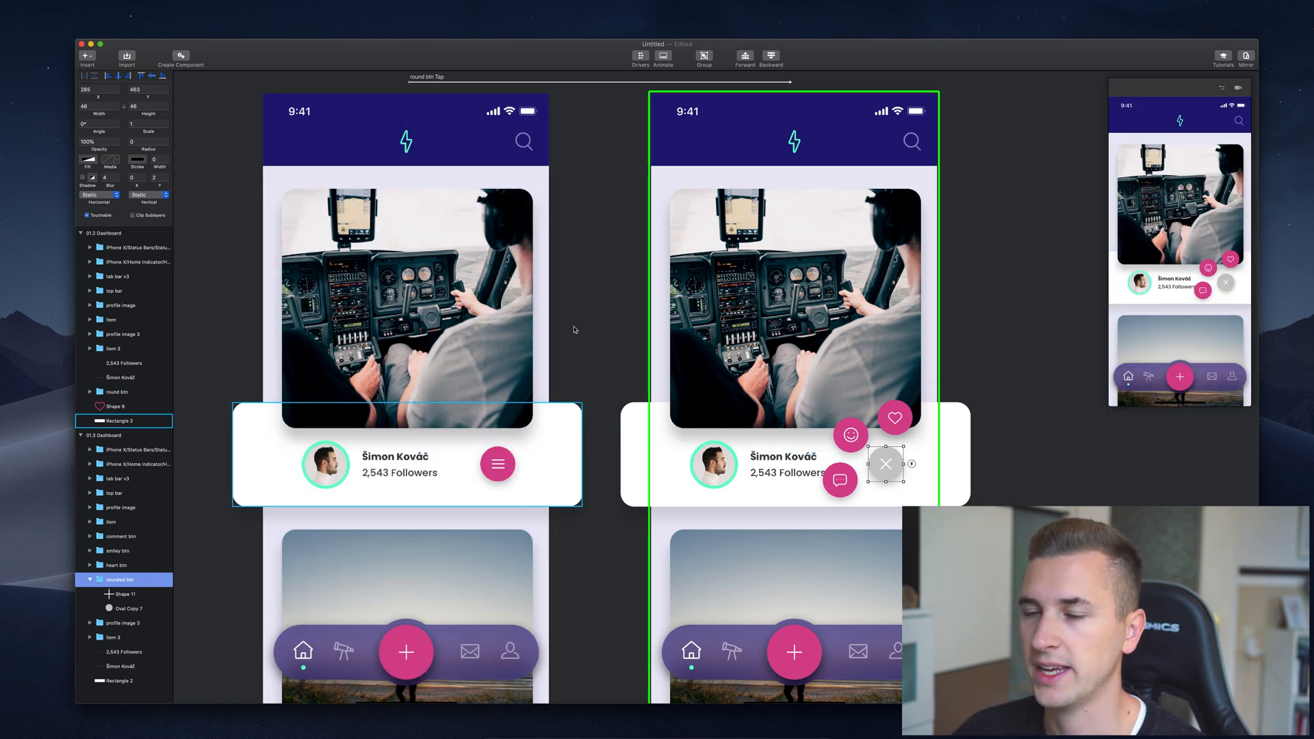
pyautogui.moveTo(1094, 372)
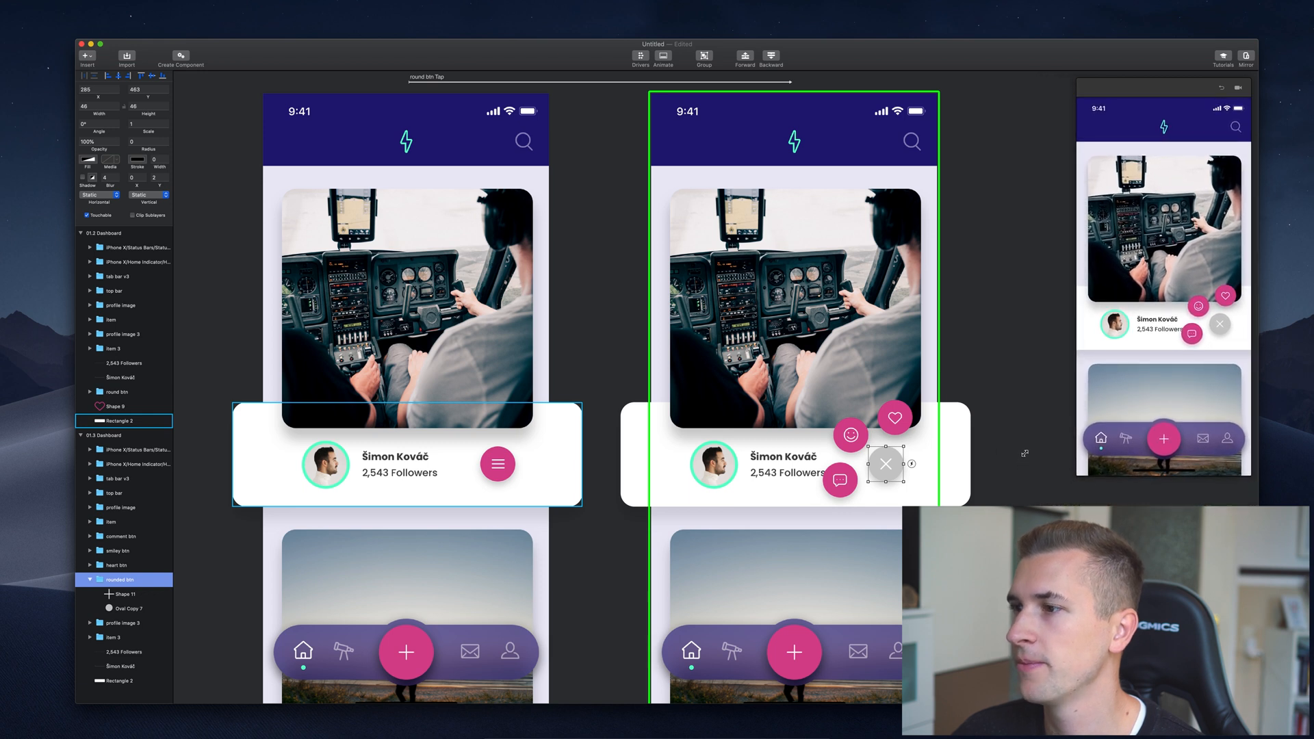
pyautogui.moveTo(247, 477)
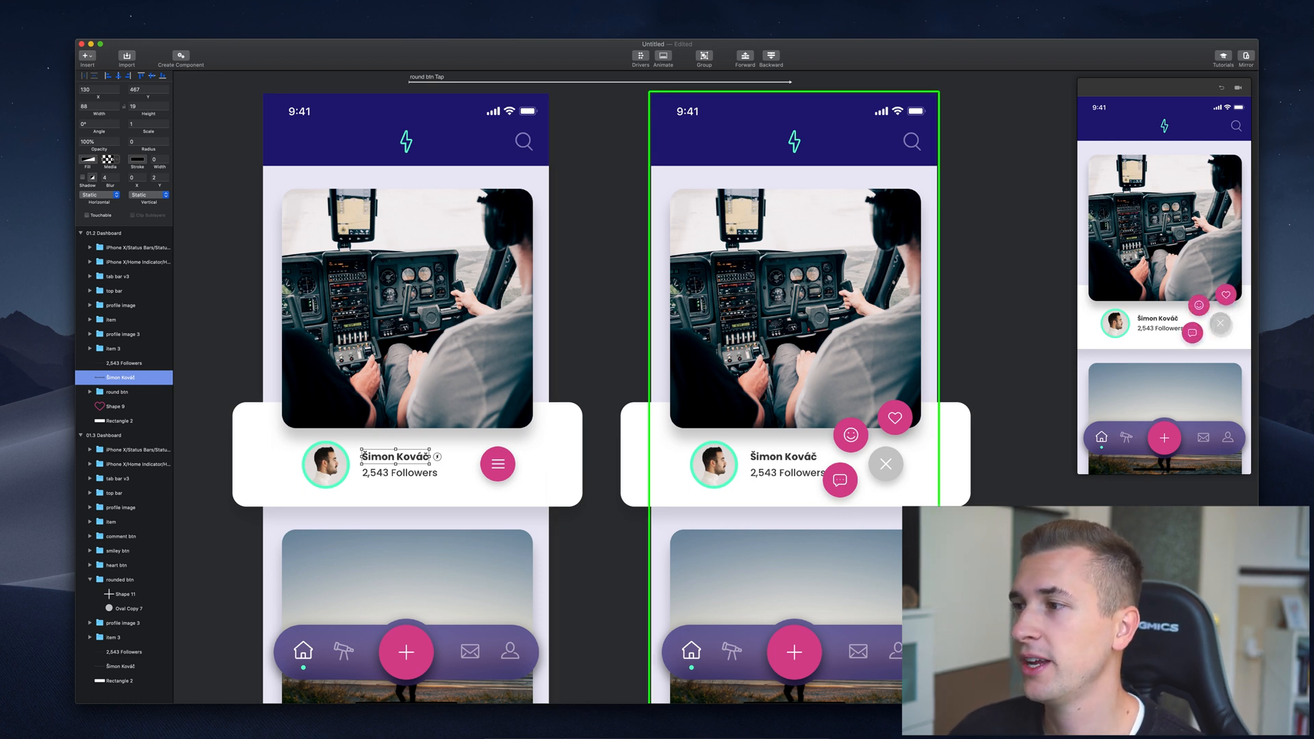
pyautogui.moveTo(1047, 336)
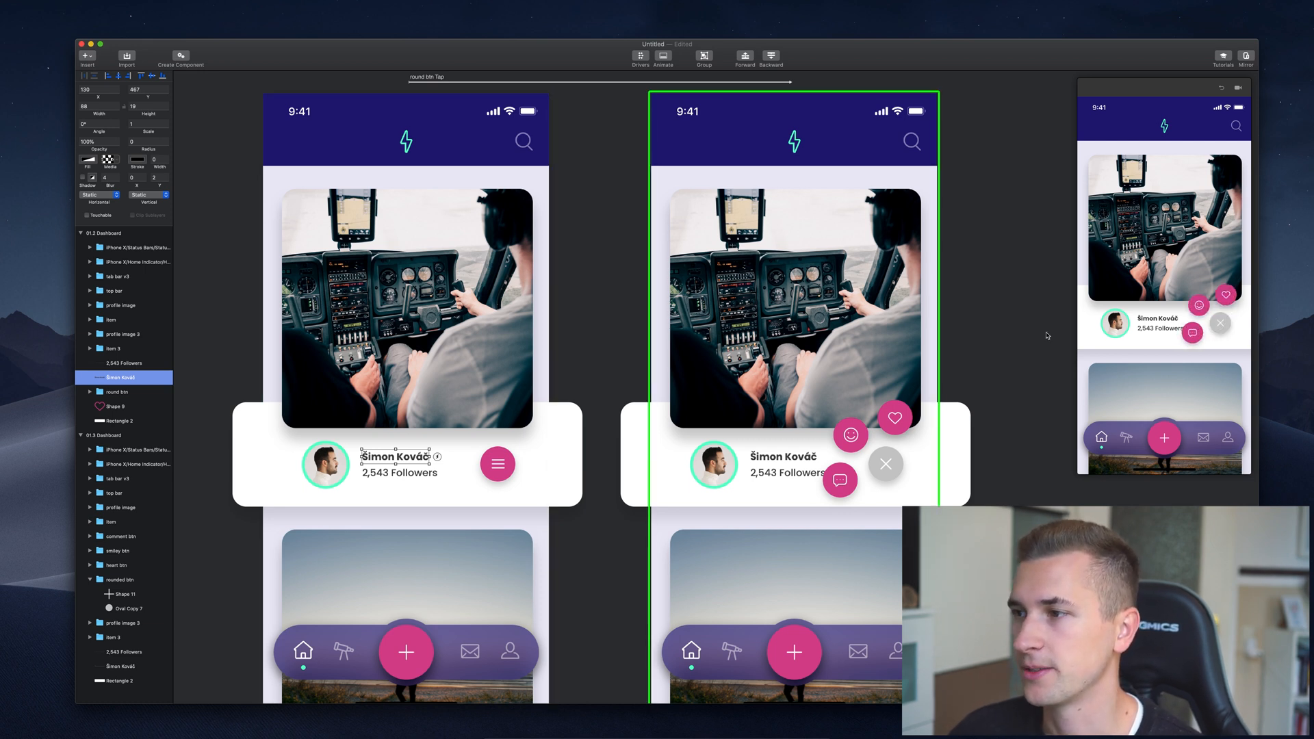
pyautogui.click(120, 537)
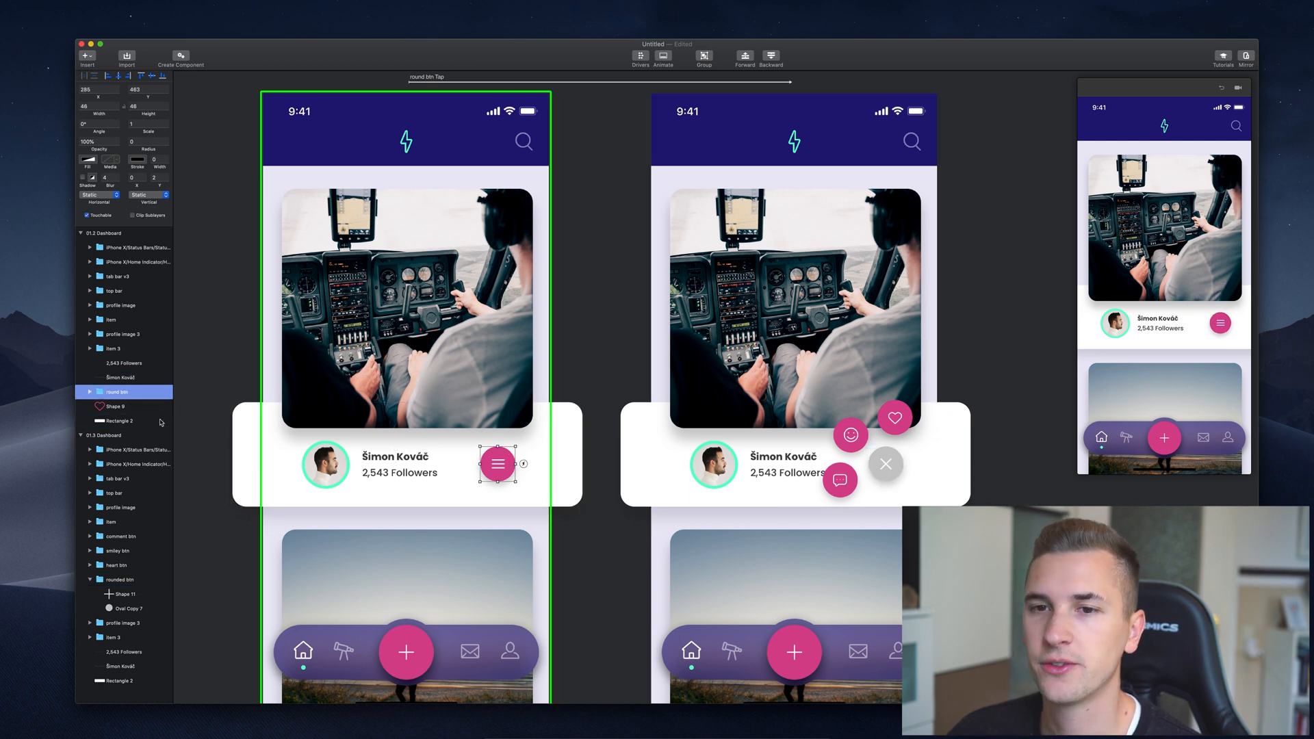
# Rename the list button's stripes icon and background circle to list icon and main btn bg.
pyautogui.click(90, 391)
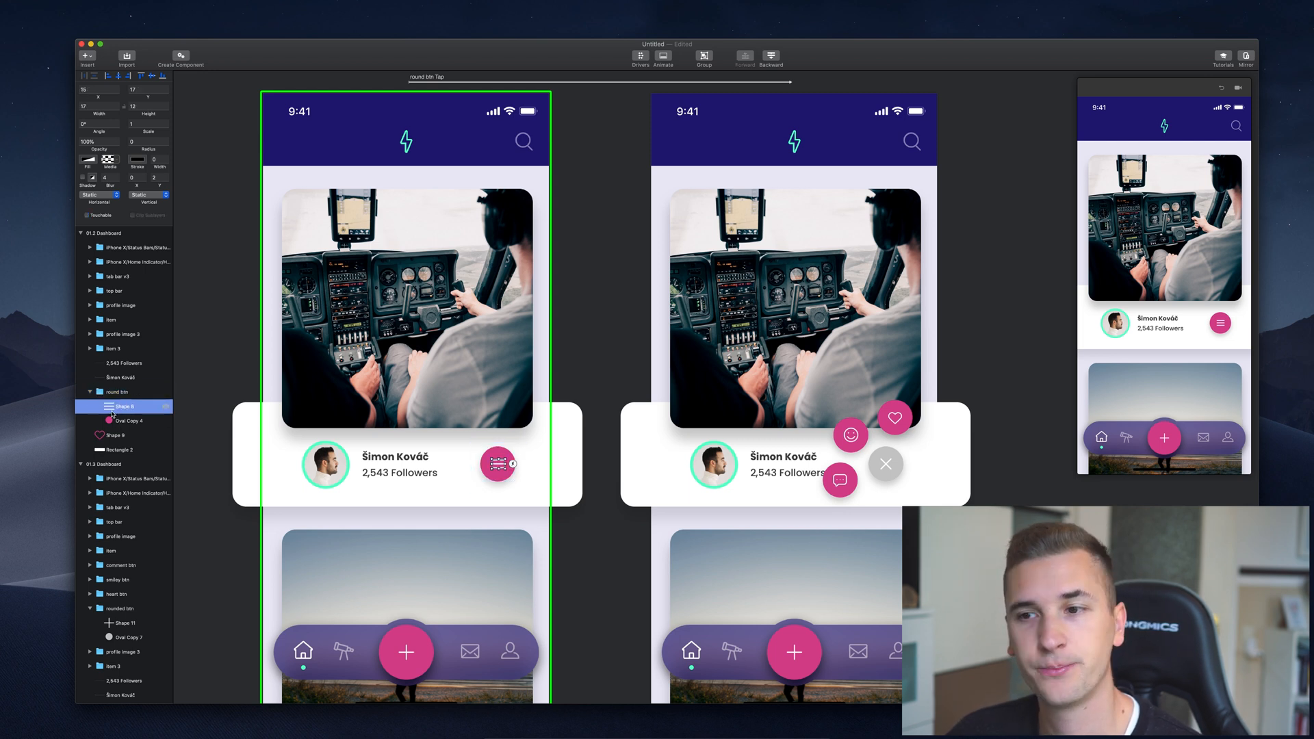
pyautogui.click(123, 422)
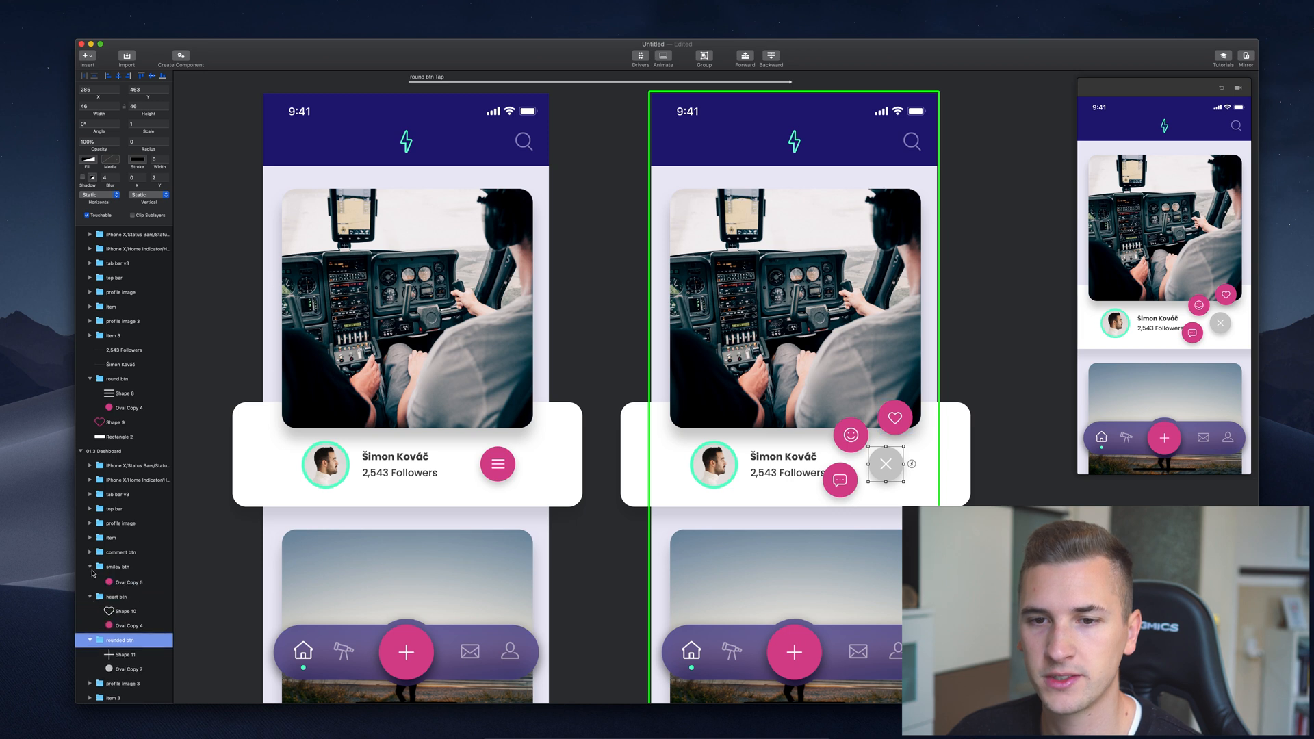
pyautogui.click(118, 588)
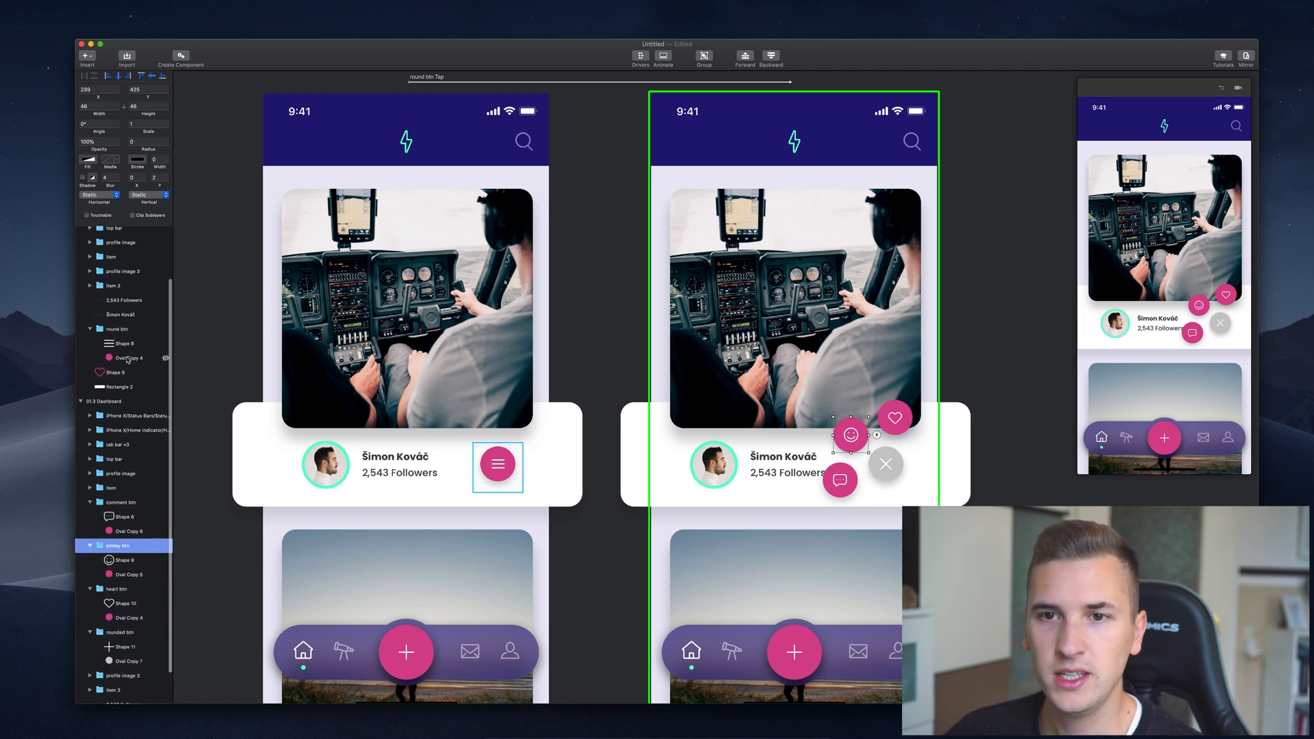
pyautogui.moveTo(123, 364)
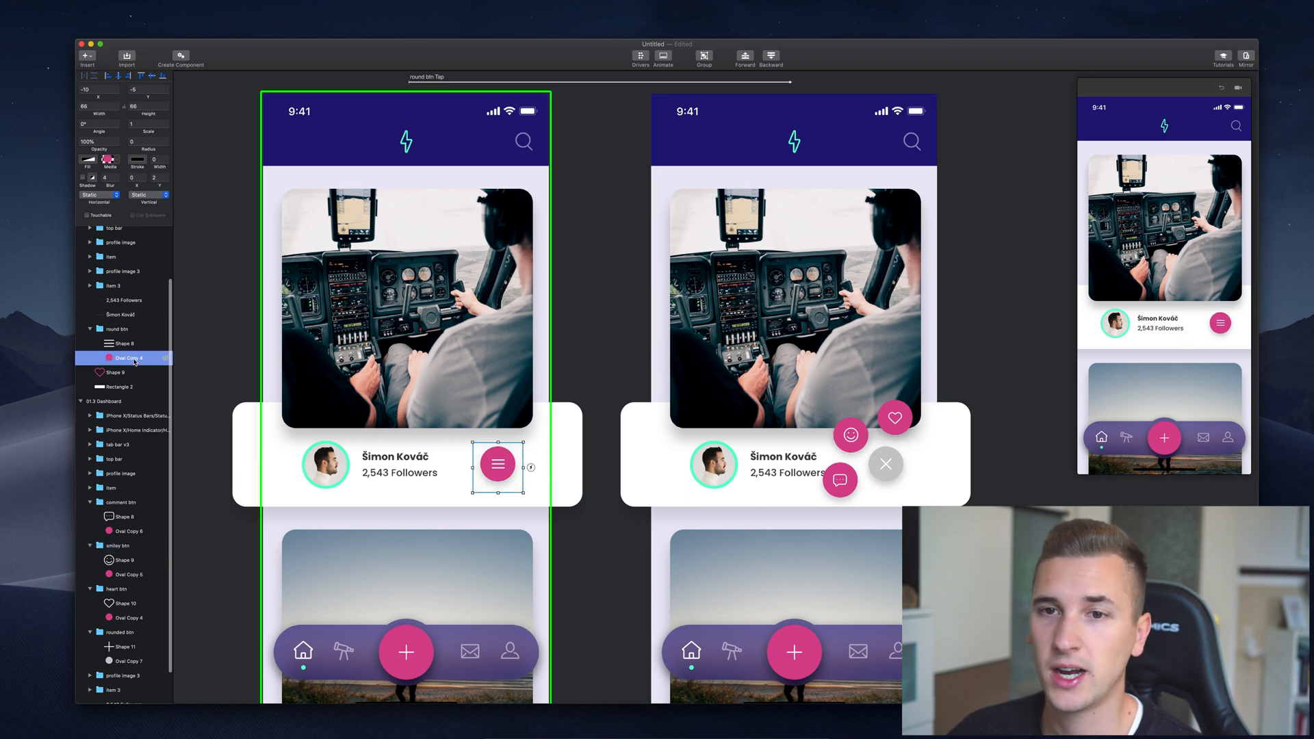
pyautogui.click(400, 473)
pyautogui.write('main btn bg')
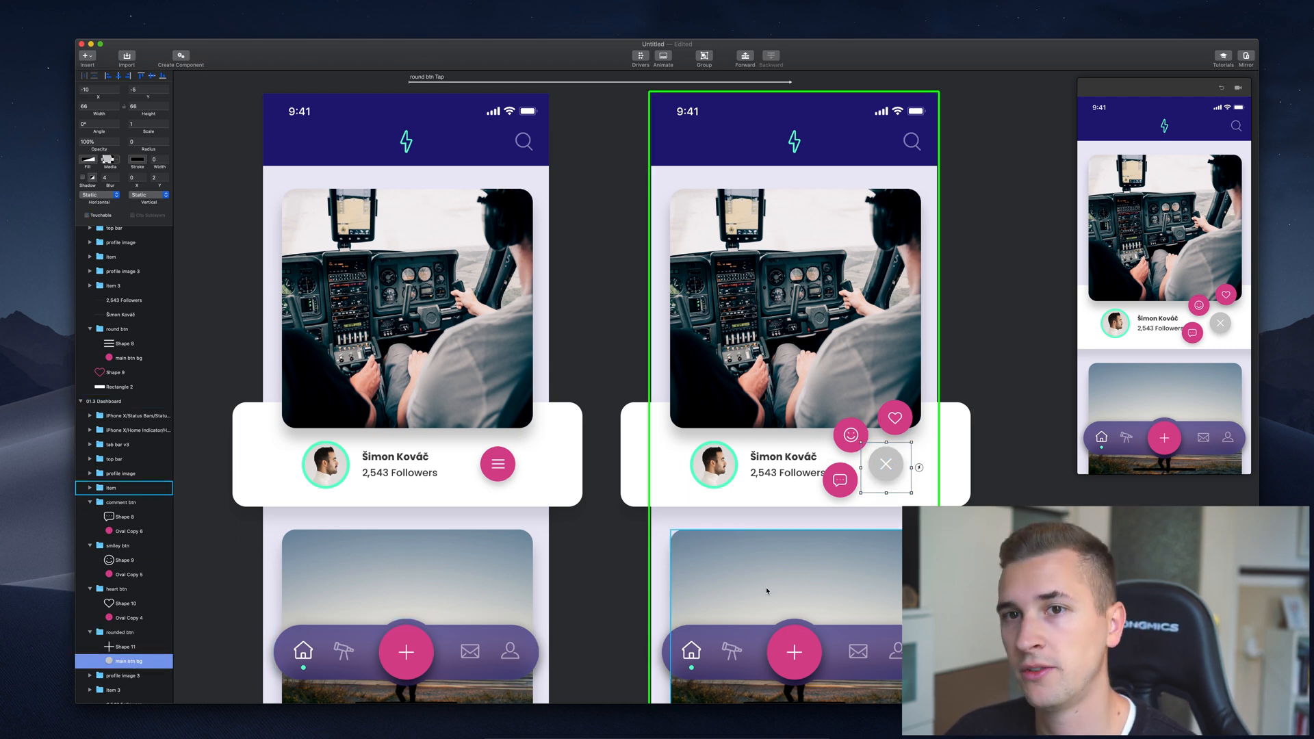
pyautogui.click(104, 401)
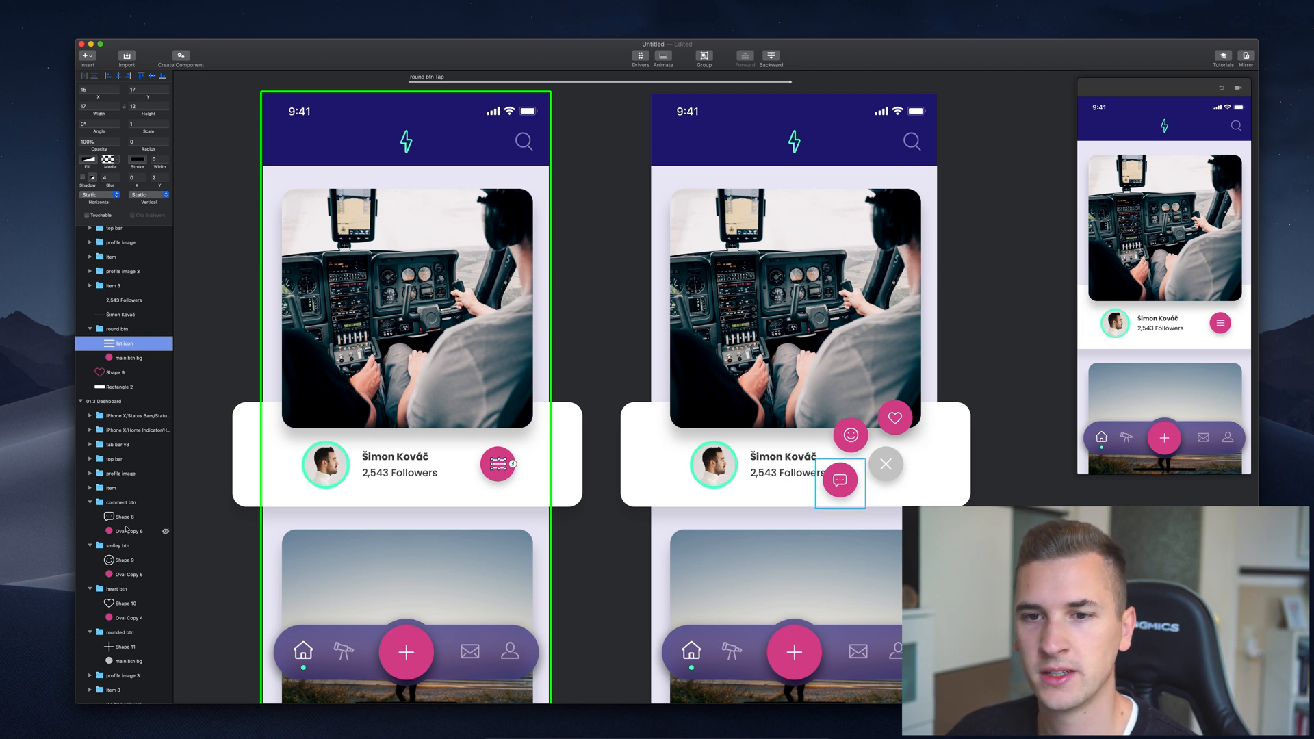
# Rename the action buttons' layers to message, friend and favorite icons with matching btn bg circles.
pyautogui.click(123, 517)
pyautogui.write('friend ic')
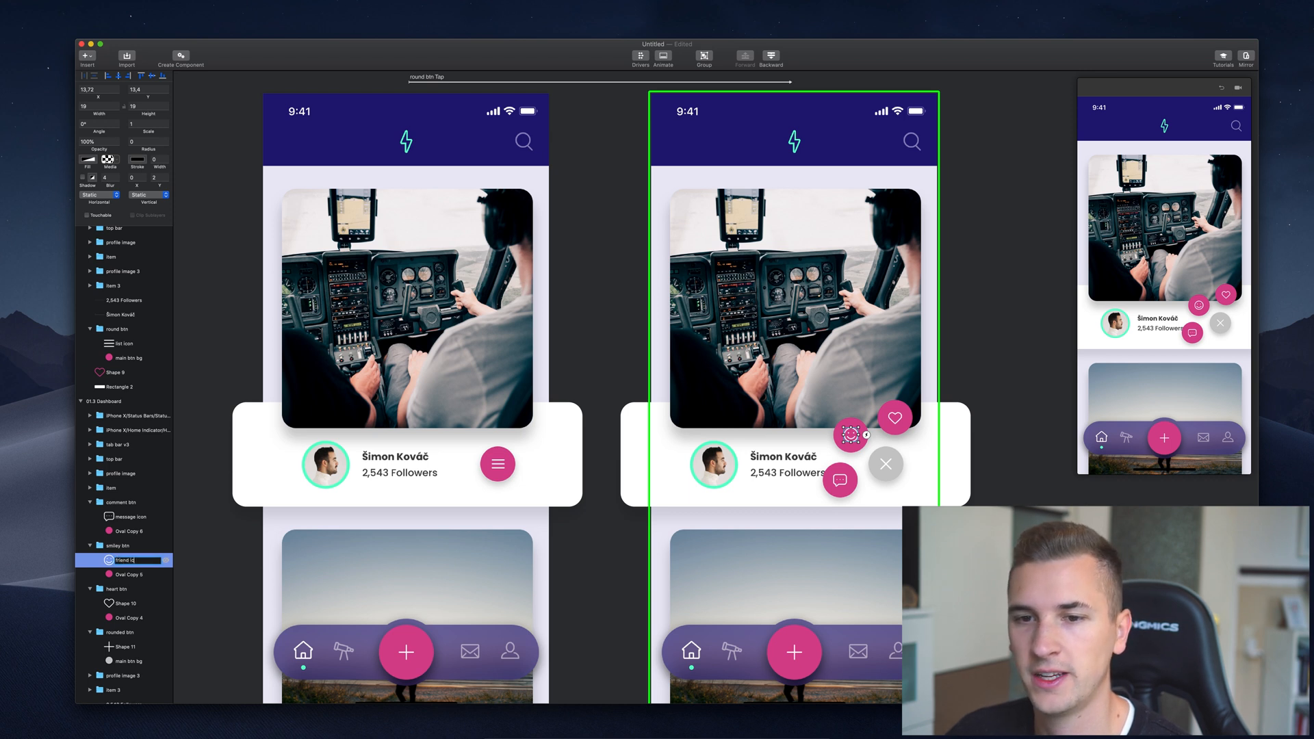
pyautogui.click(126, 604)
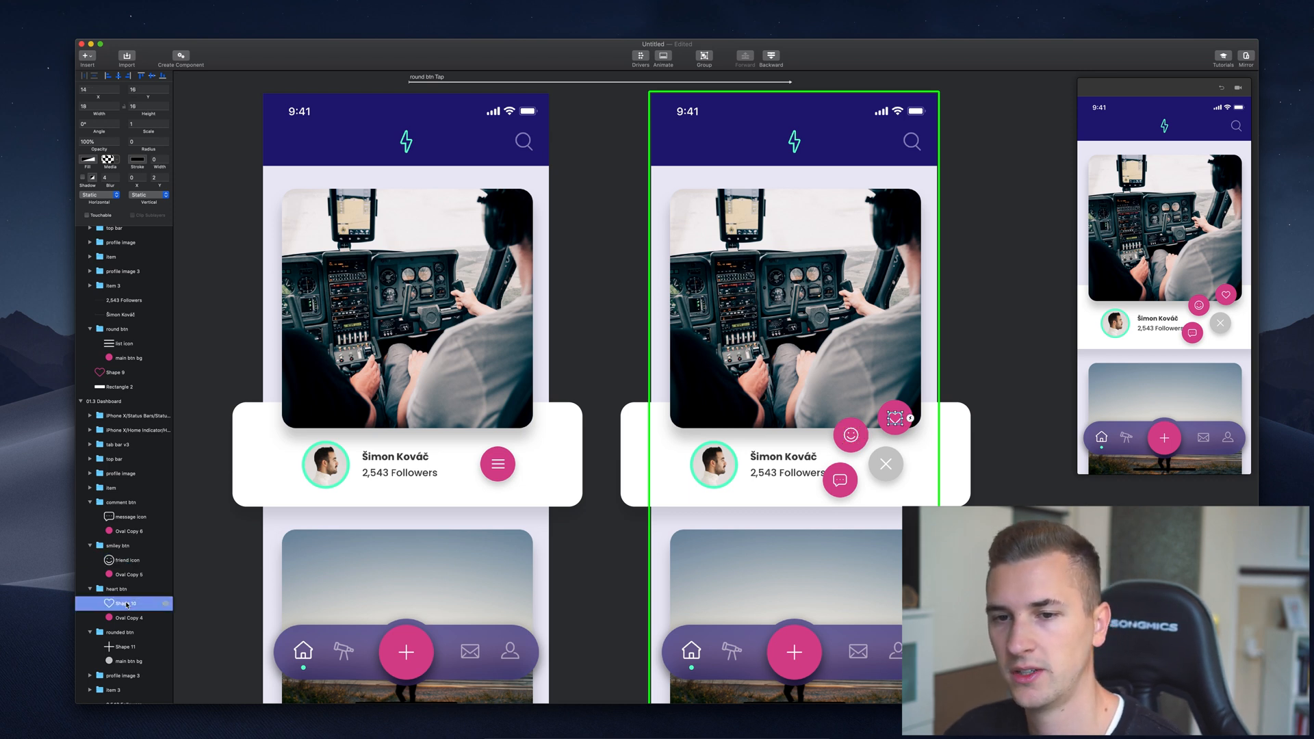
pyautogui.doubleClick(126, 602)
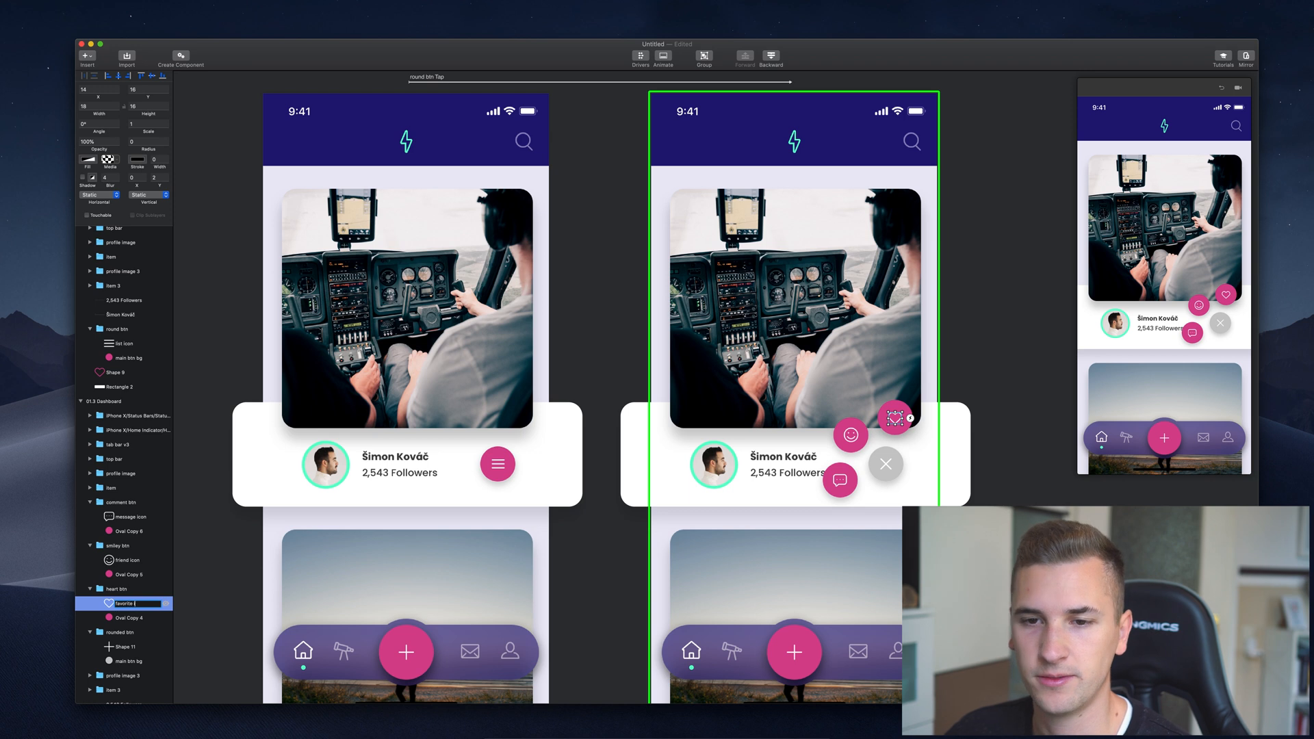
pyautogui.click(129, 531)
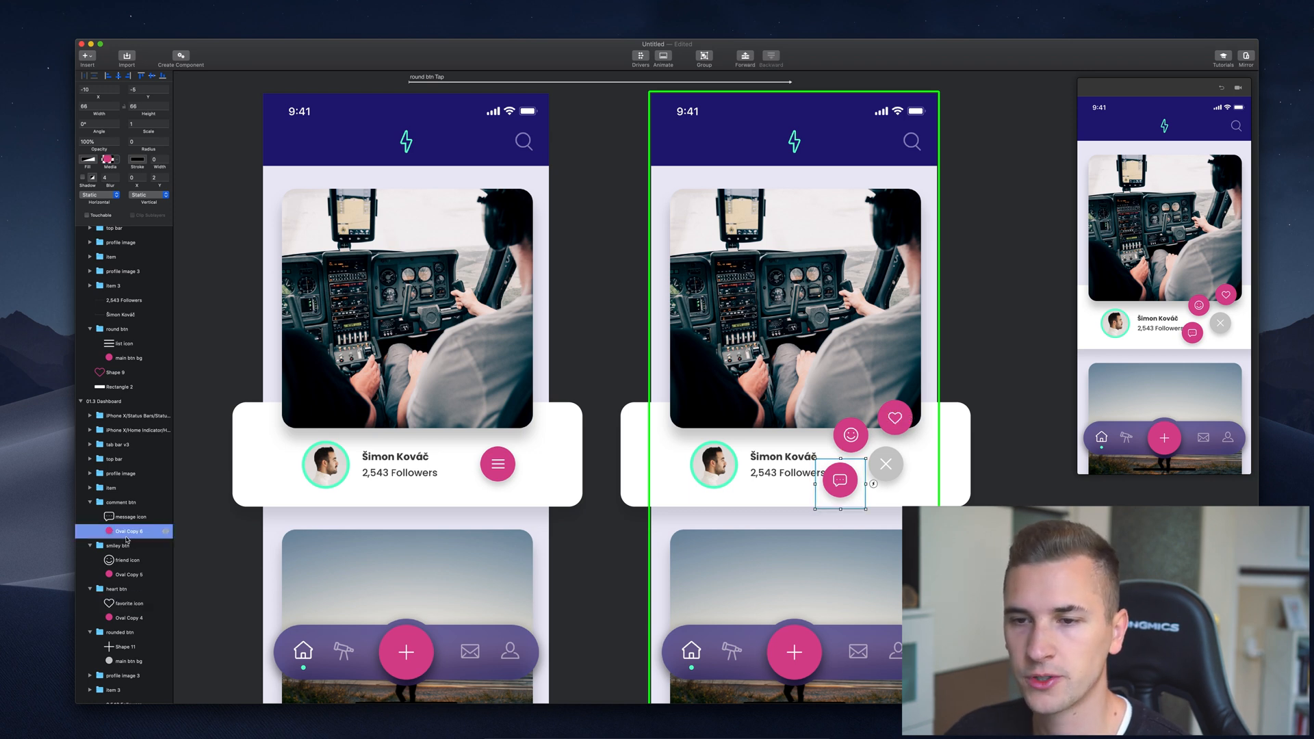
pyautogui.moveTo(60, 522)
pyautogui.write('message btn bg')
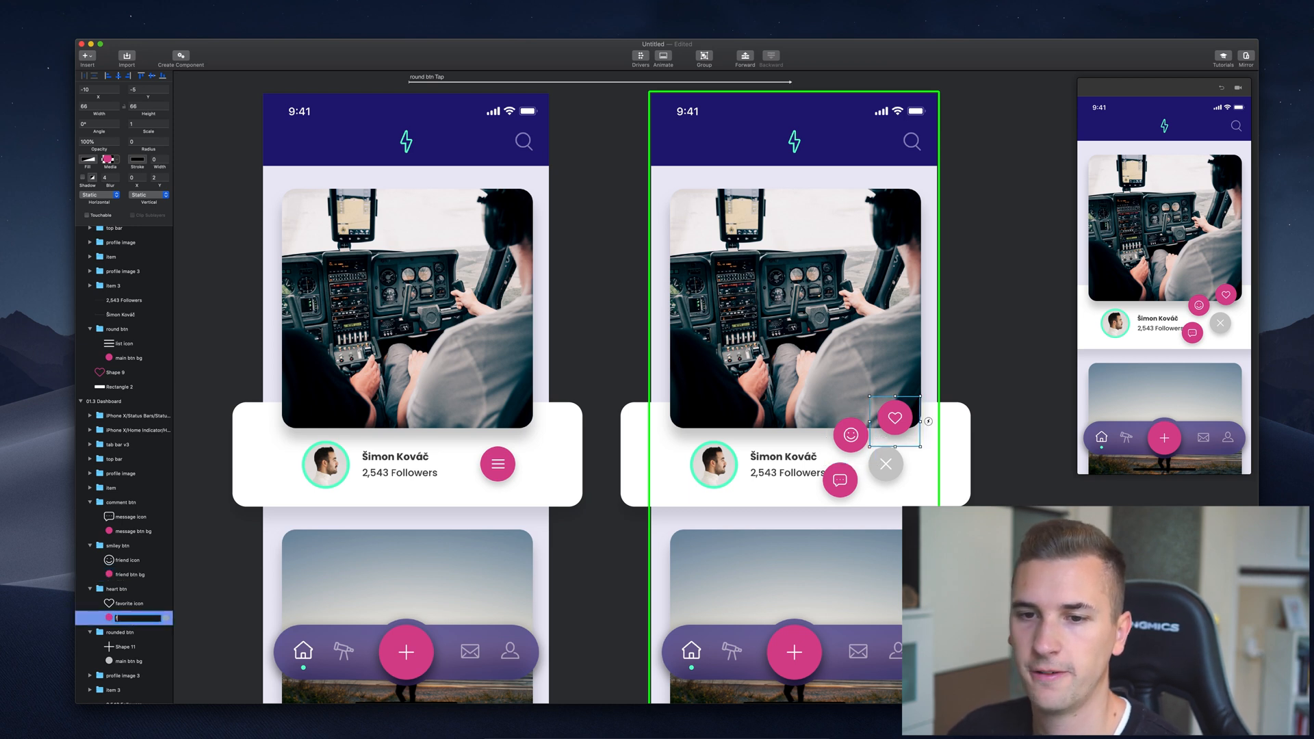
pyautogui.doubleClick(130, 617)
pyautogui.write('favorite btn bg')
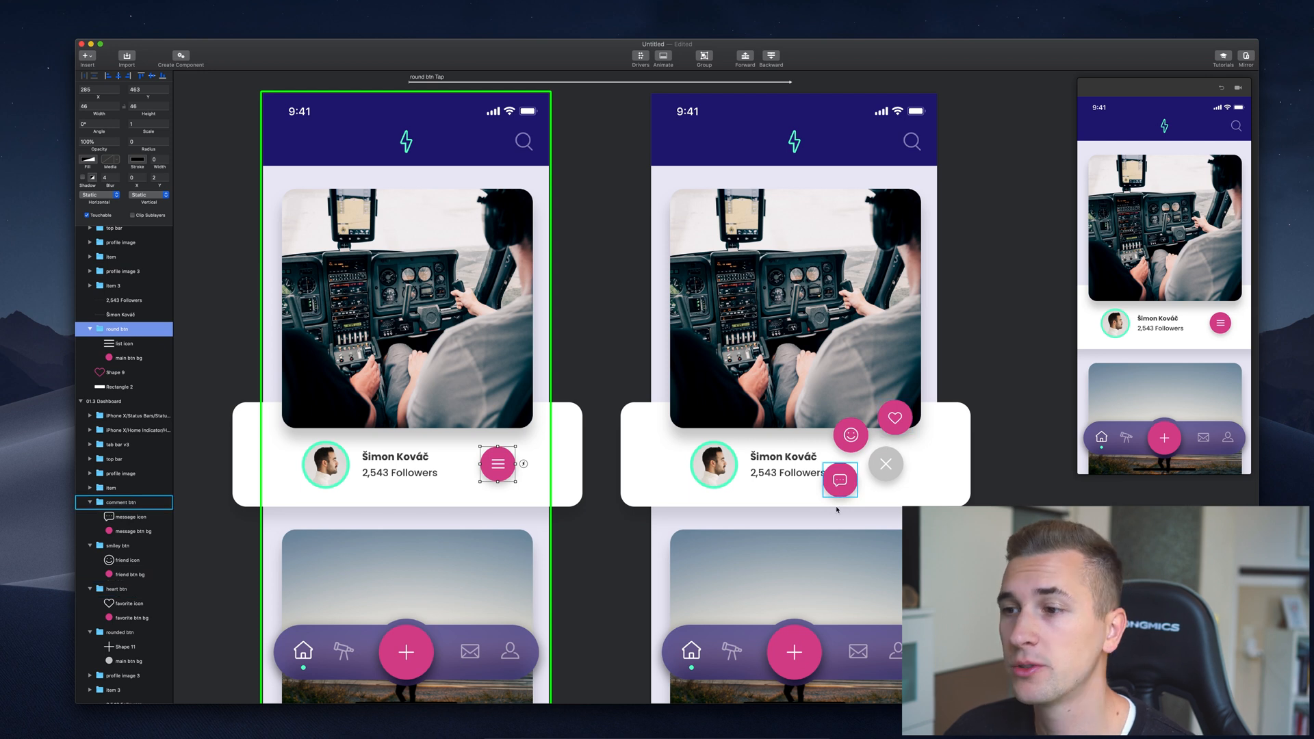
# Rename the X button group to round btn and select its background circle's fill colour.
pyautogui.click(852, 435)
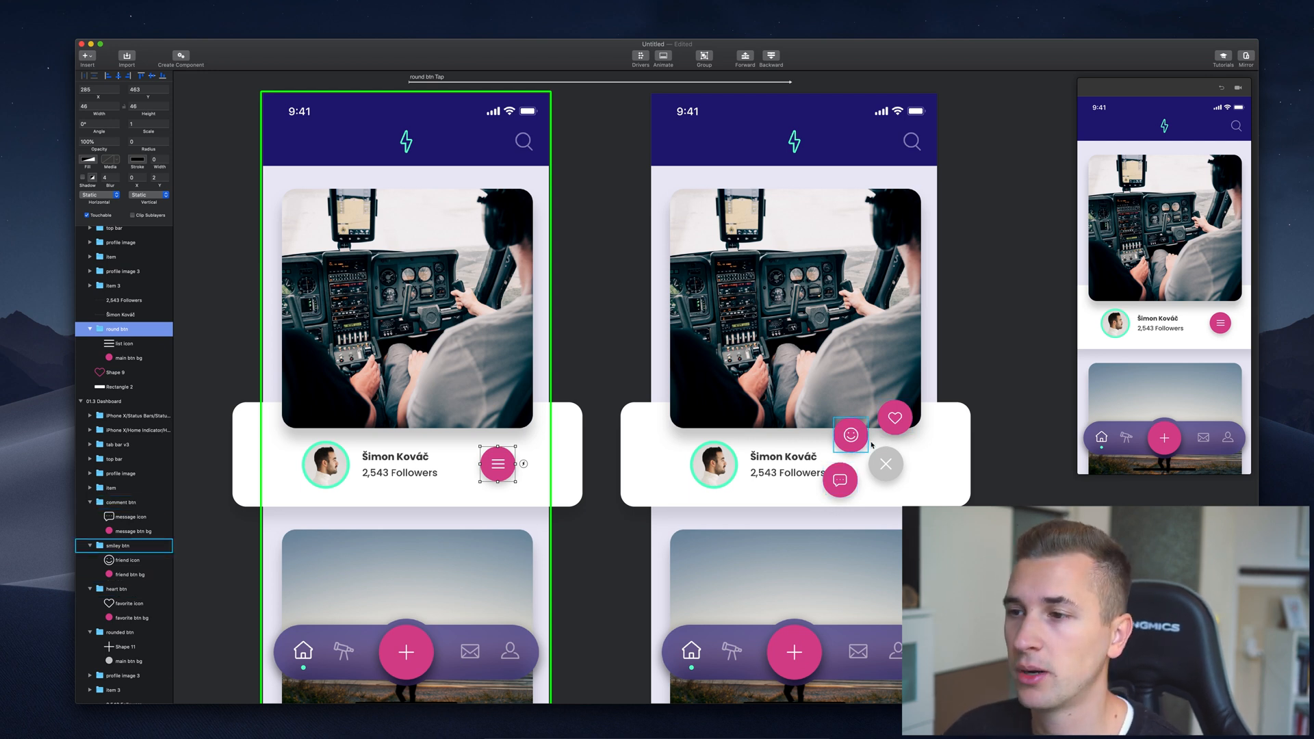
pyautogui.click(896, 418)
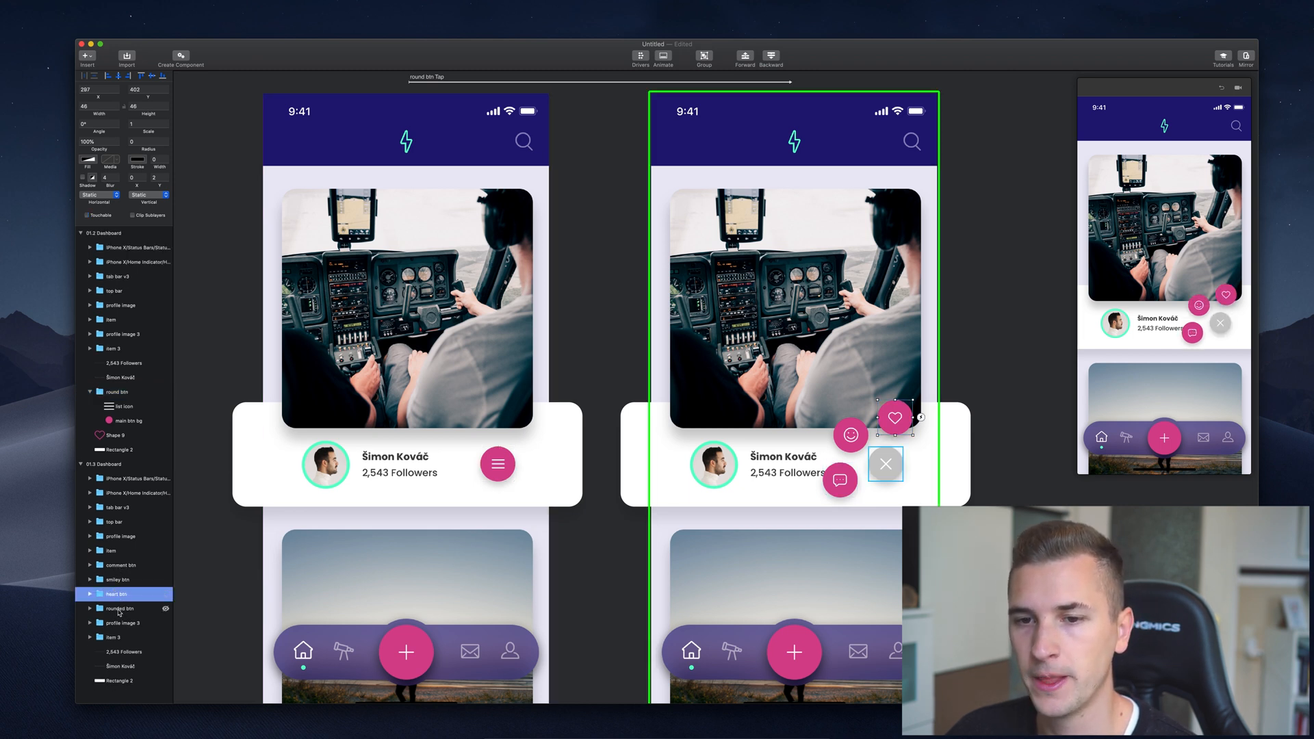
pyautogui.click(121, 608)
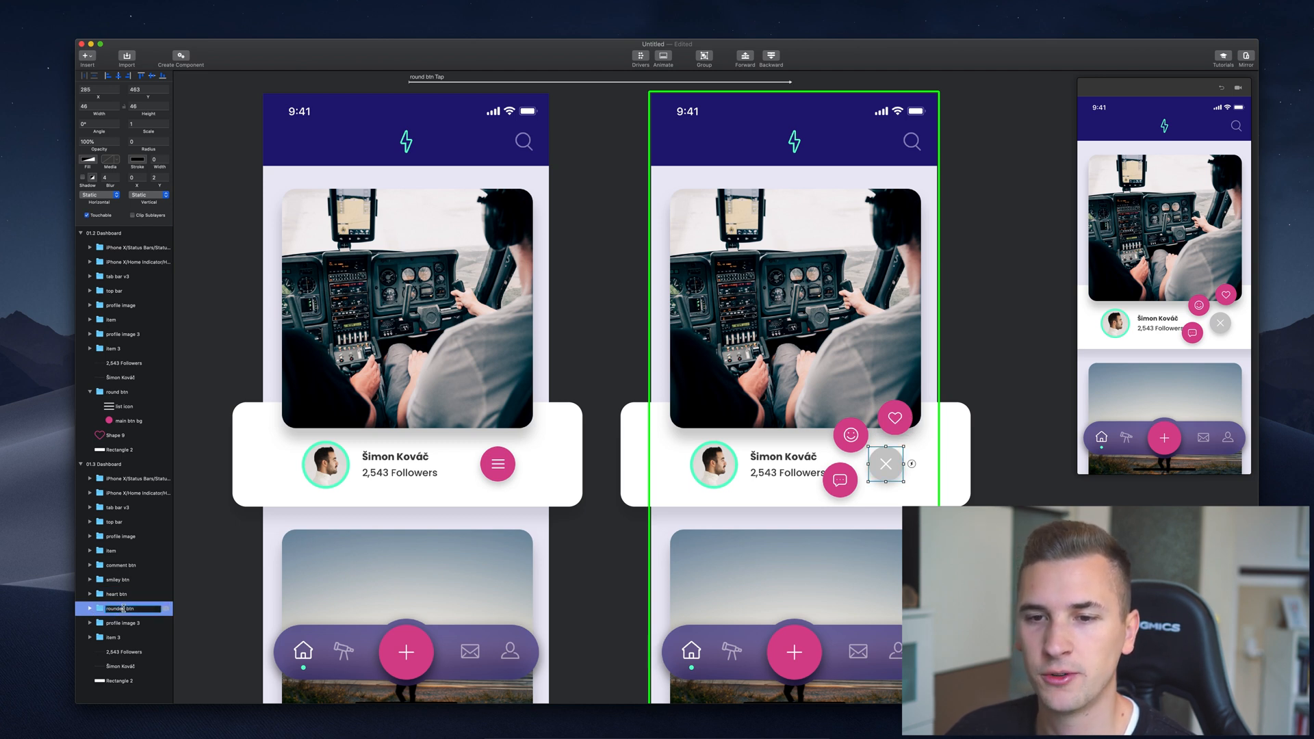
pyautogui.click(850, 435)
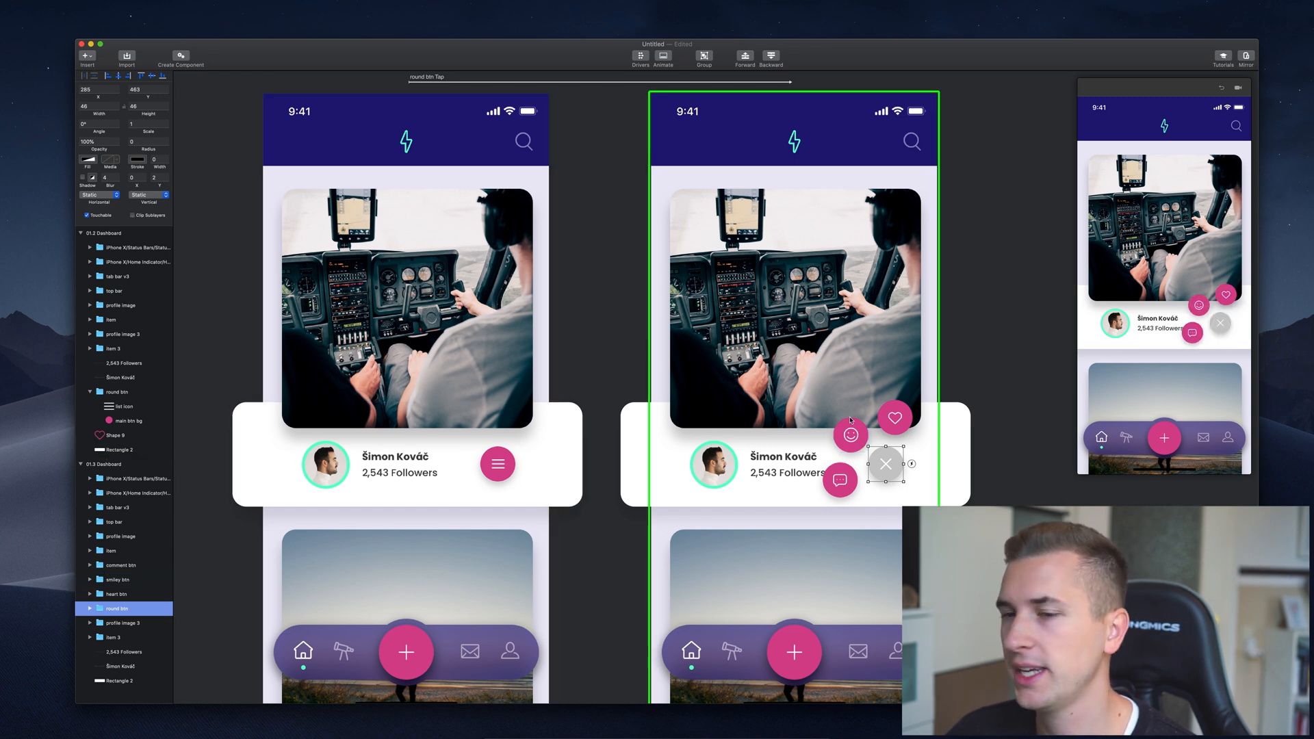
pyautogui.click(90, 608)
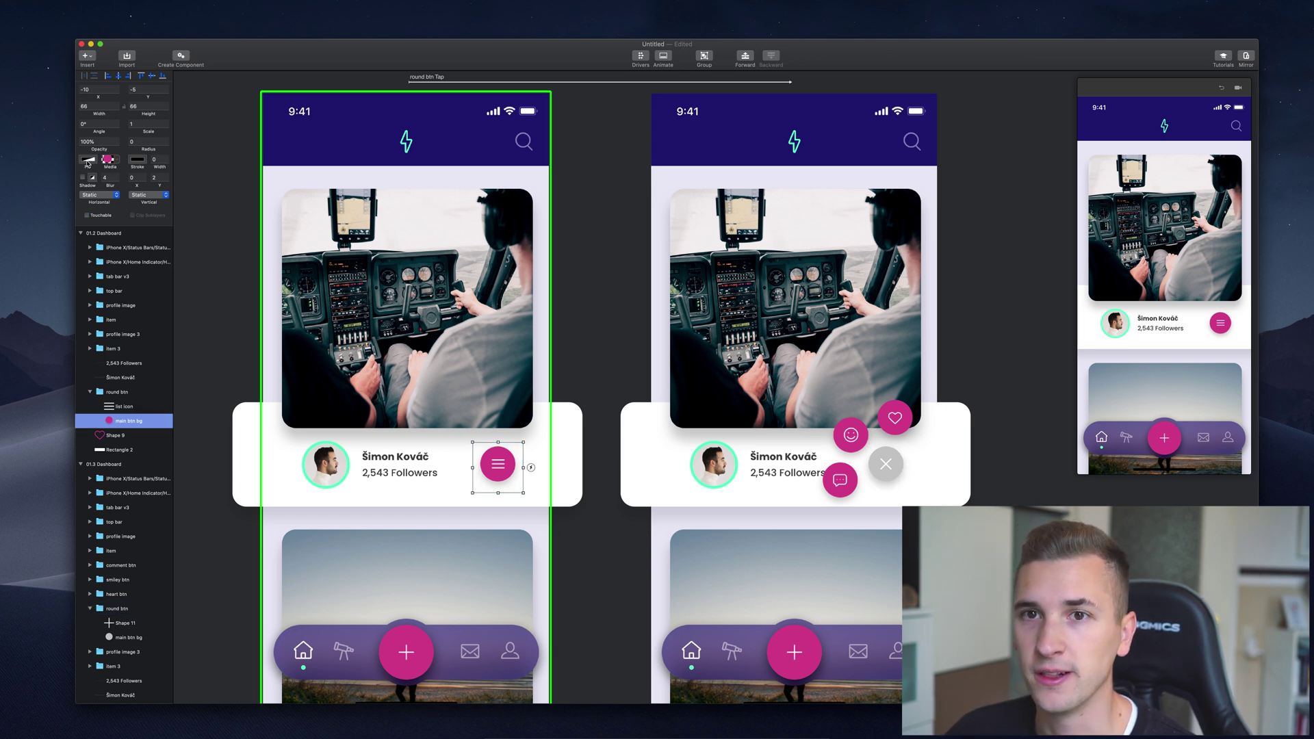
pyautogui.click(83, 162)
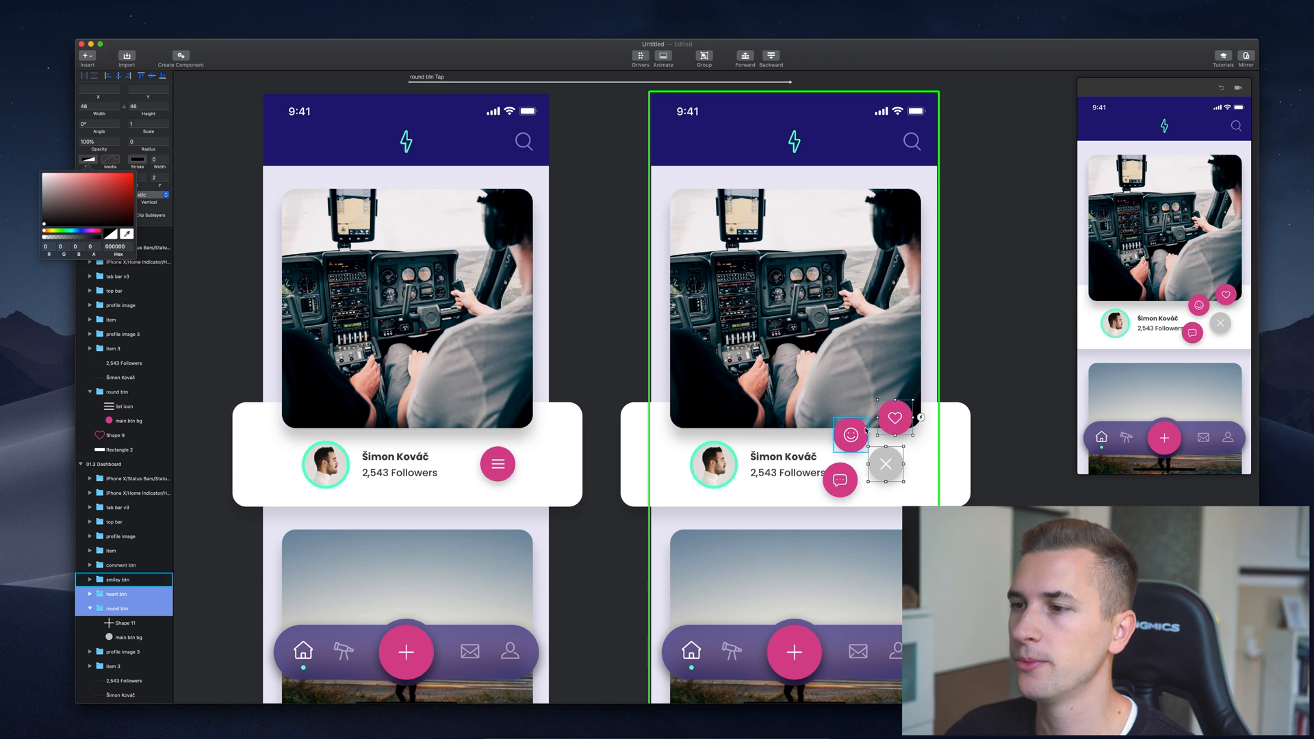
# Name the pasted close button group's layers x icon and main btn bg on the first dashboard.
pyautogui.click(840, 479)
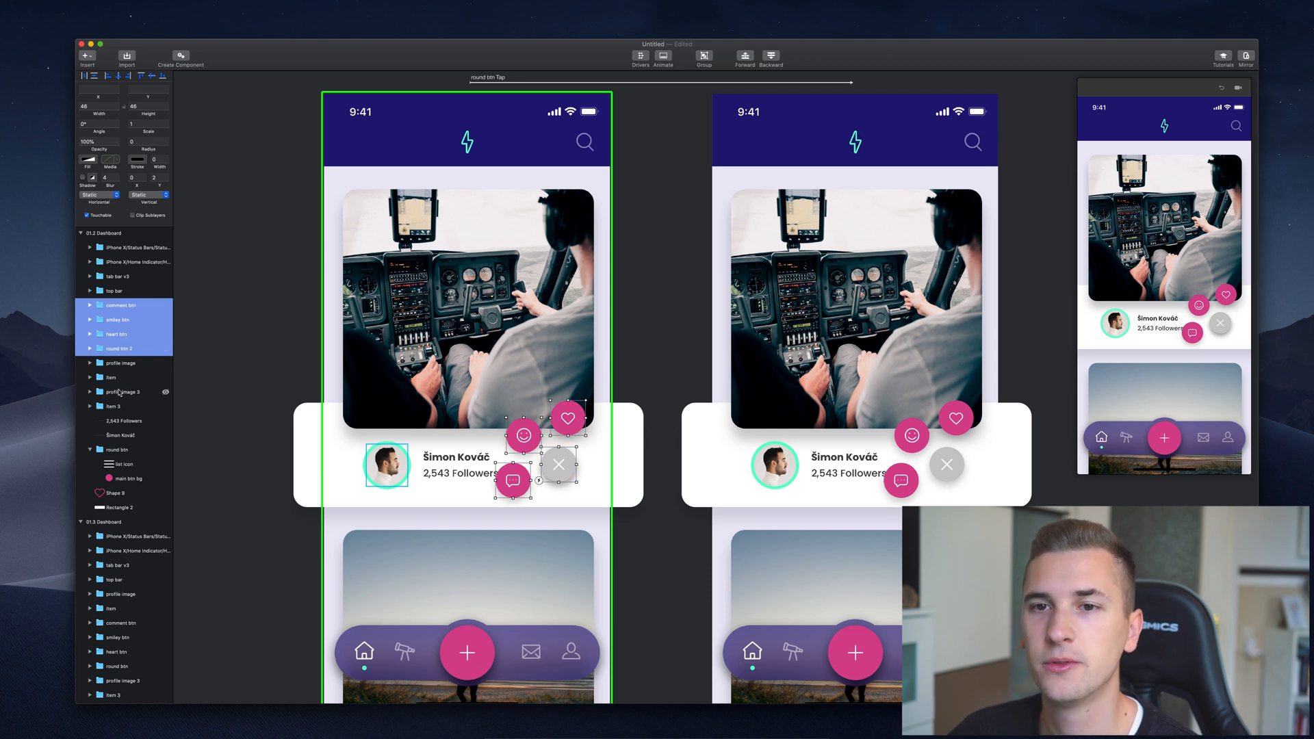
pyautogui.click(118, 350)
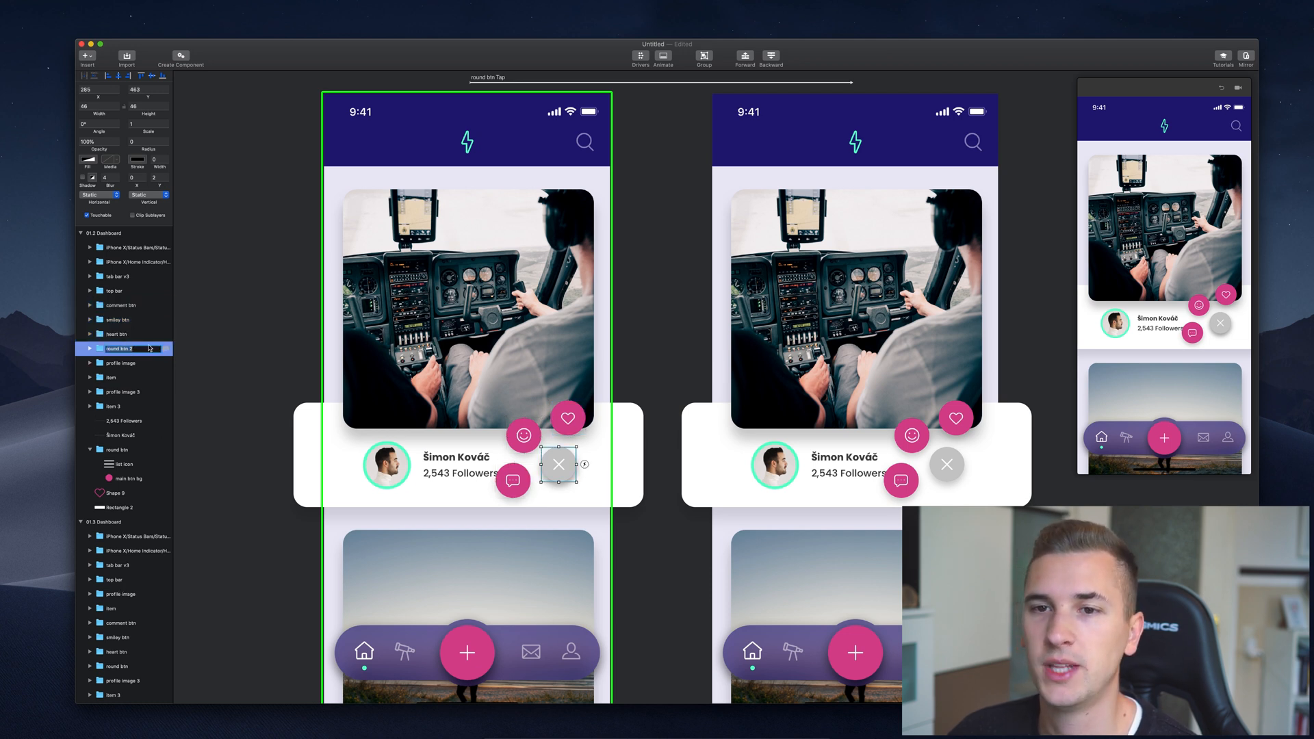
pyautogui.click(90, 349)
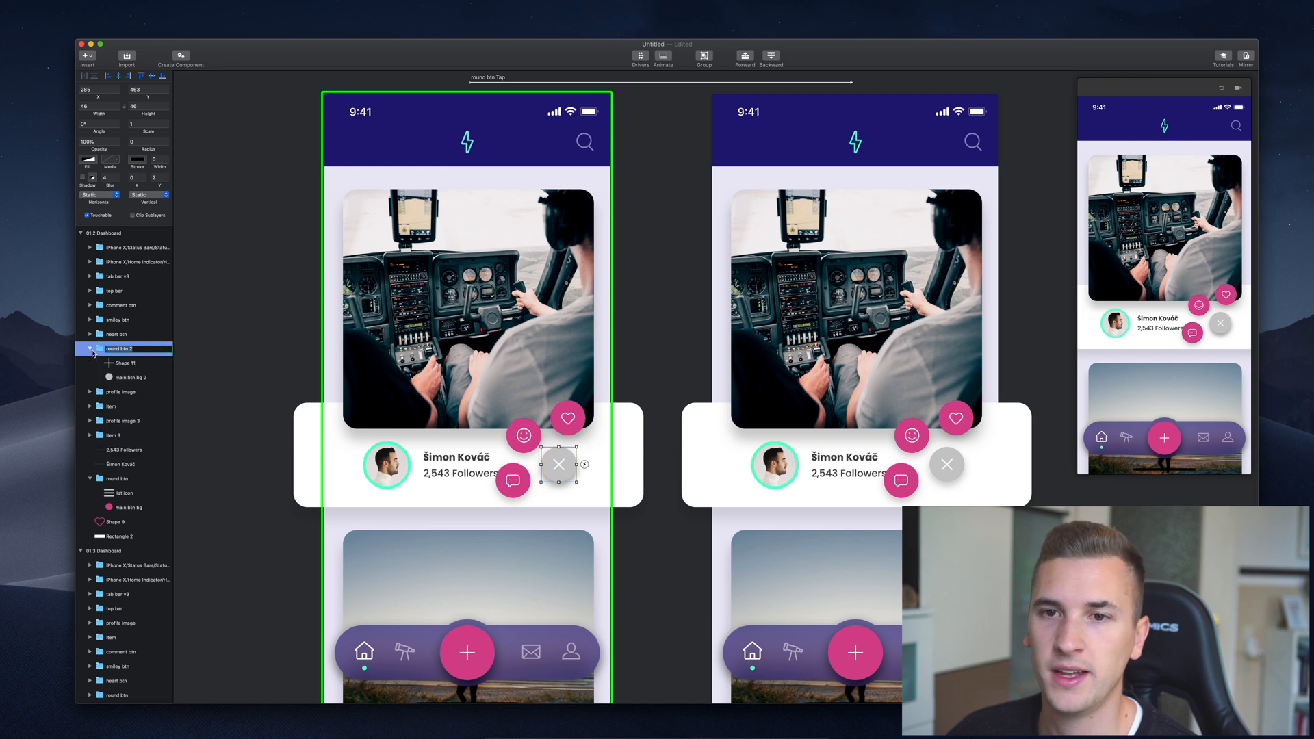
pyautogui.click(90, 334)
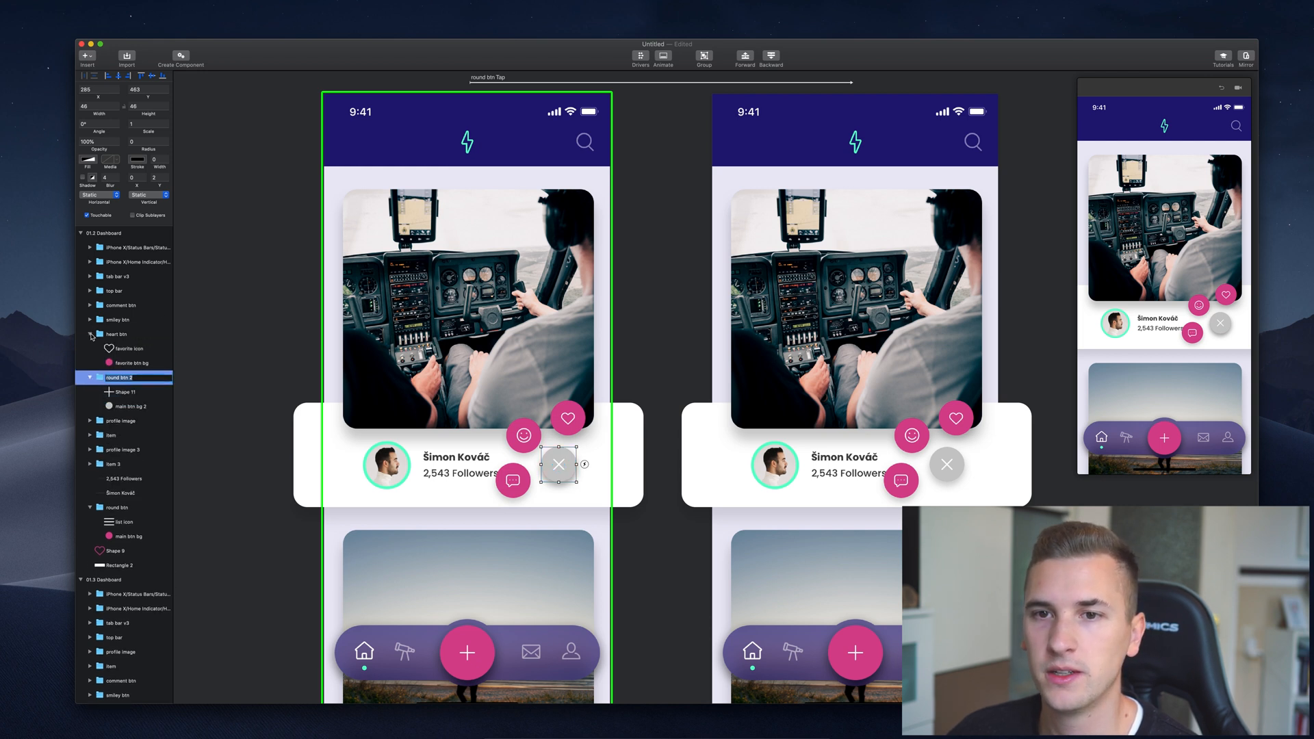
pyautogui.click(91, 320)
pyautogui.write('x icon')
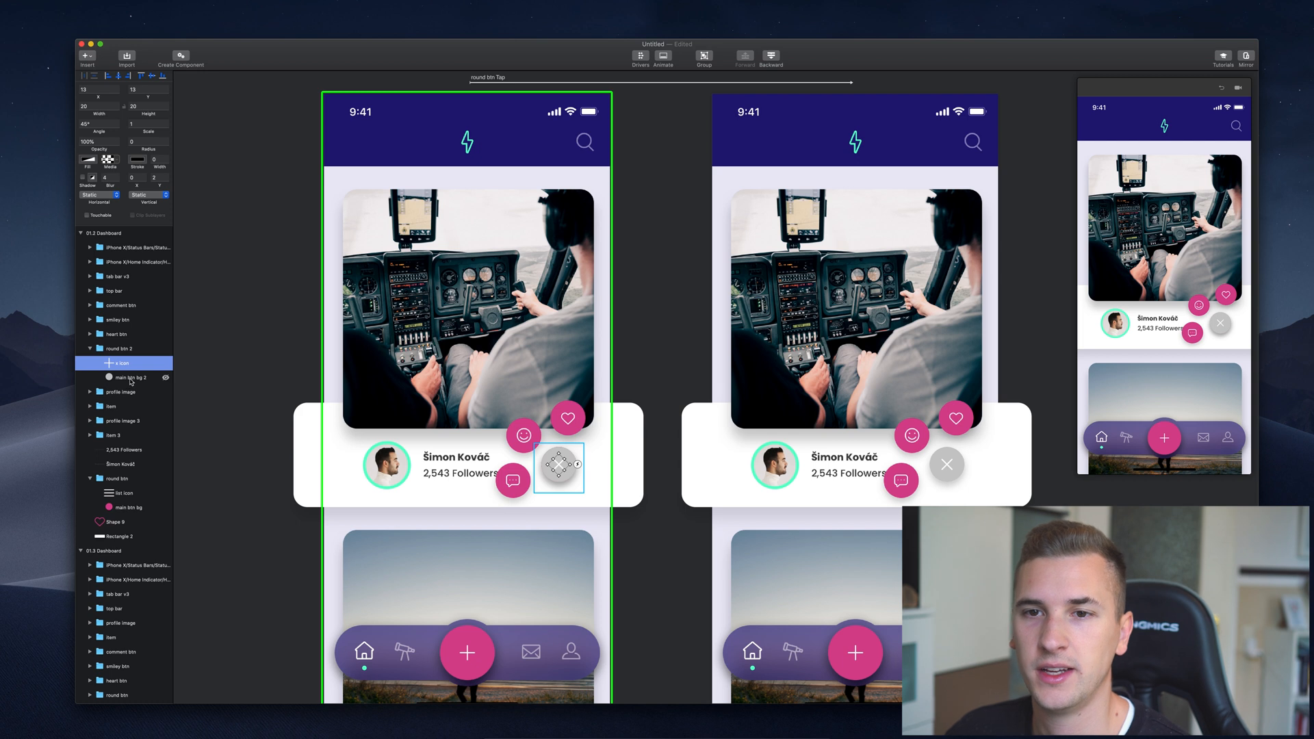
pyautogui.click(129, 378)
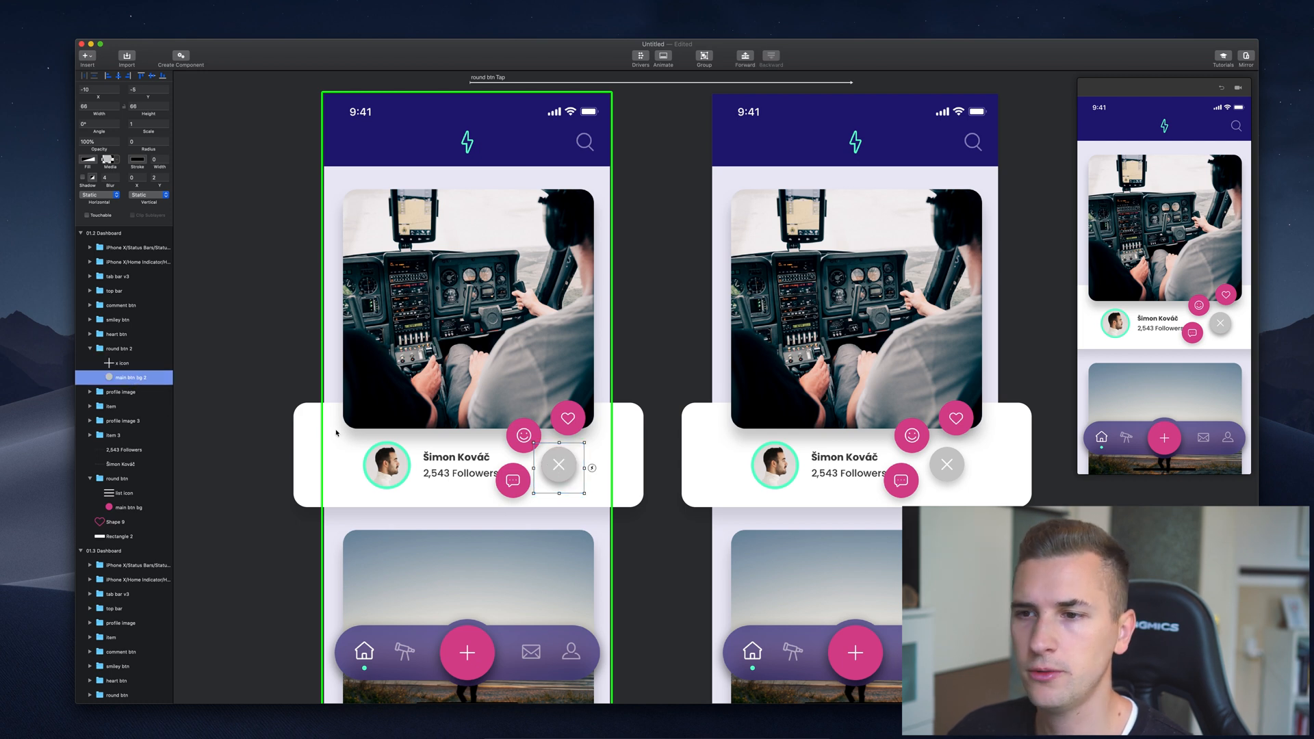
pyautogui.scroll(-3)
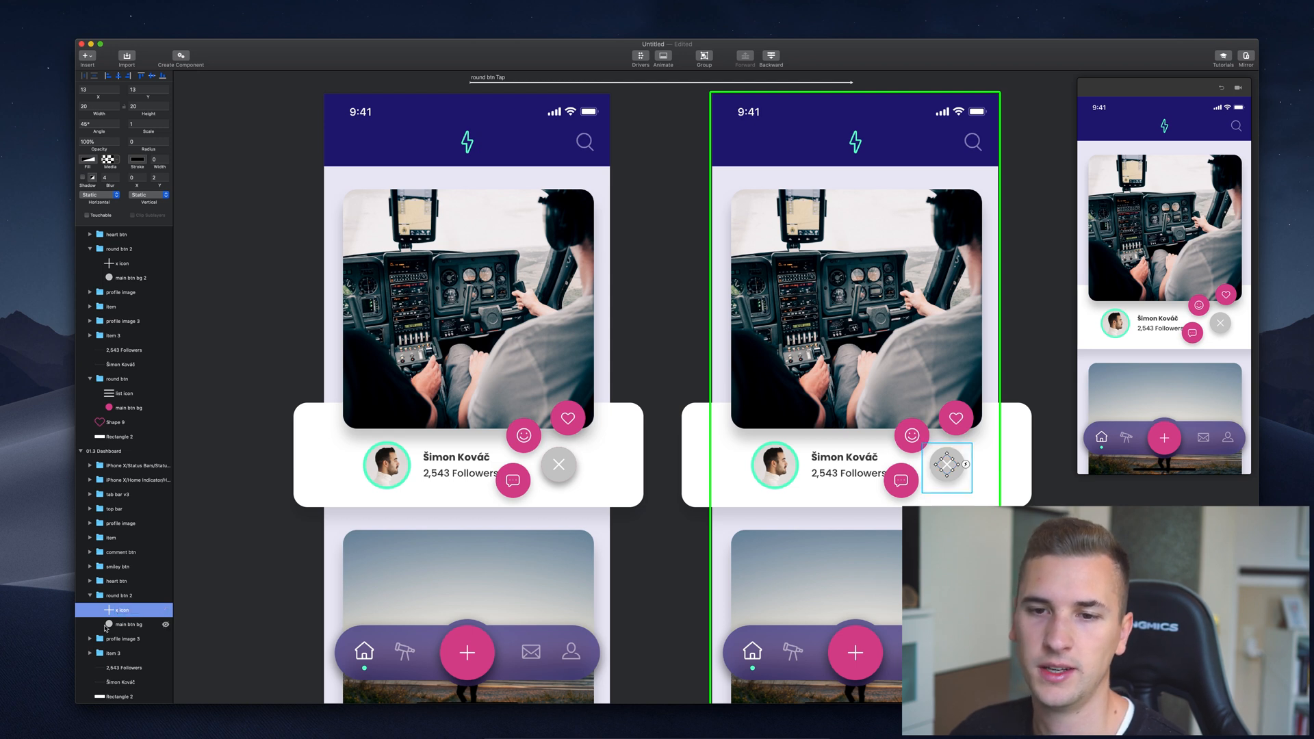
# Select the grey X button background and the heart button on the first dashboard.
pyautogui.click(130, 624)
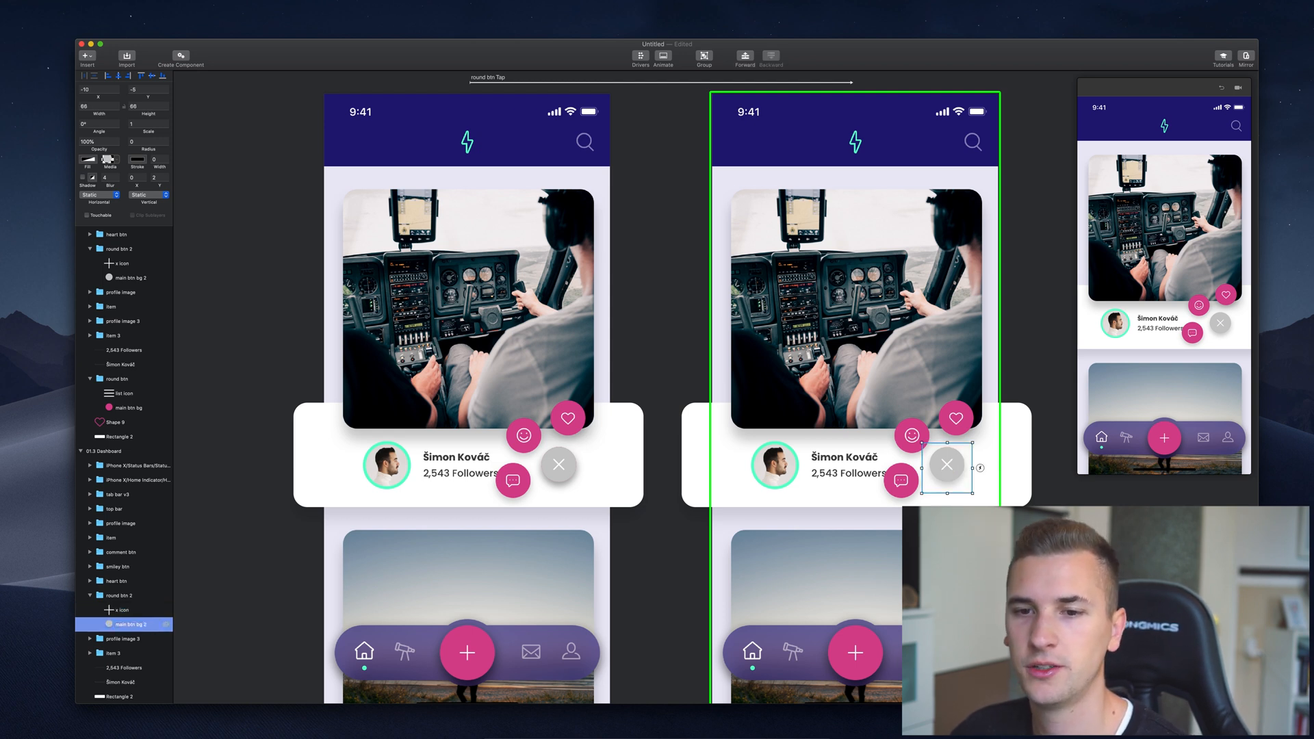
pyautogui.click(856, 302)
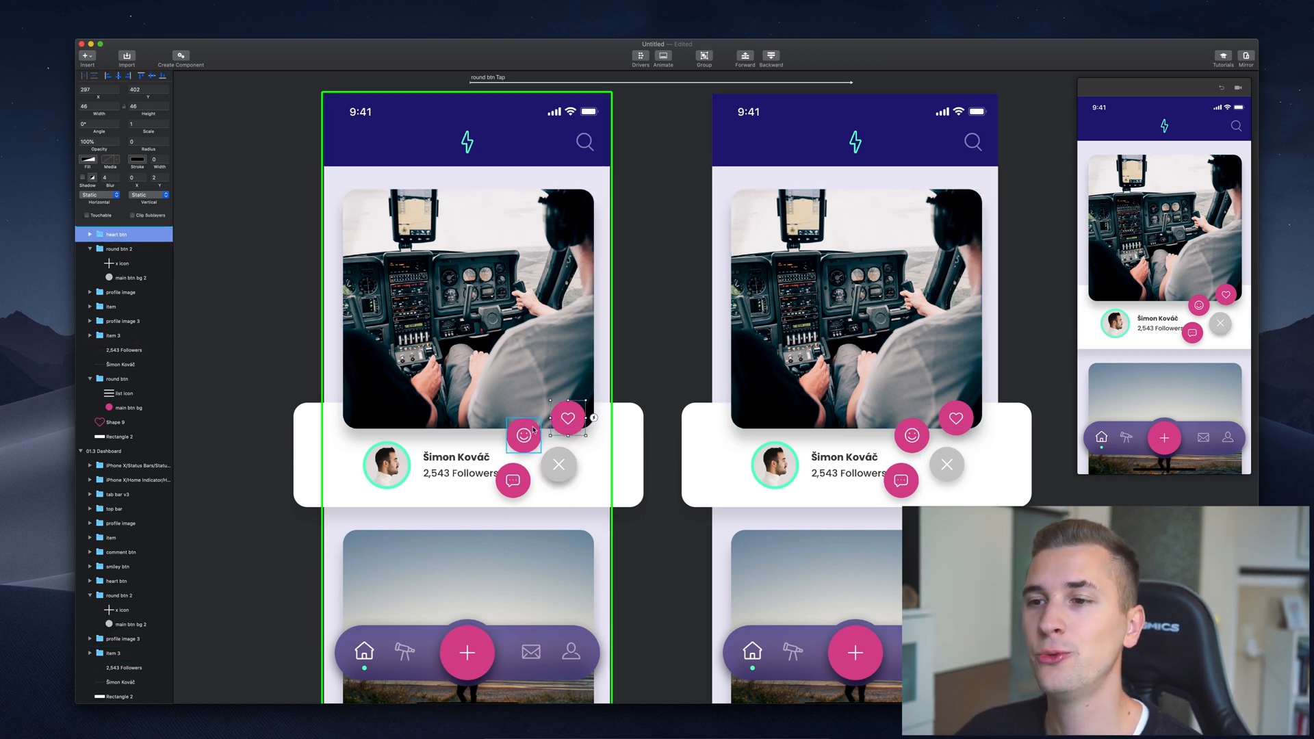
pyautogui.click(109, 307)
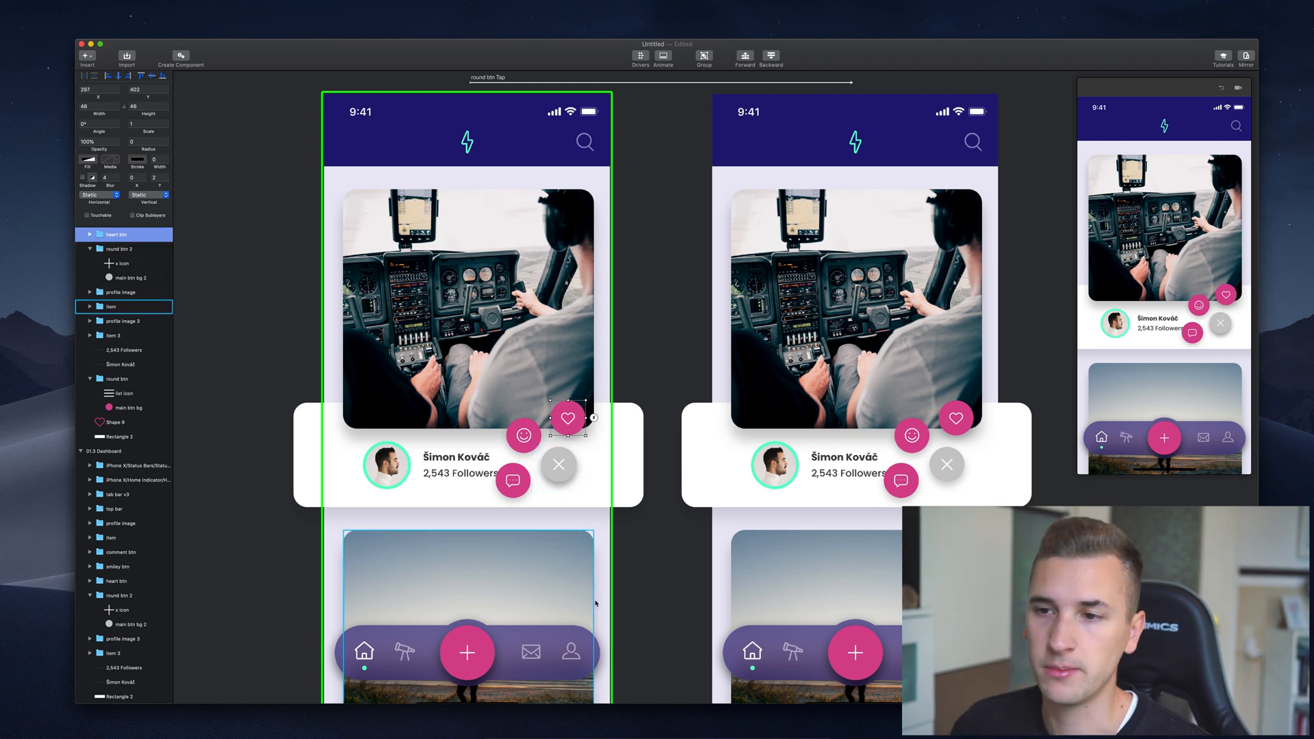
pyautogui.click(559, 465)
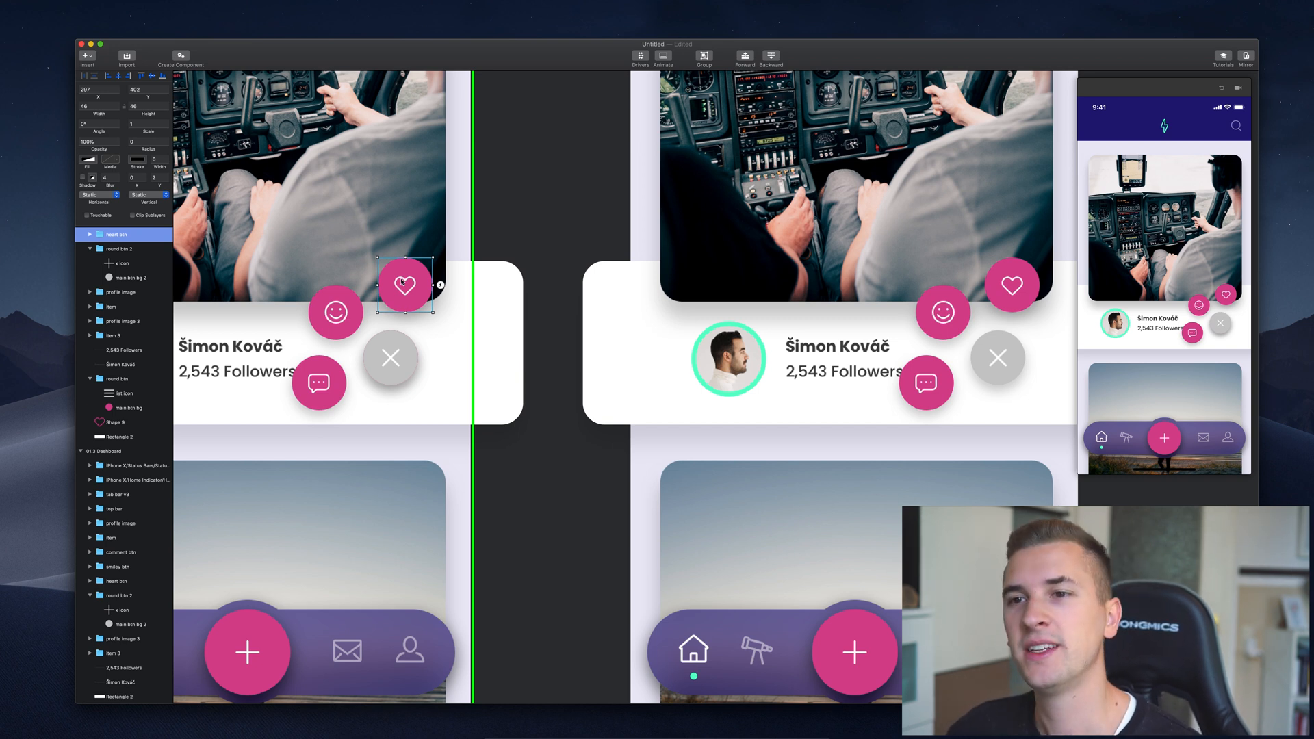
# Set the heart, smiley and comment buttons on the first dashboard to 0% opacity.
pyautogui.click(335, 313)
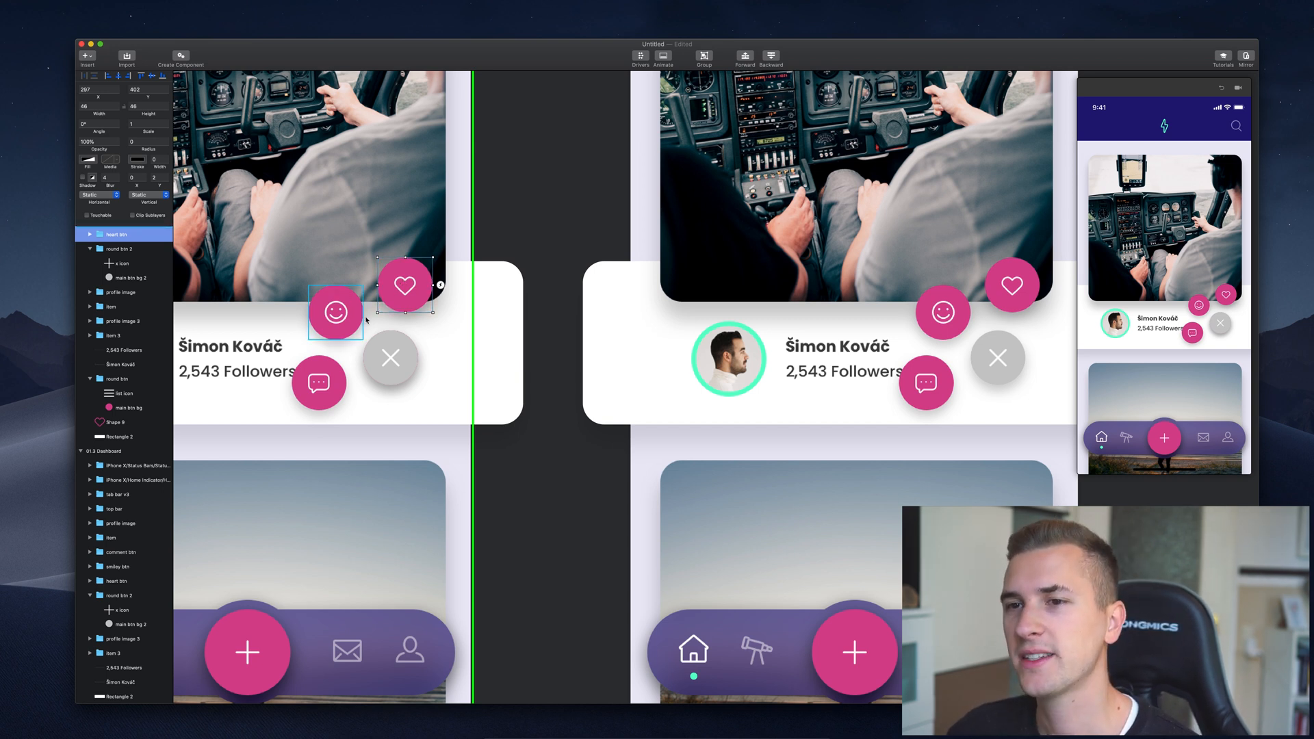
pyautogui.click(405, 284)
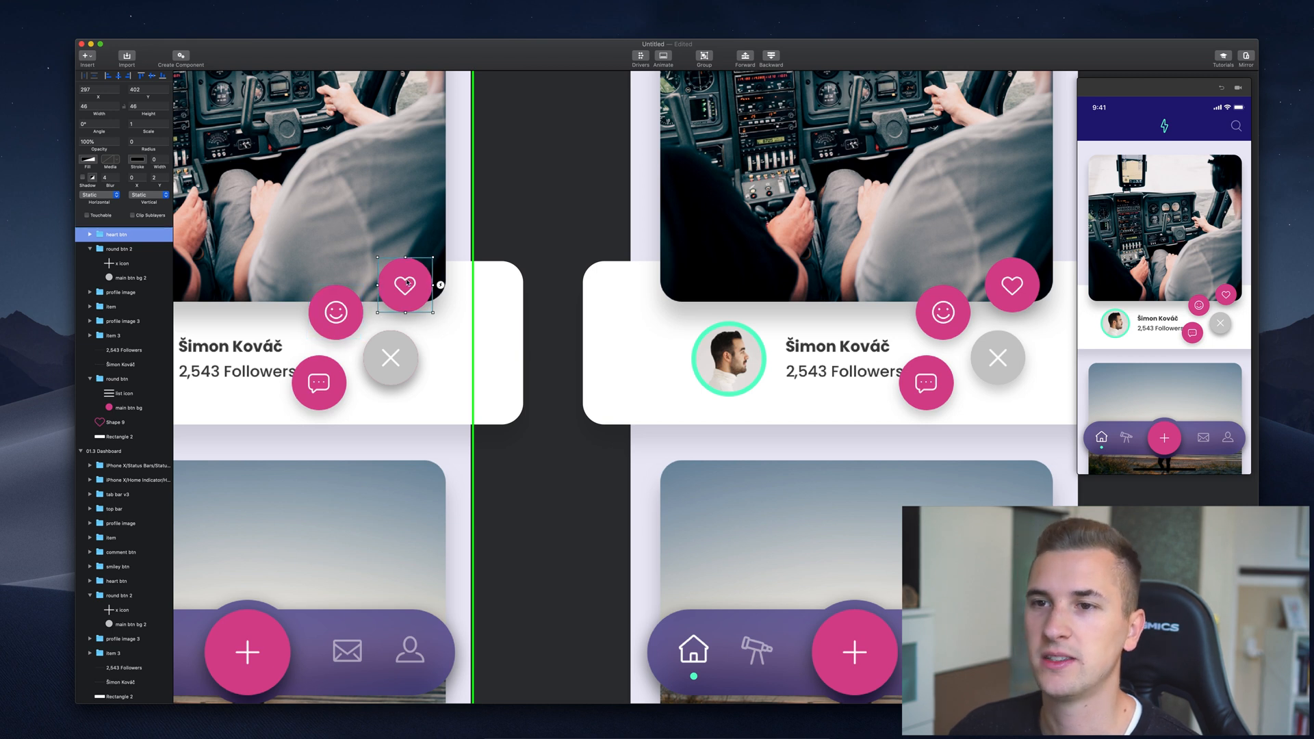
pyautogui.click(335, 312)
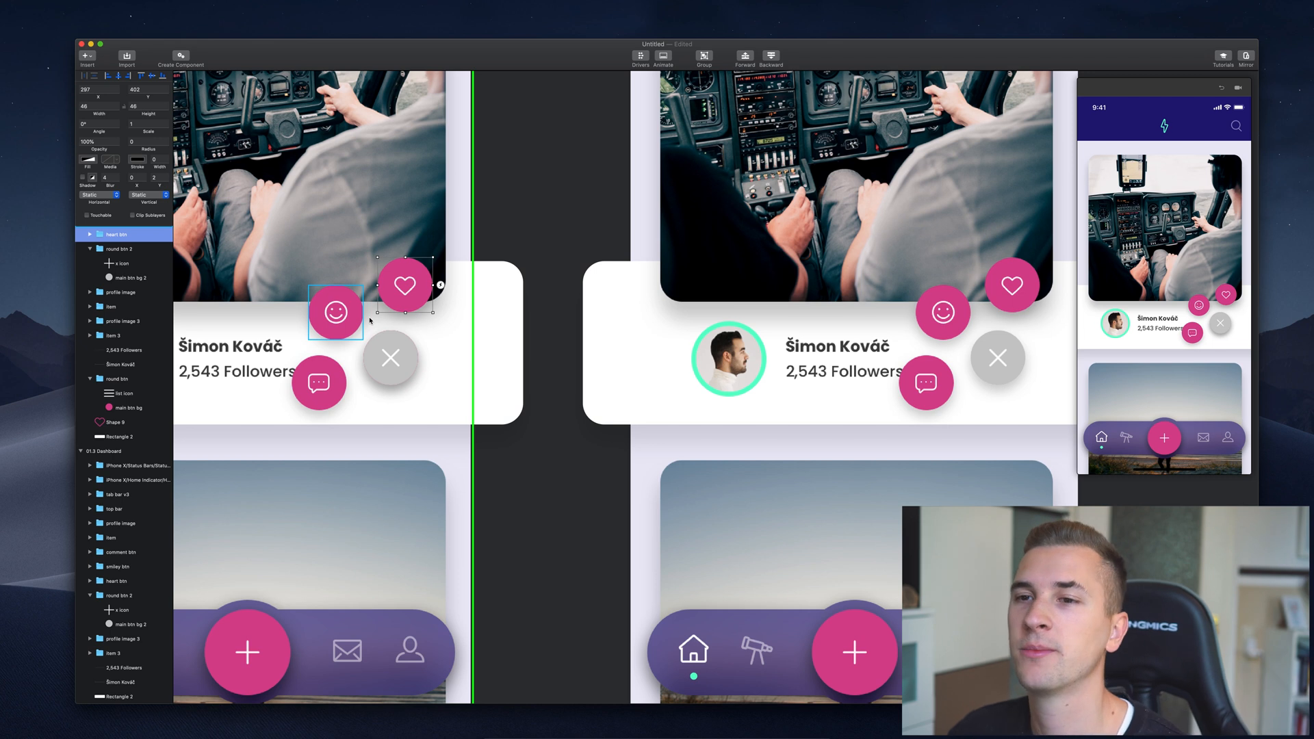
pyautogui.moveTo(405, 285); pyautogui.dragTo(391, 357)
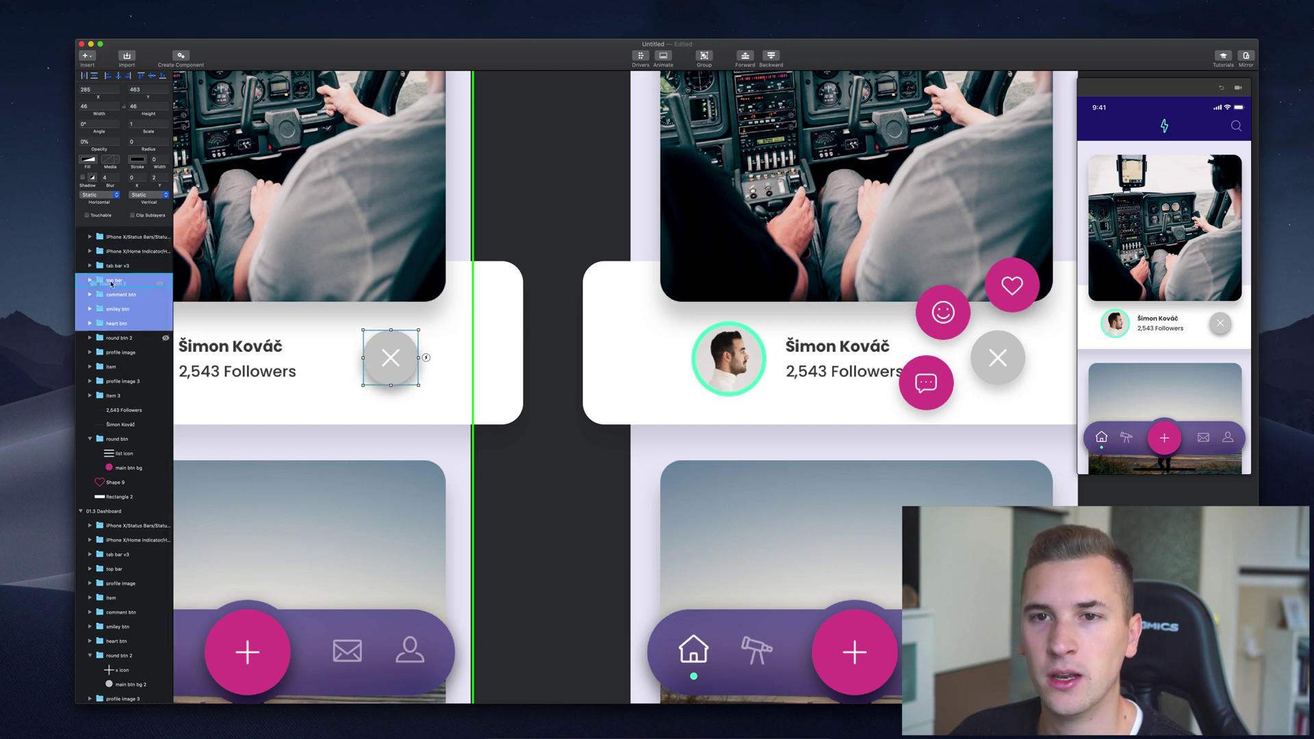
# Hide round btn 2 so the pink striped list button shows on the first dashboard.
pyautogui.click(118, 295)
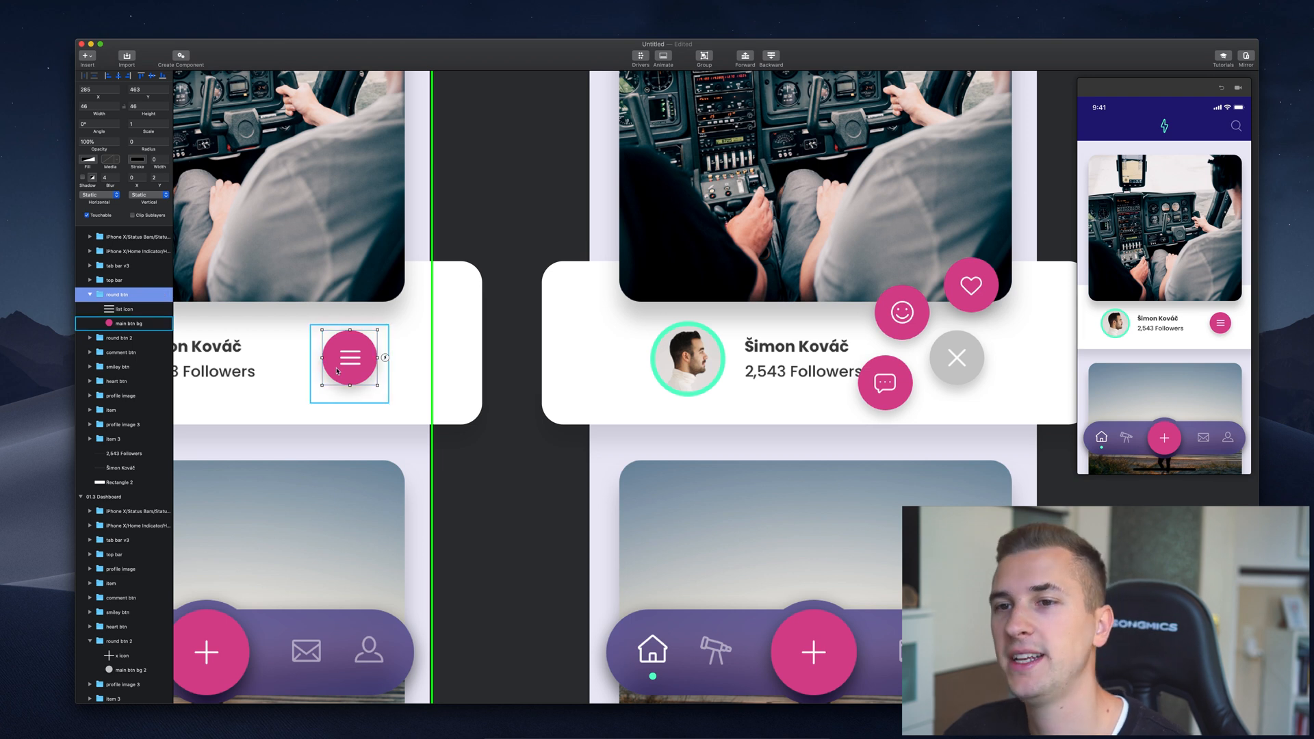
# Link round btn 2 on the second dashboard back to the first with a Tap transition.
pyautogui.click(884, 384)
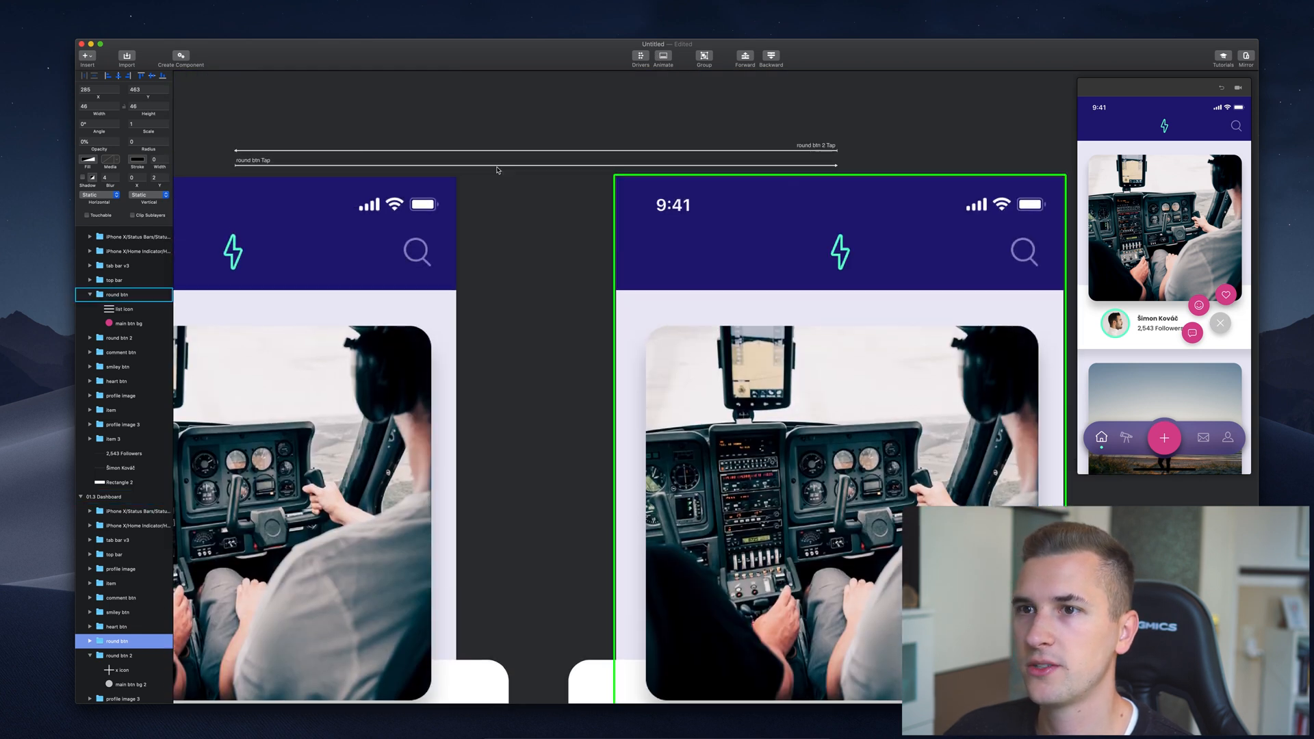
# Bring up the dashboard transition timeline and locate the smiley, X and heart button opacity curves.
pyautogui.click(662, 56)
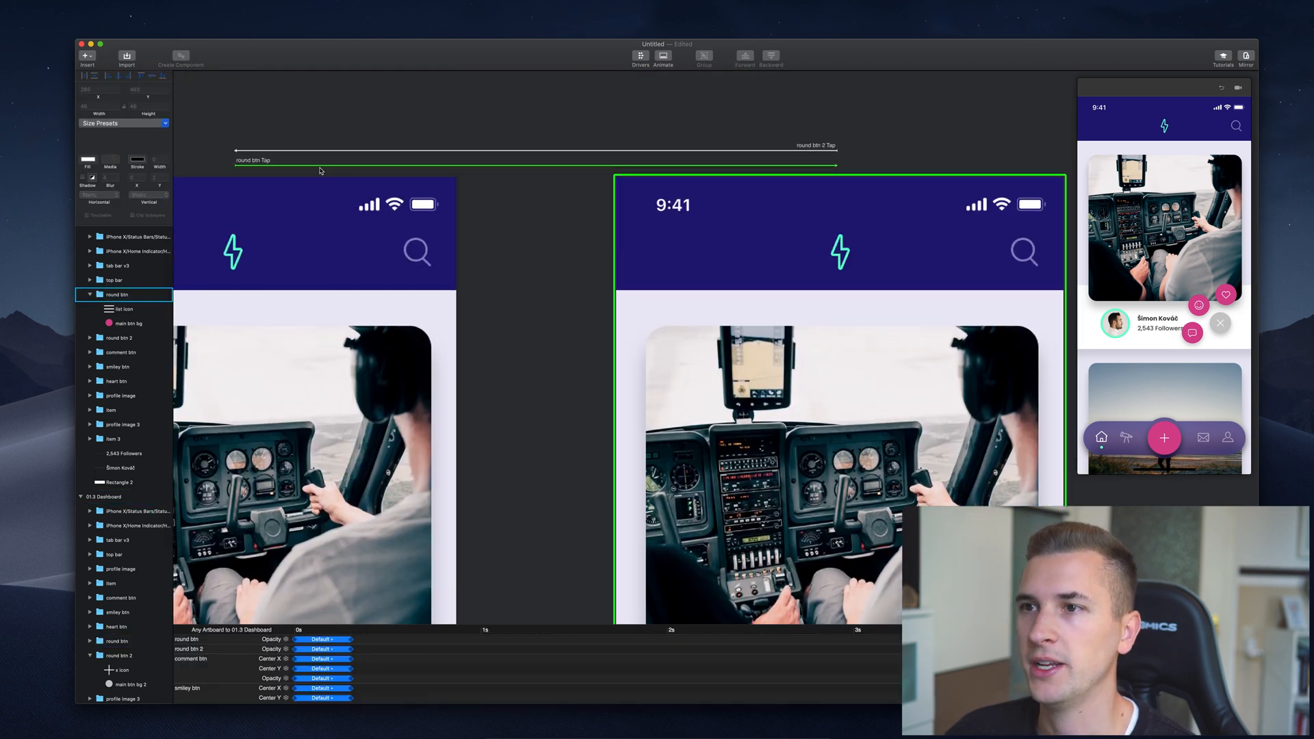
pyautogui.scroll(-3)
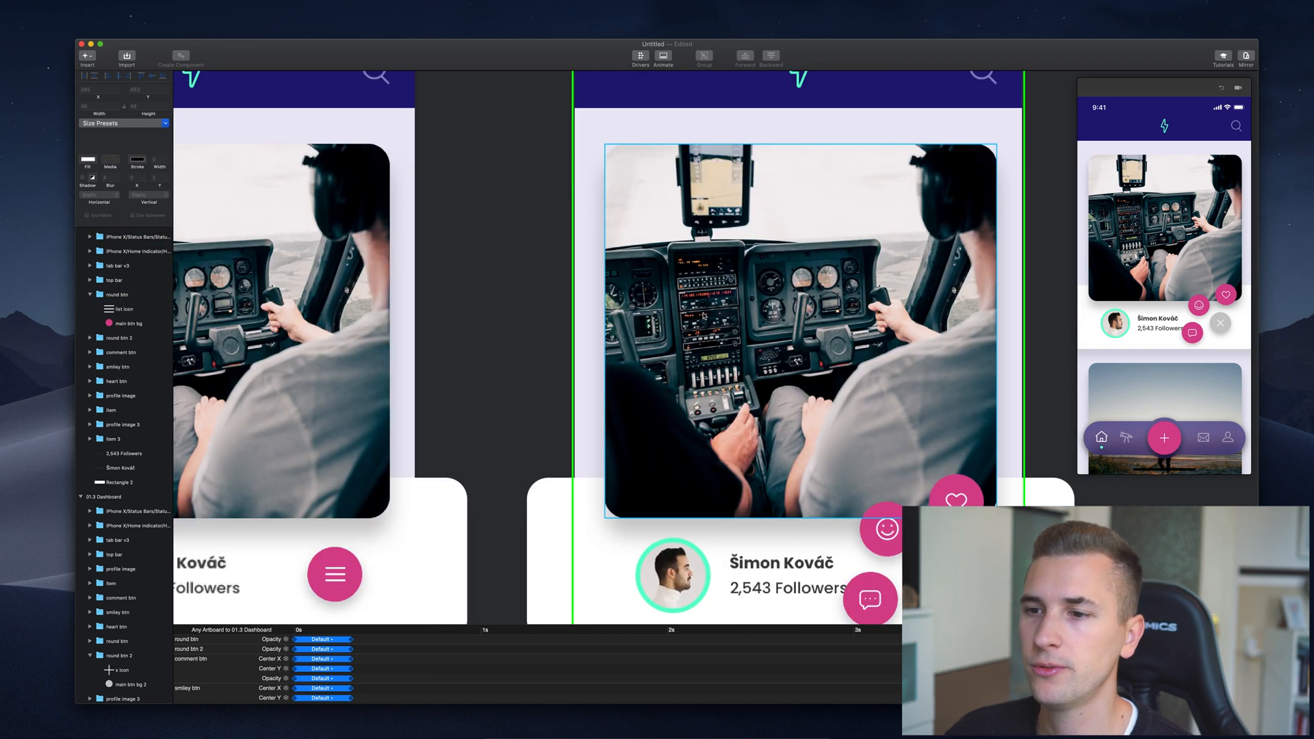
pyautogui.scroll(-3)
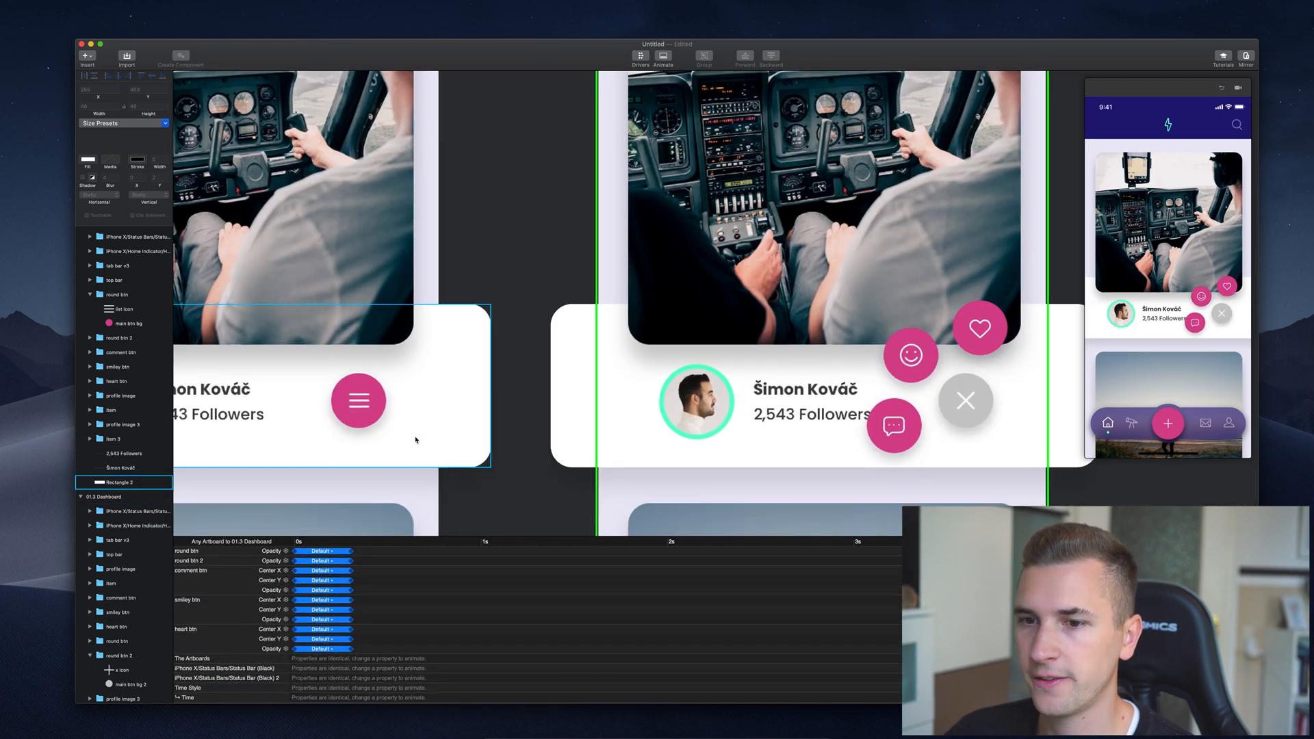
pyautogui.click(115, 612)
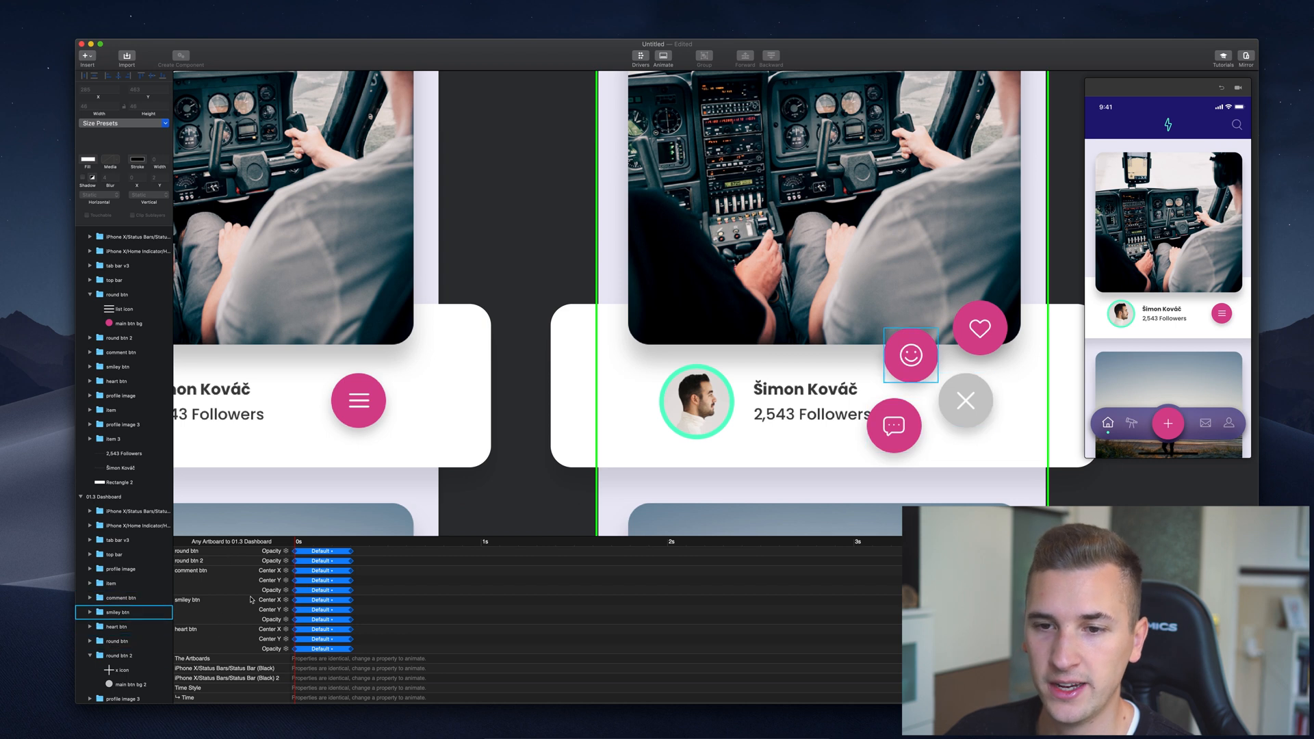
pyautogui.click(965, 400)
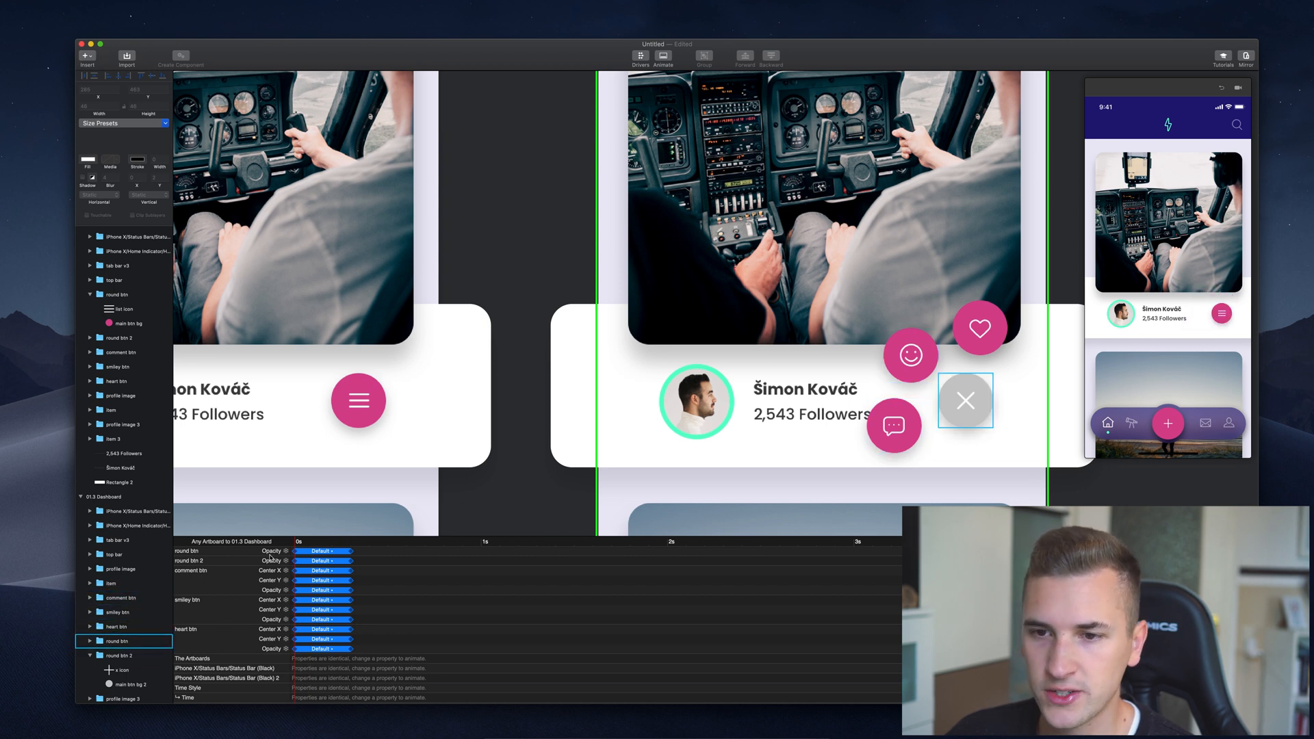
pyautogui.click(121, 656)
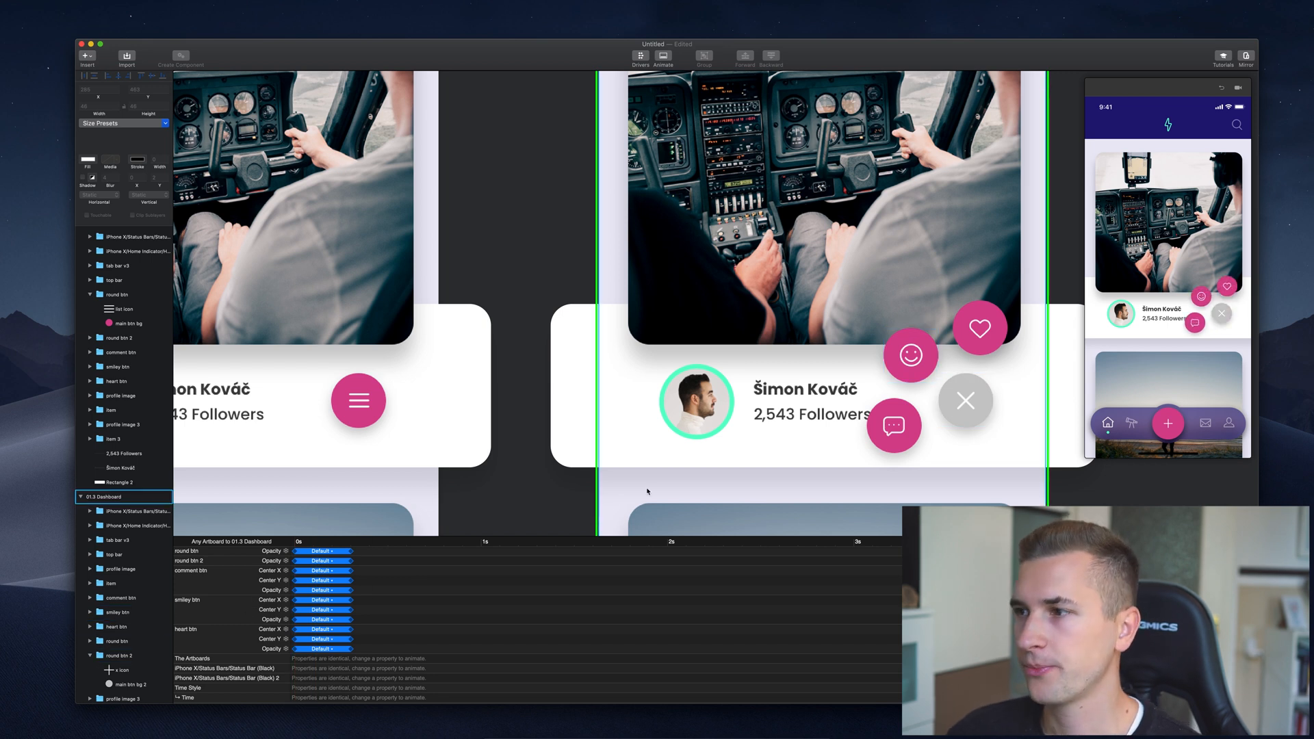
# Shorten the Opacity curves of the smiley and heart buttons so they fade in with staggered delays.
pyautogui.click(115, 627)
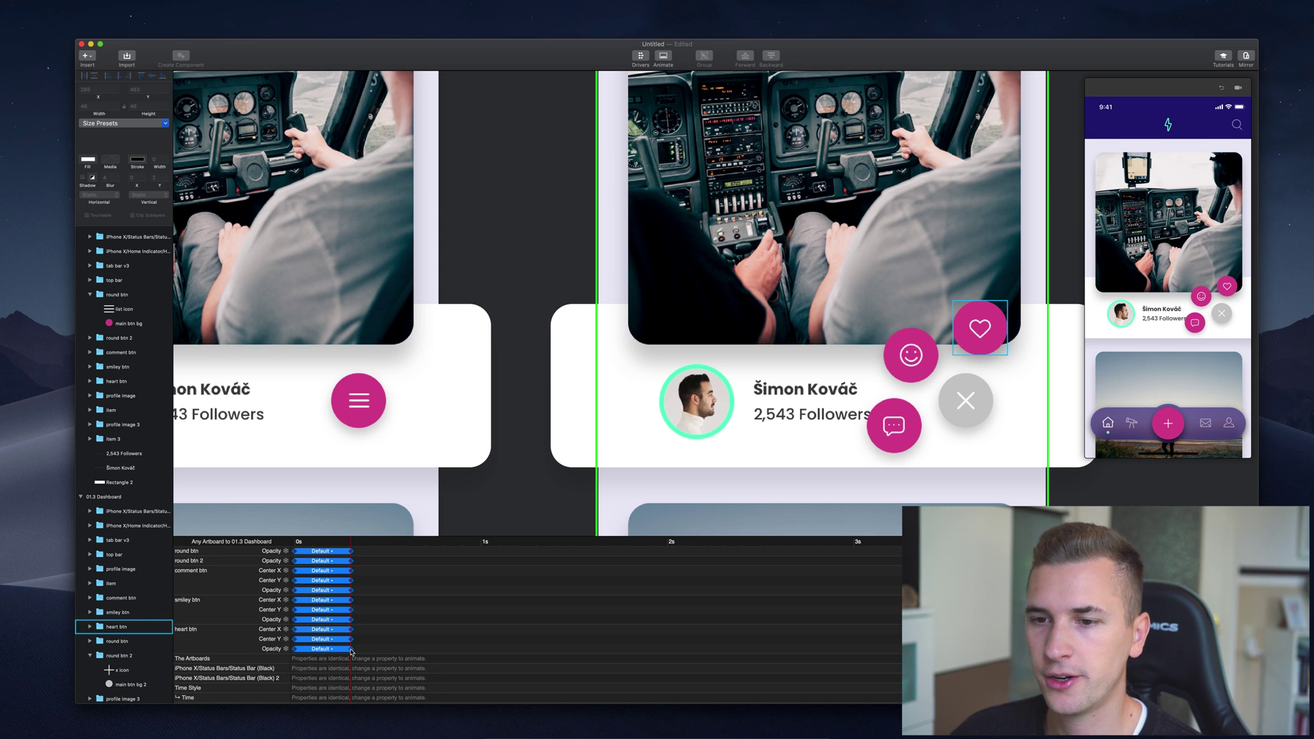
pyautogui.click(116, 612)
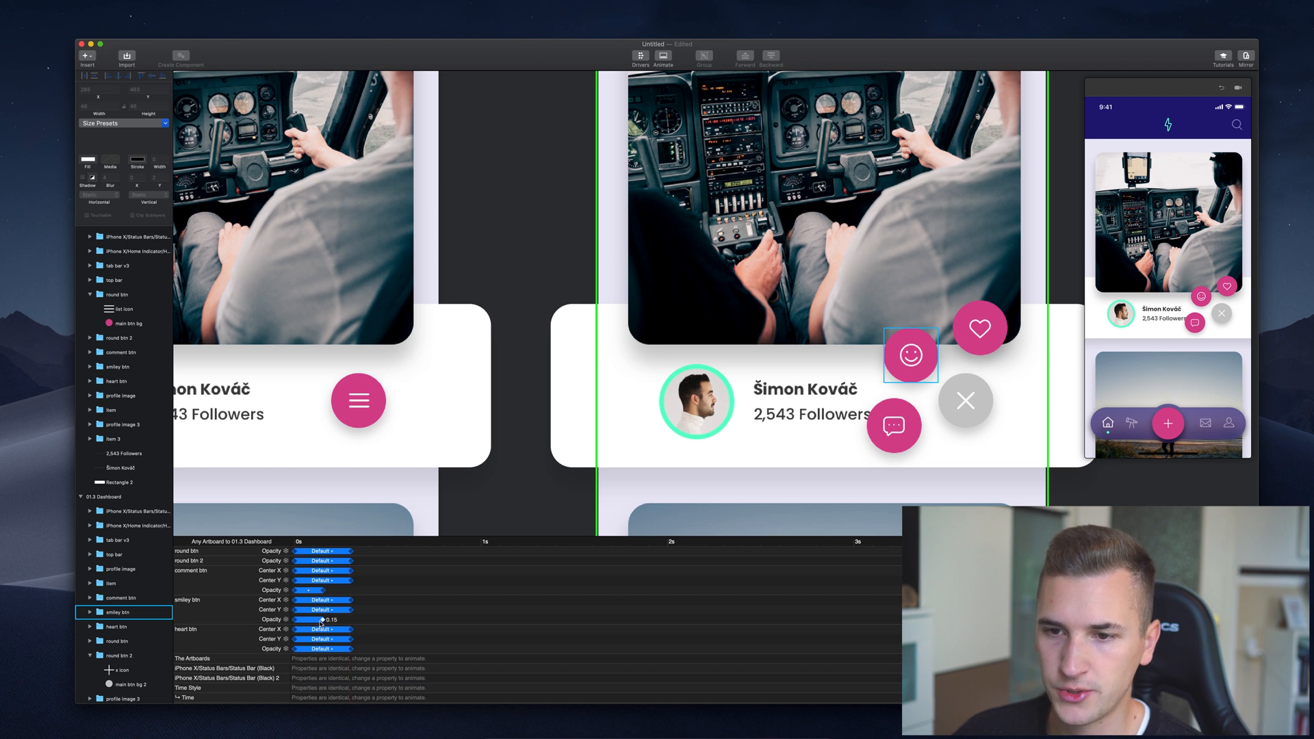
pyautogui.click(118, 625)
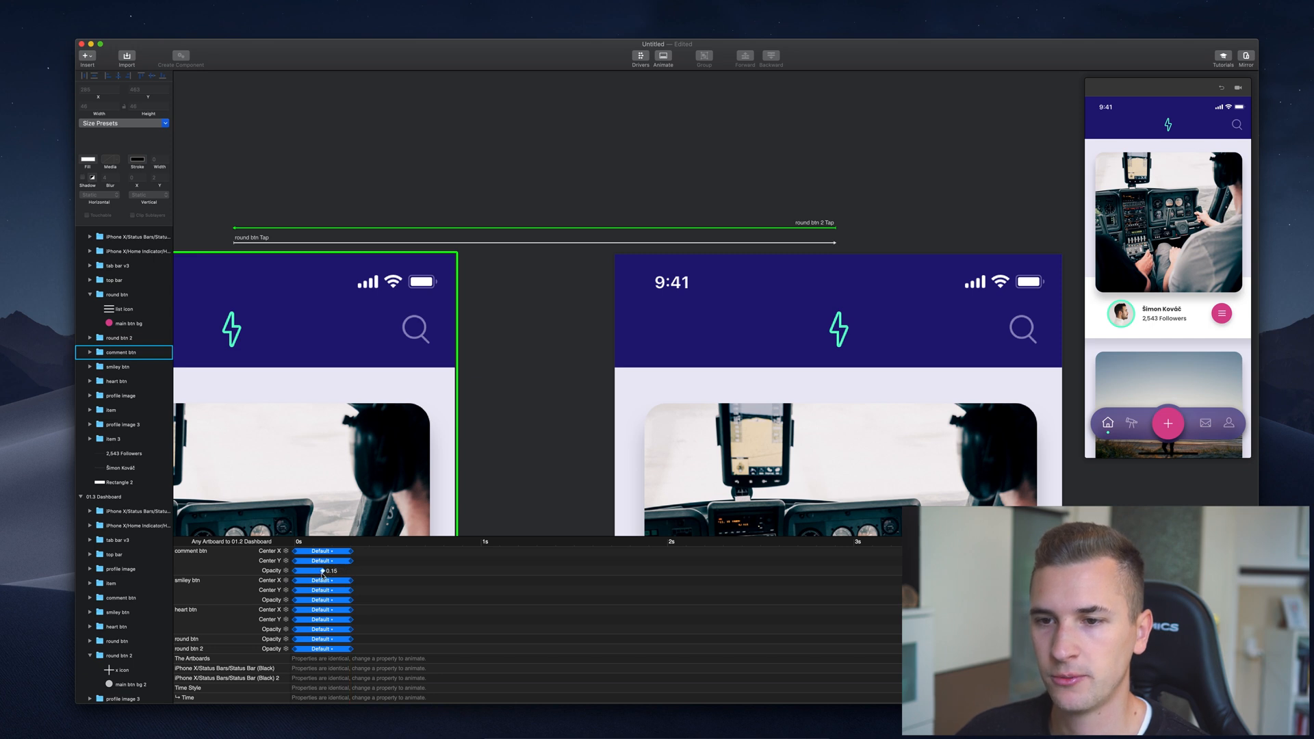
pyautogui.click(118, 367)
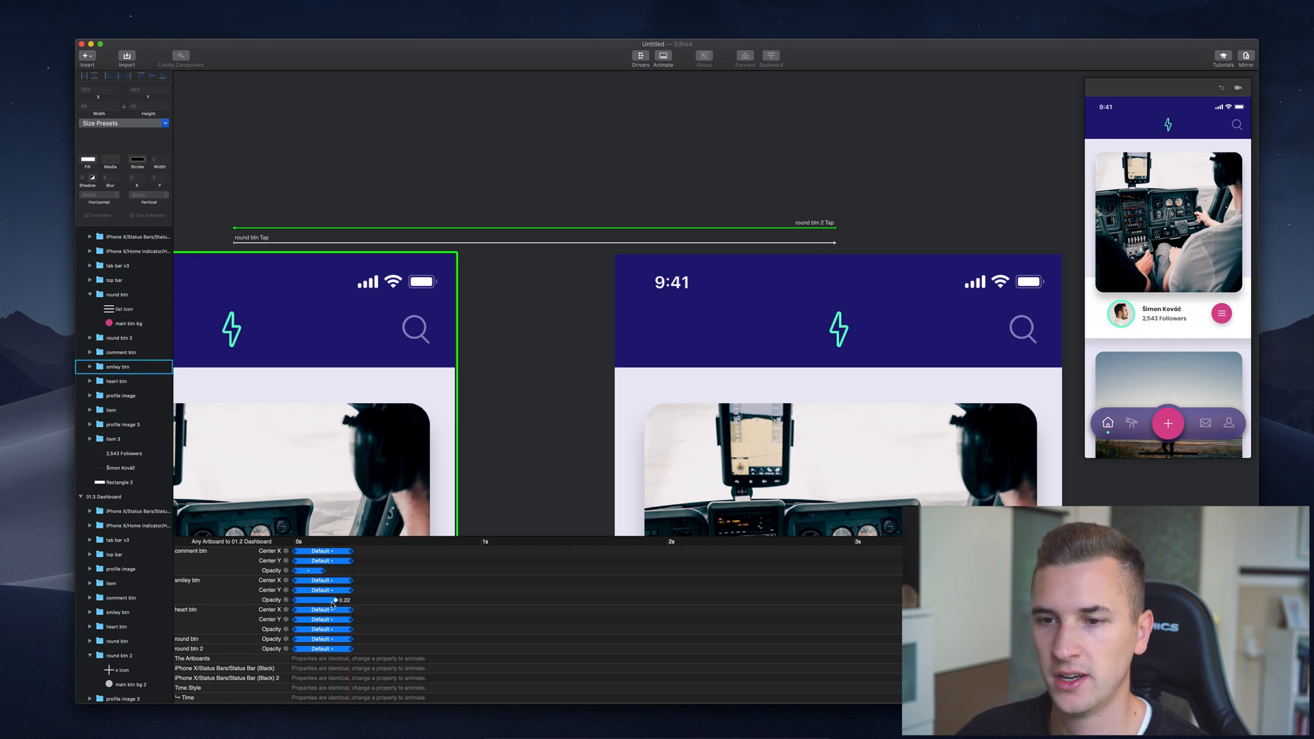
pyautogui.click(116, 380)
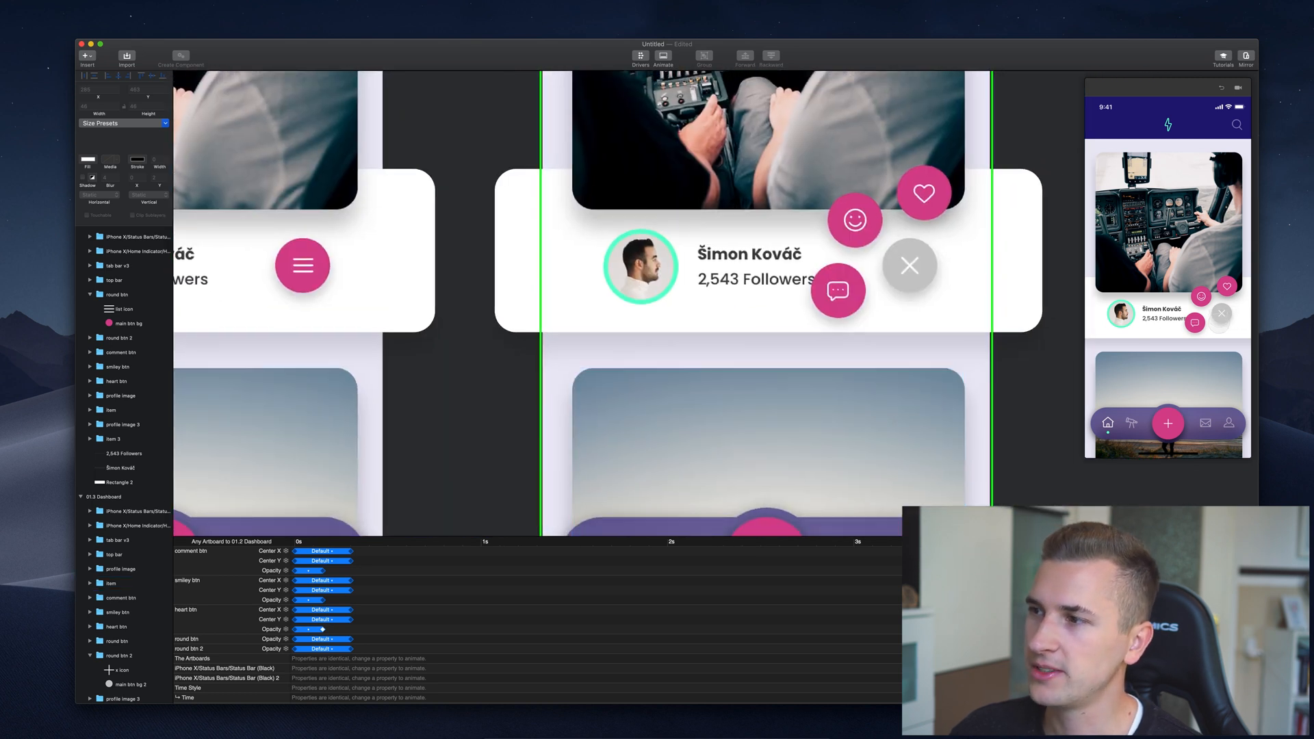
pyautogui.click(302, 265)
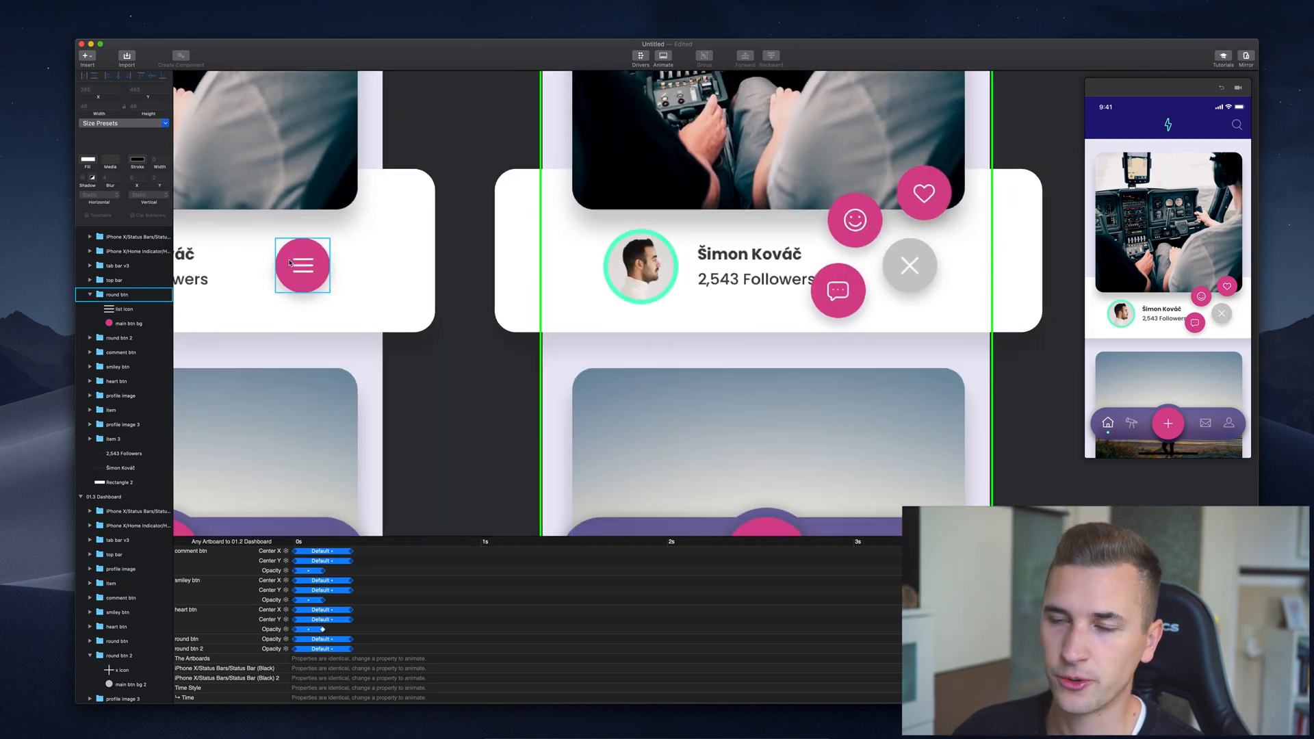
pyautogui.click(640, 265)
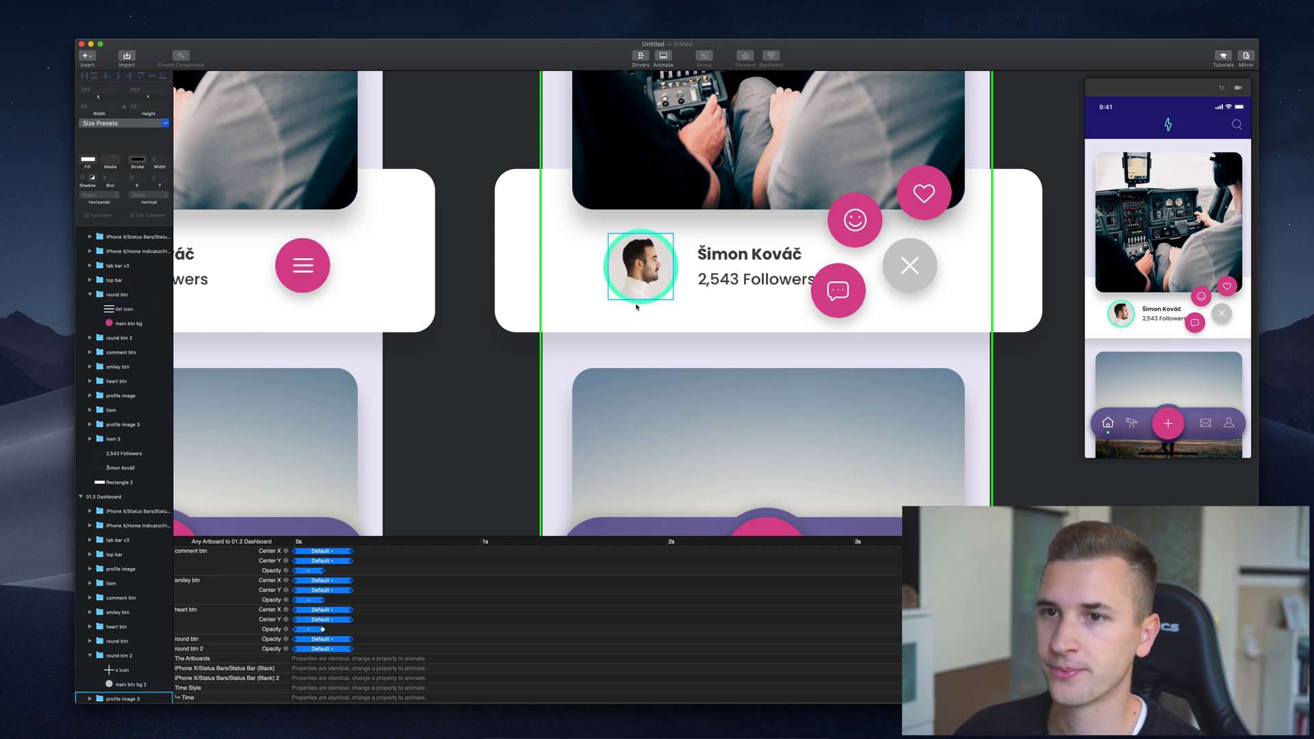
pyautogui.click(838, 291)
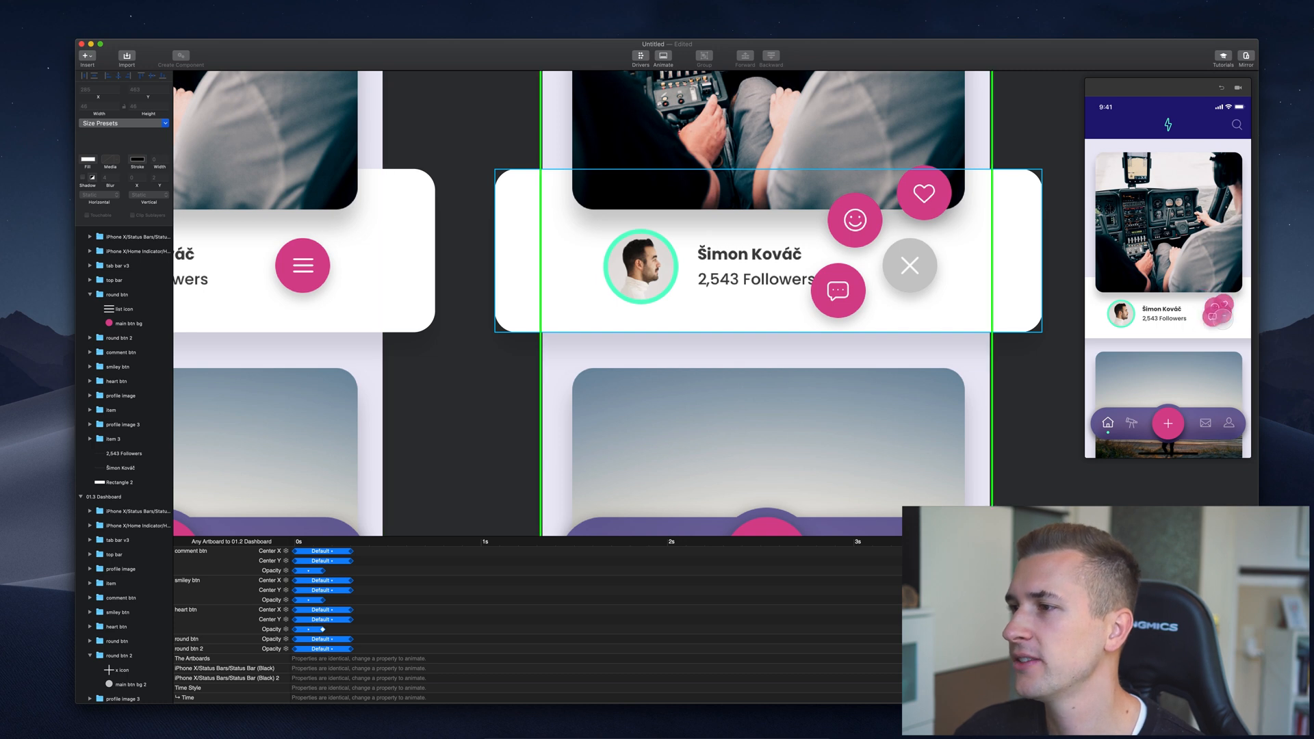
pyautogui.click(909, 266)
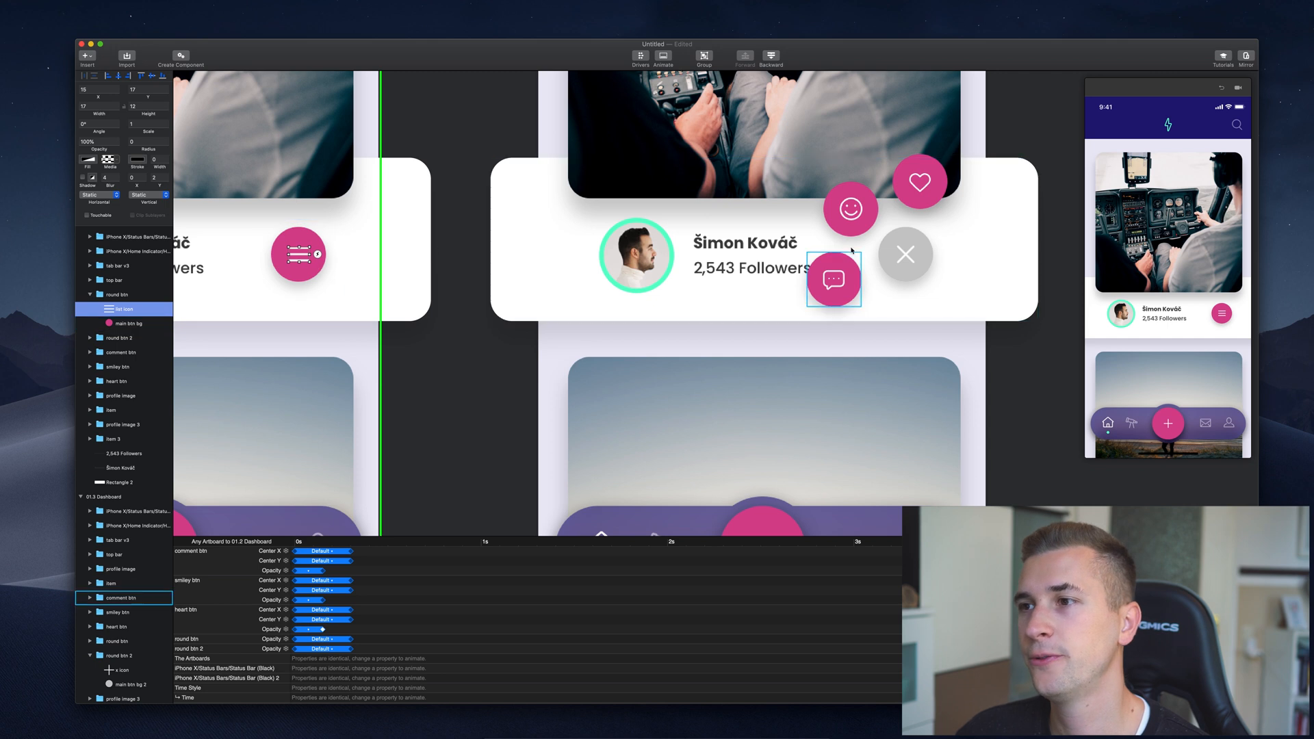
pyautogui.click(907, 255)
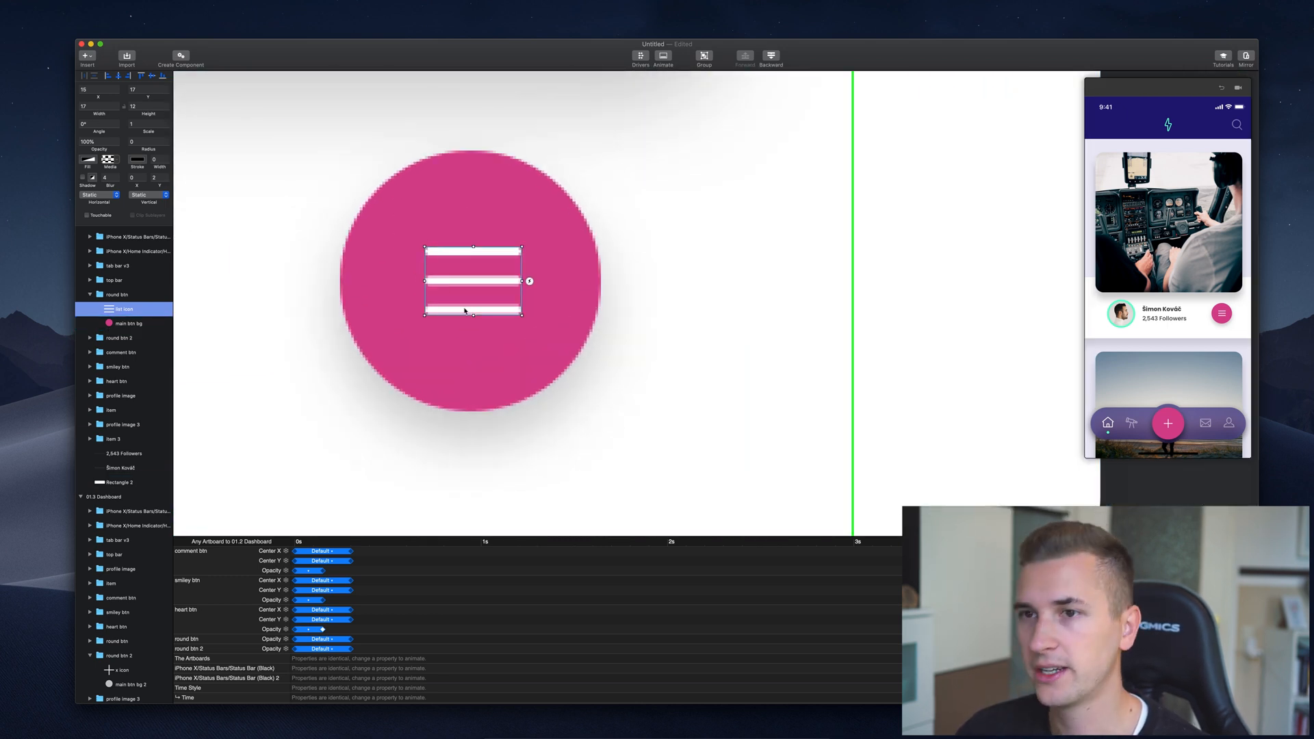
# Add a new bar over the top stripe of the list icon and fill it white.
pyautogui.click(129, 324)
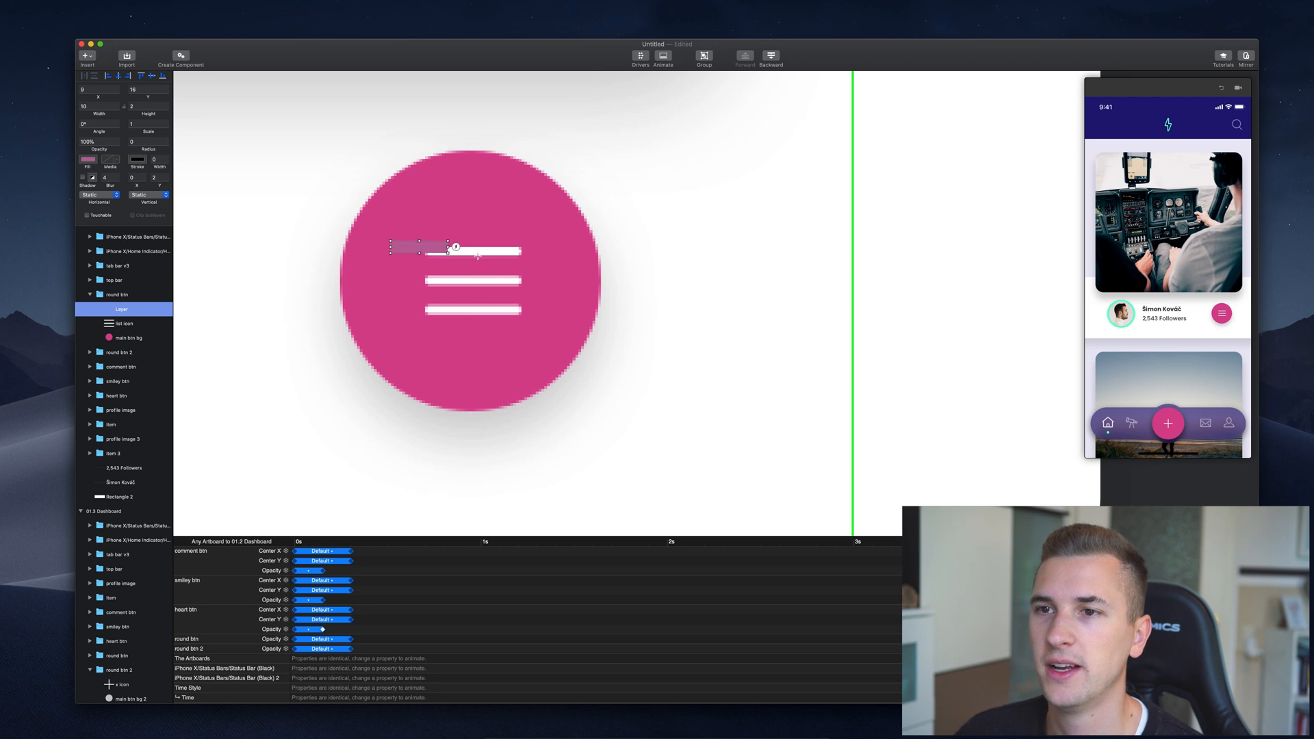
pyautogui.click(128, 337)
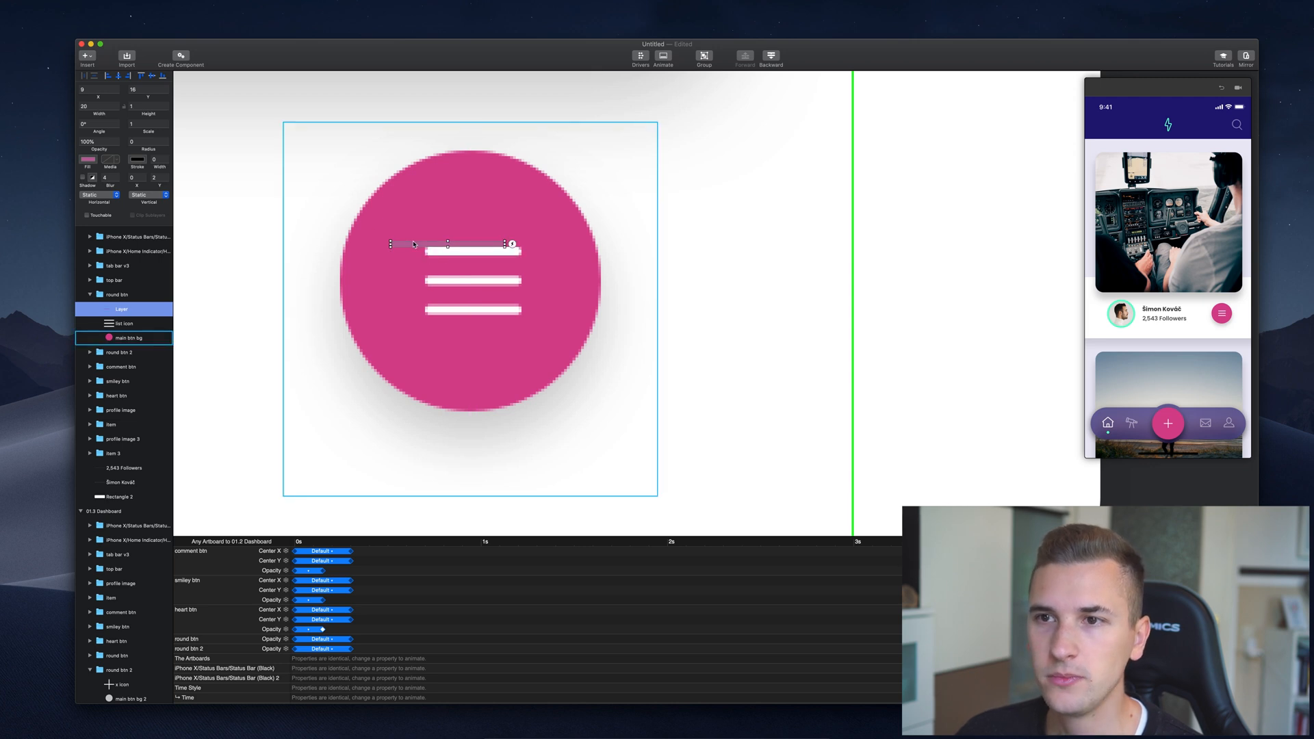
pyautogui.click(126, 324)
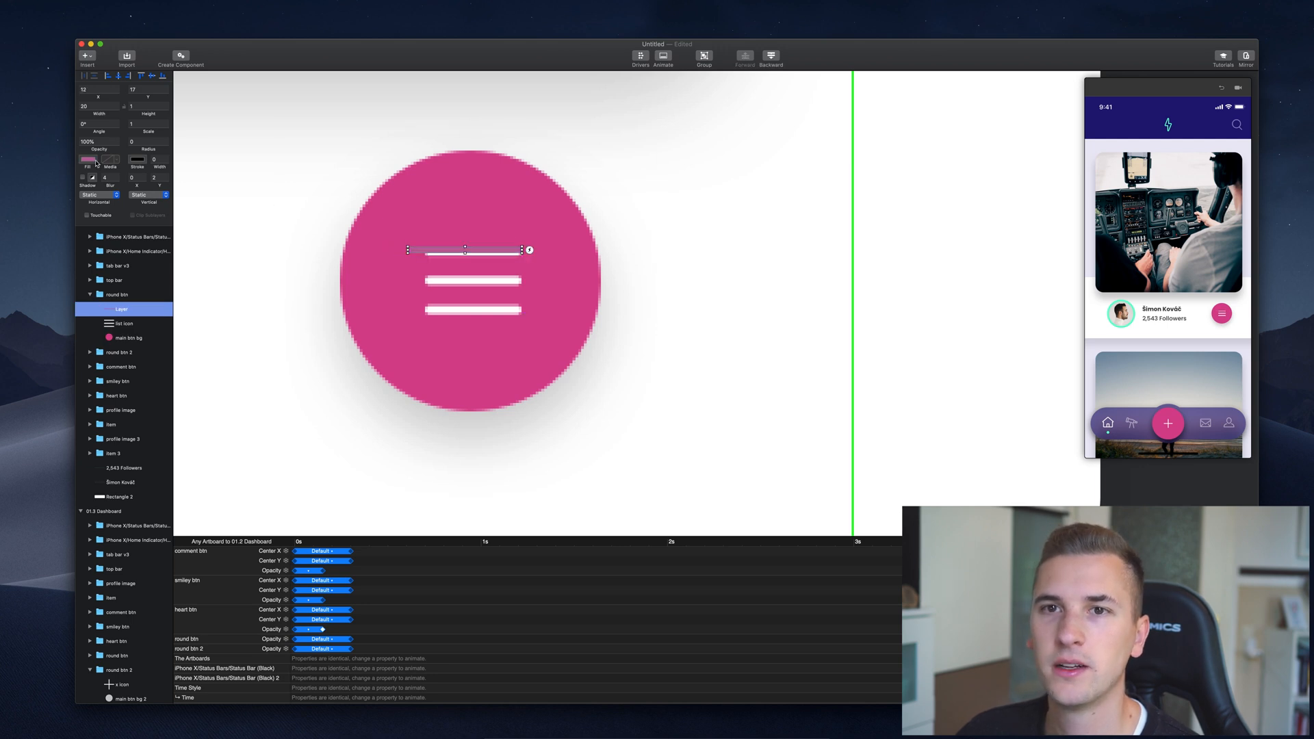
pyautogui.click(85, 158)
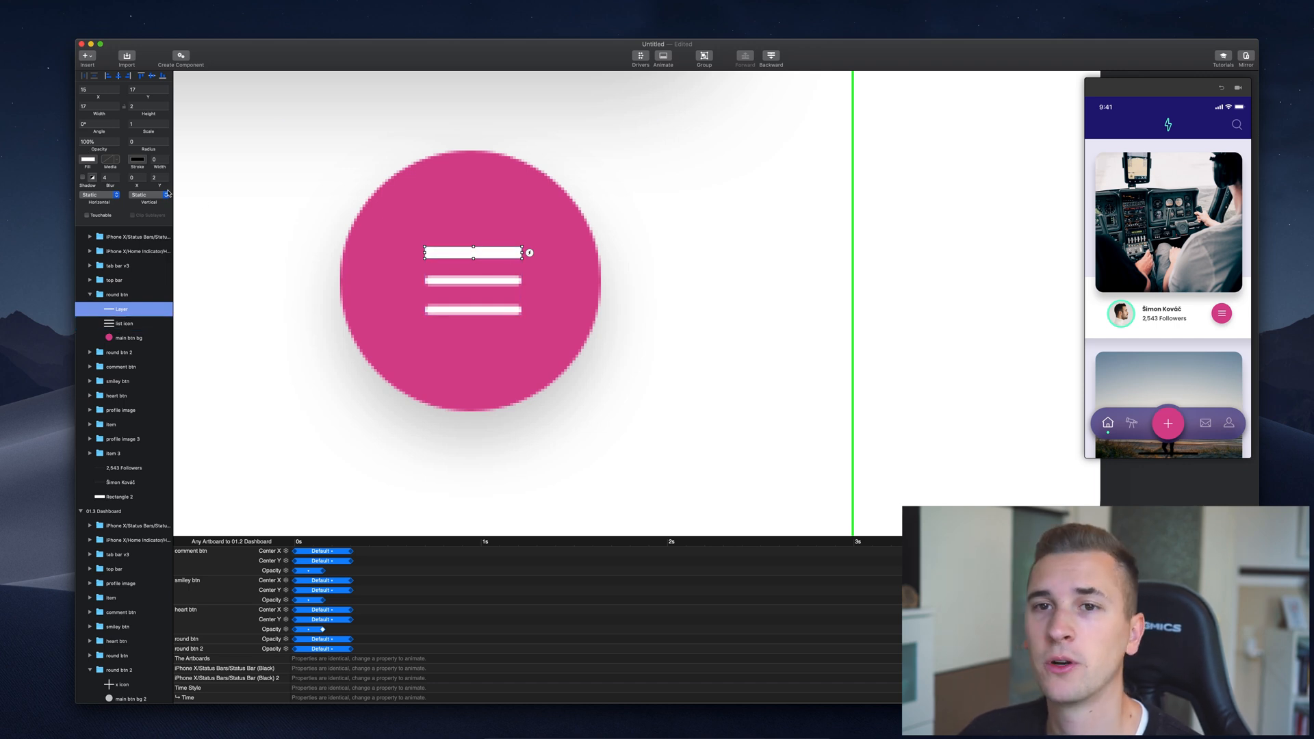
pyautogui.moveTo(115, 104)
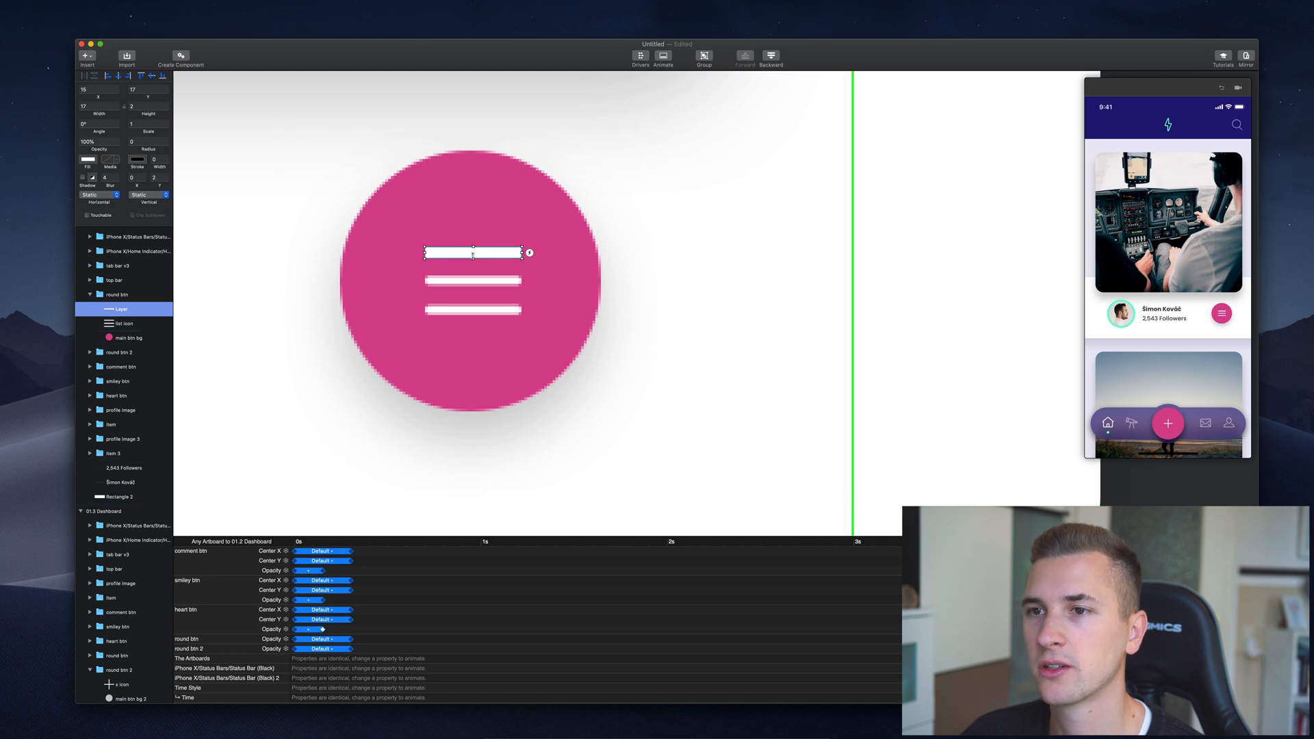
# Give the bar corner radius 38 for fully rounded ends, ready to duplicate into three bar layers.
pyautogui.click(120, 497)
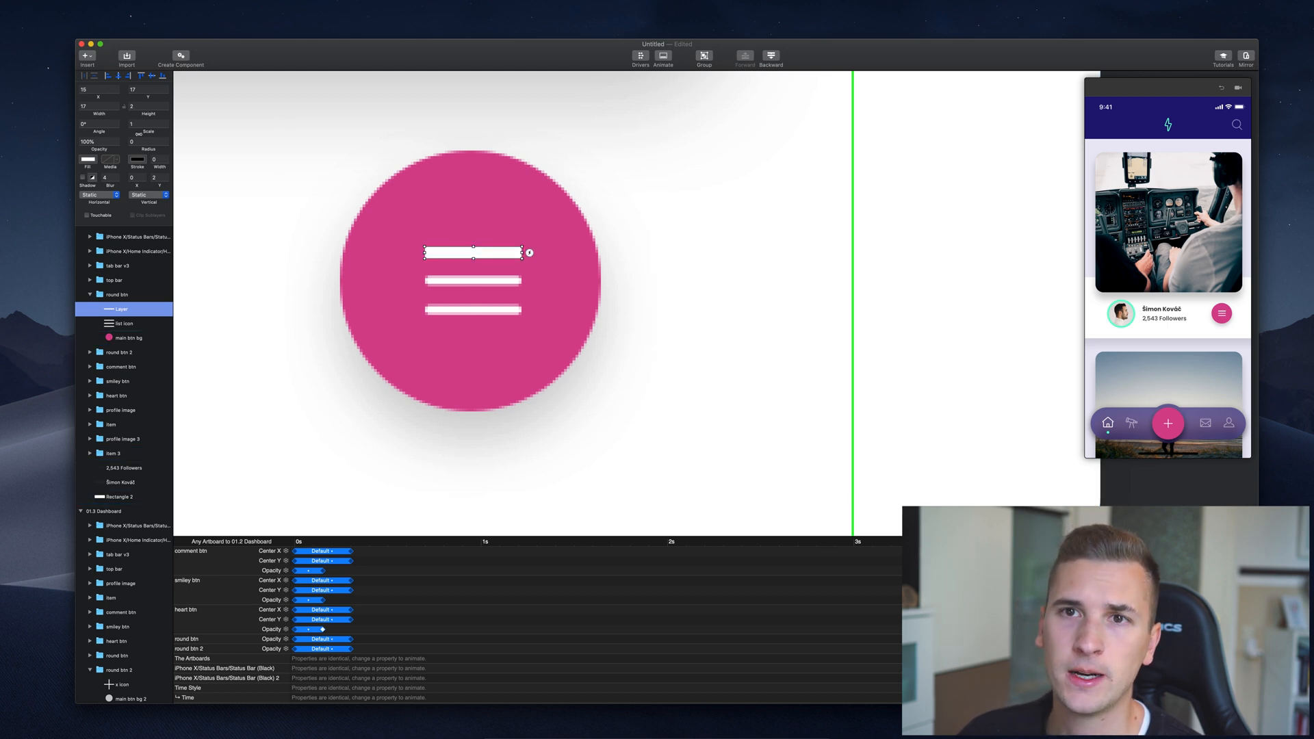
pyautogui.write('38')
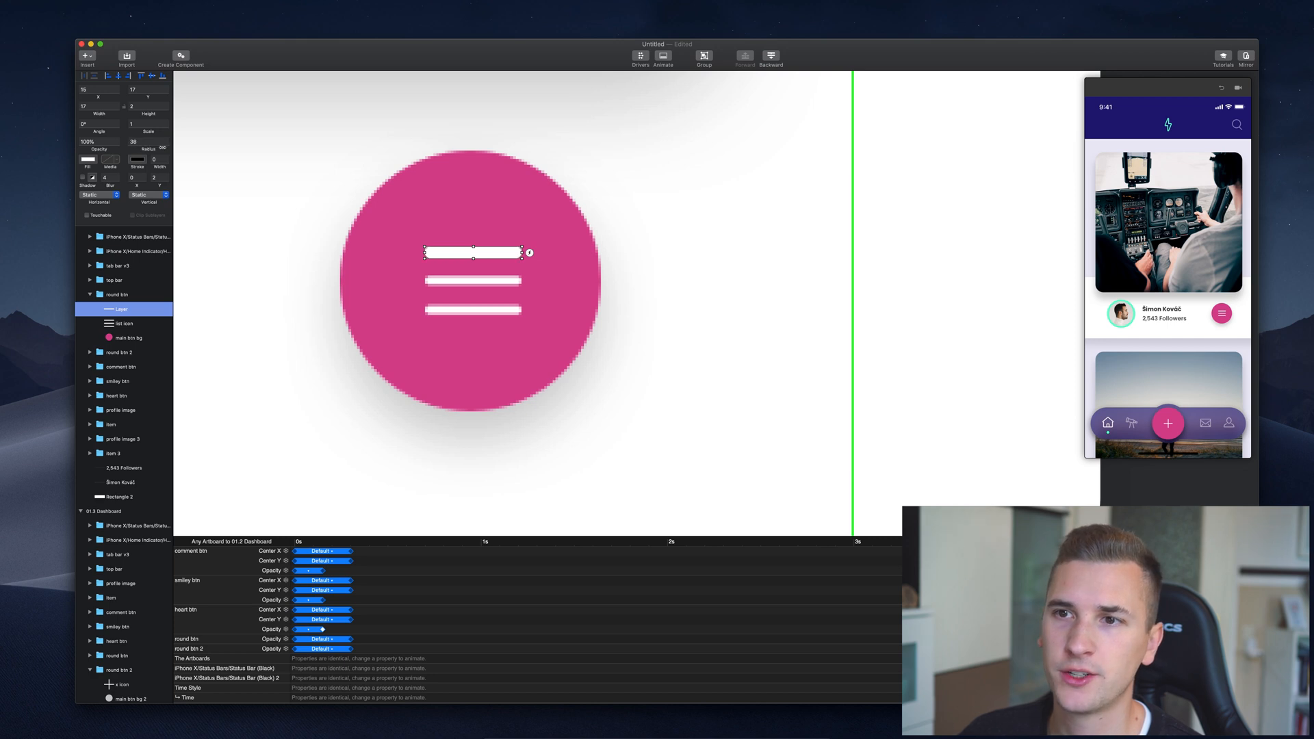
pyautogui.click(120, 497)
pyautogui.write('list 3')
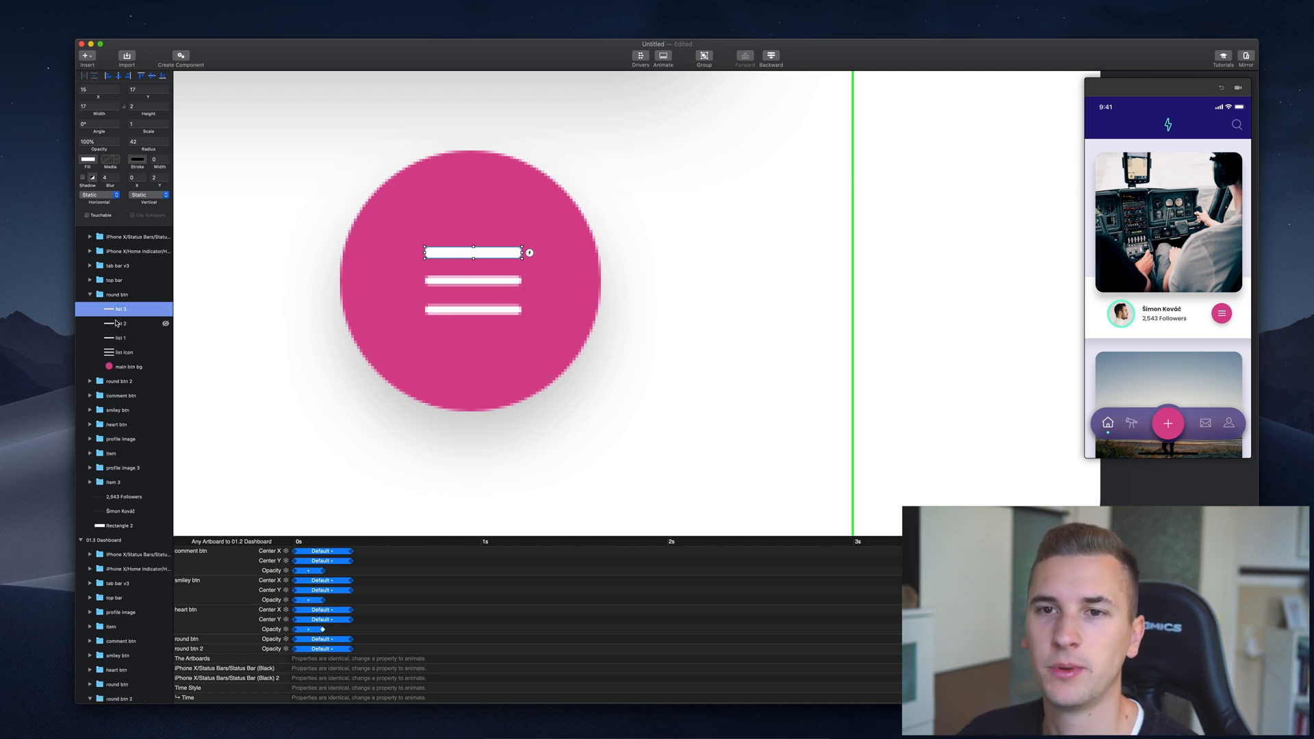
pyautogui.click(120, 323)
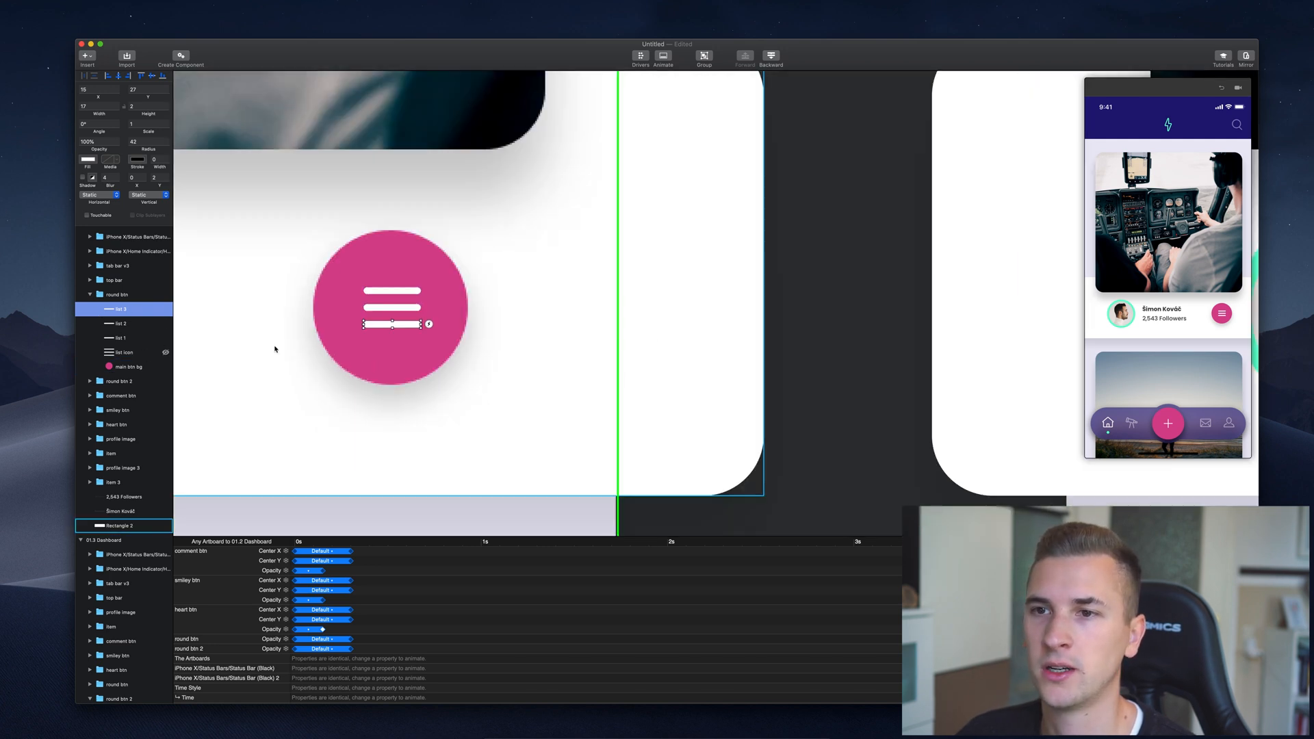
# Copy bar 1, bar 2 and bar 3 into the second artboard's grey close button and remove its X icon.
pyautogui.click(117, 294)
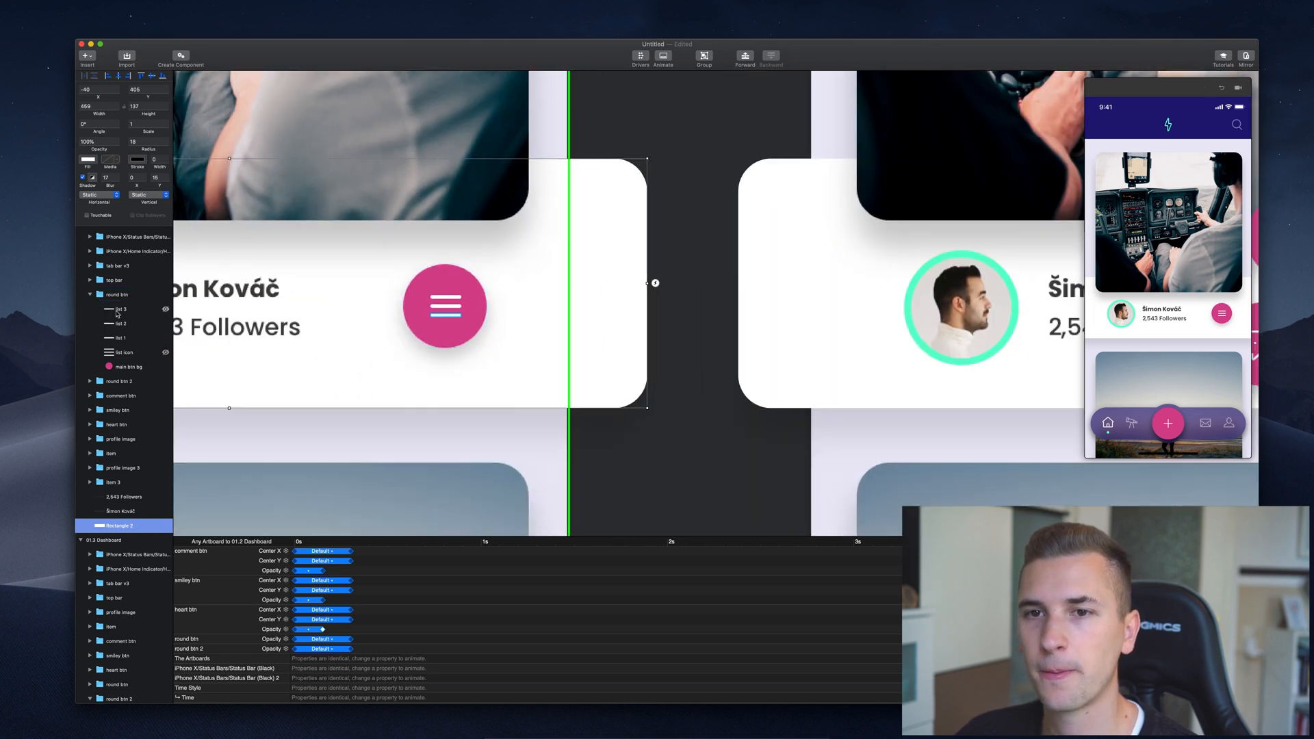
pyautogui.click(121, 323)
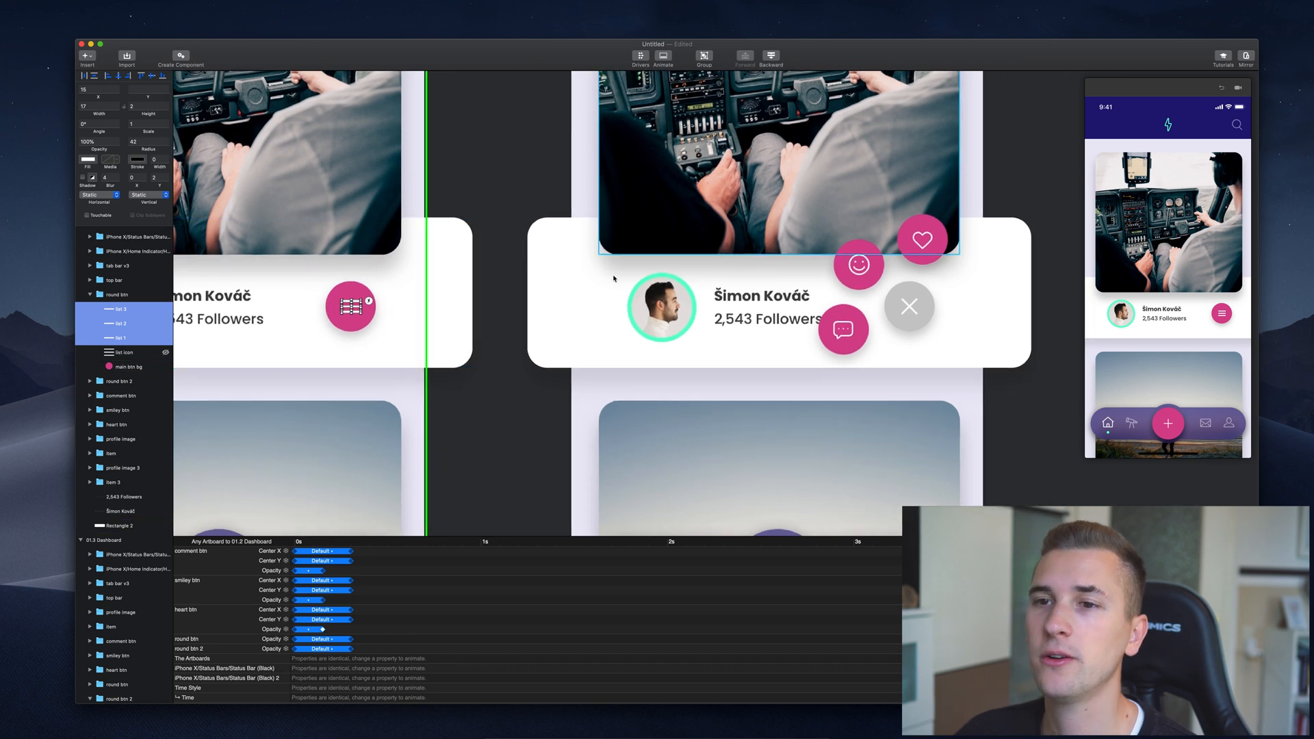
pyautogui.click(351, 307)
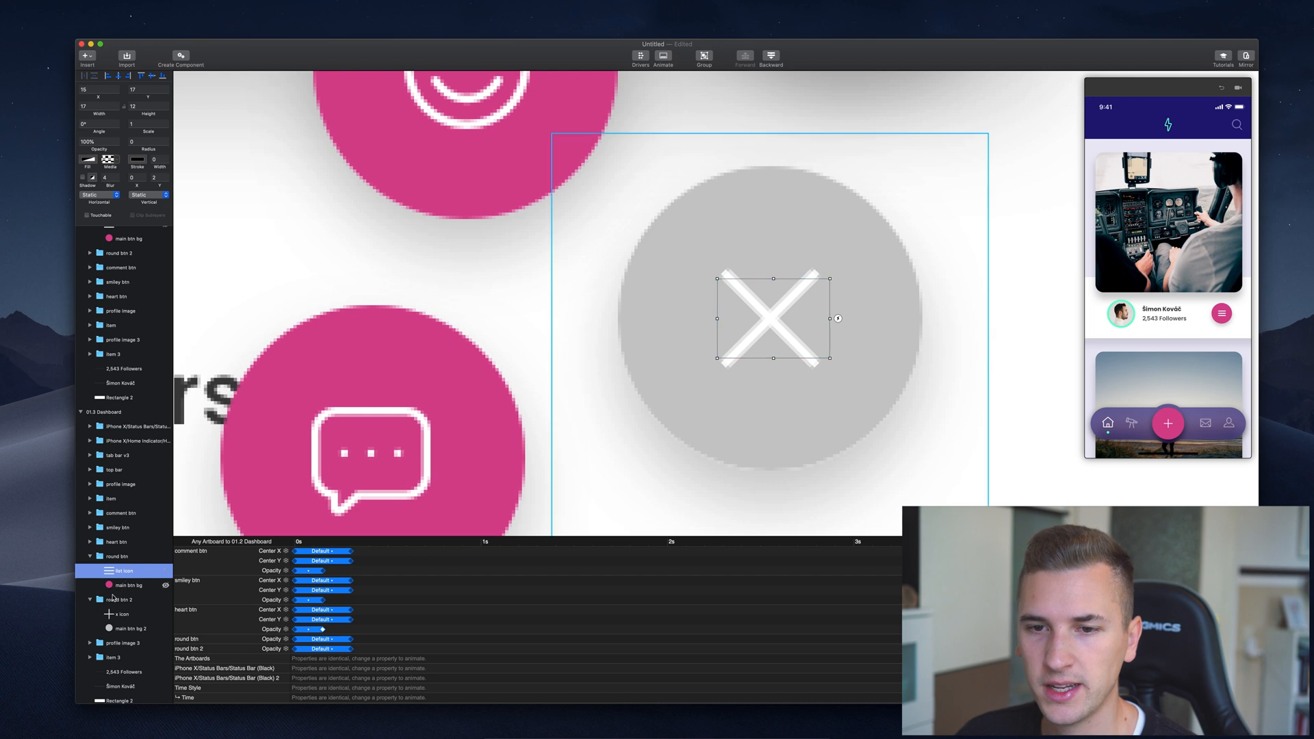
pyautogui.click(121, 614)
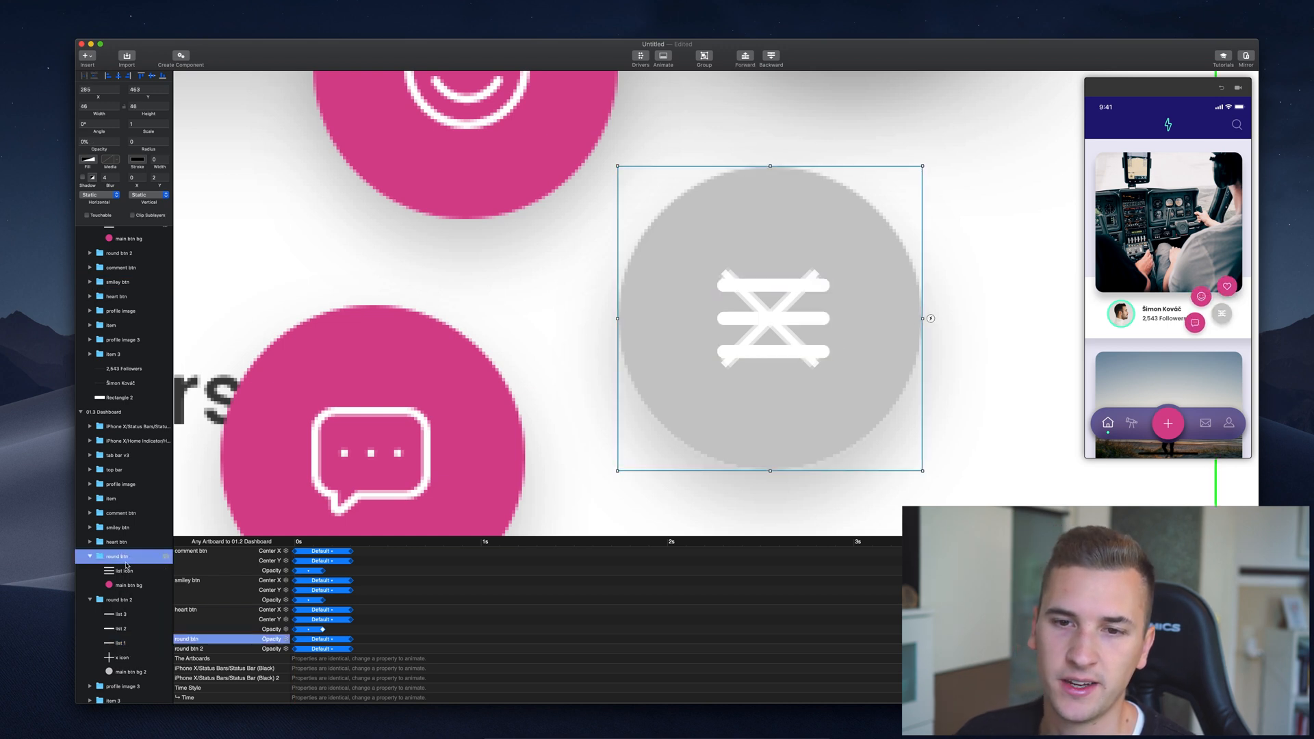
pyautogui.moveTo(78, 356)
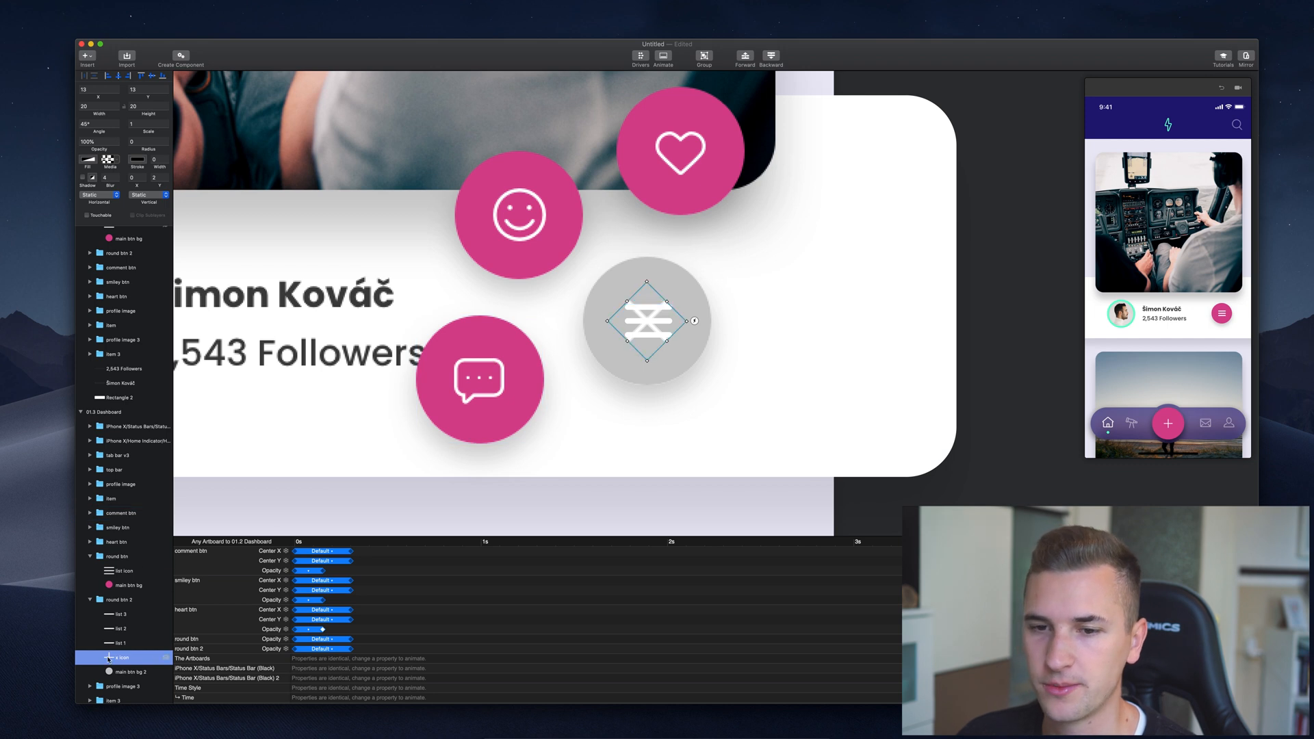
pyautogui.click(476, 381)
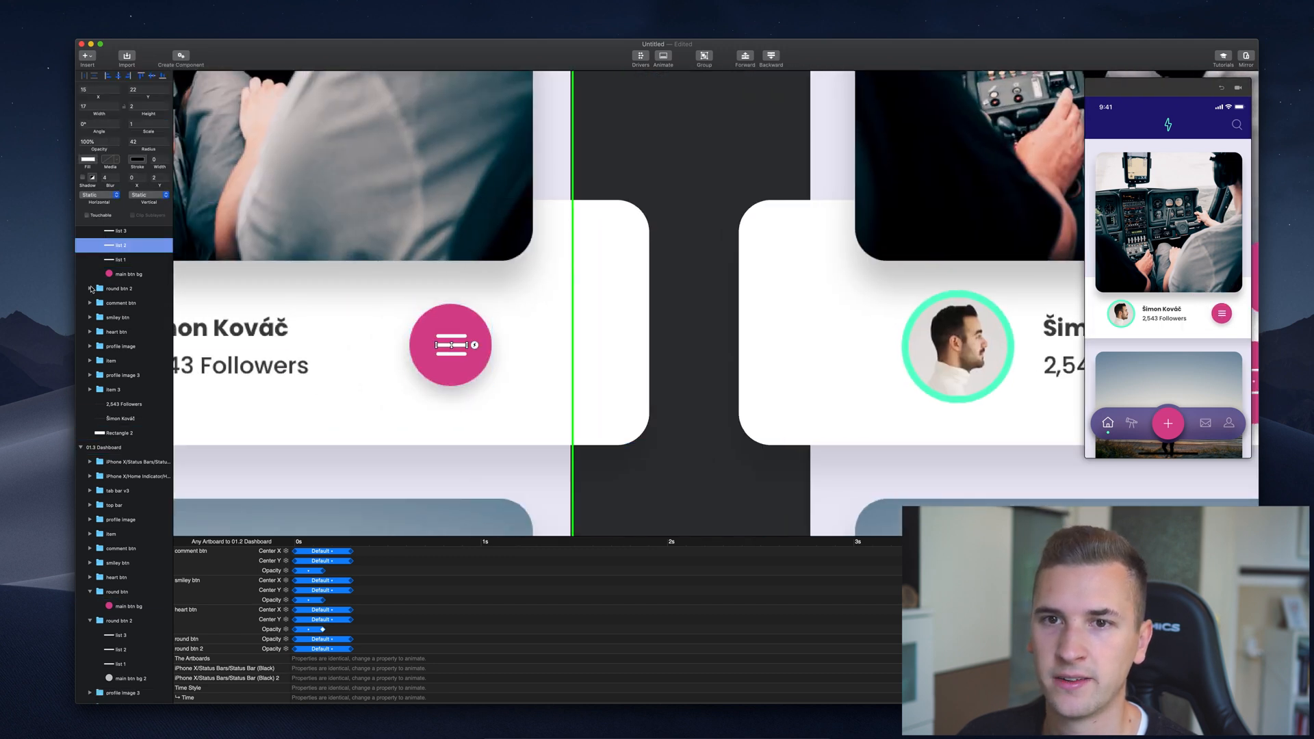
# Set the grey button's middle bar to 0% opacity and select the top bar to tilt it toward an X.
pyautogui.click(120, 446)
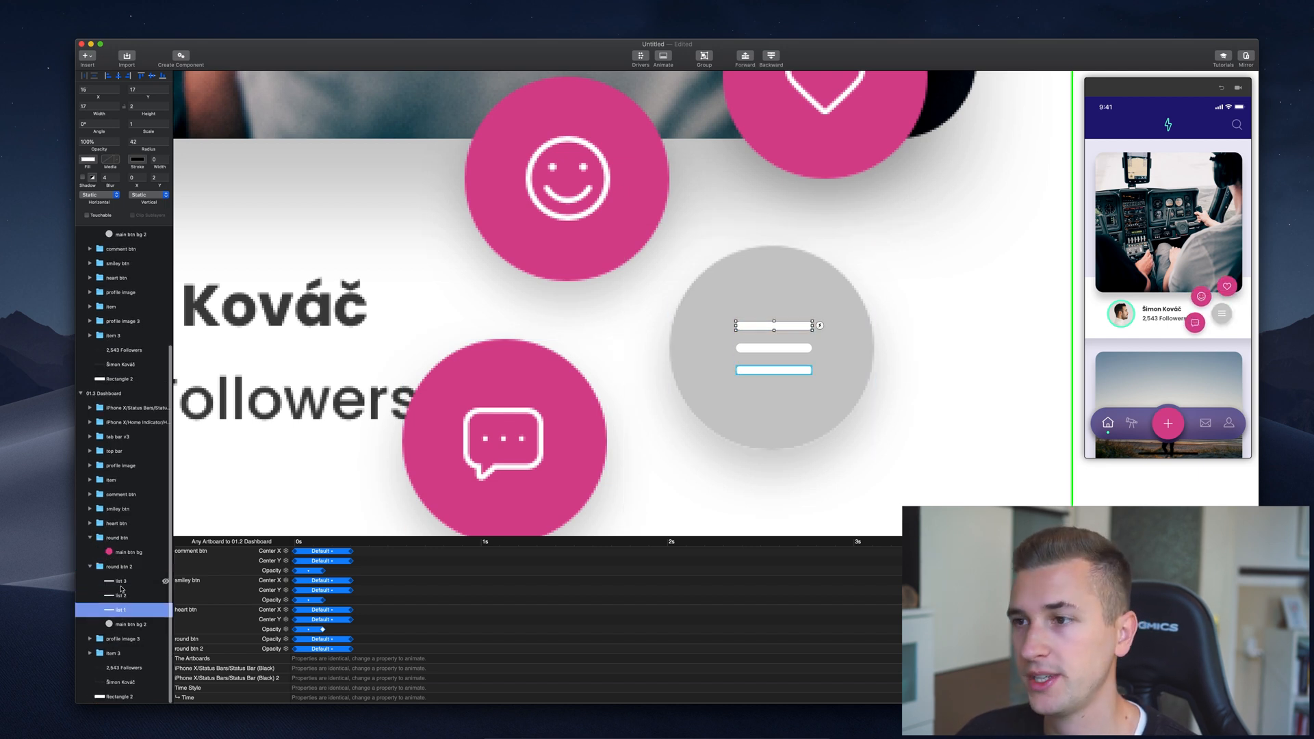
pyautogui.click(114, 595)
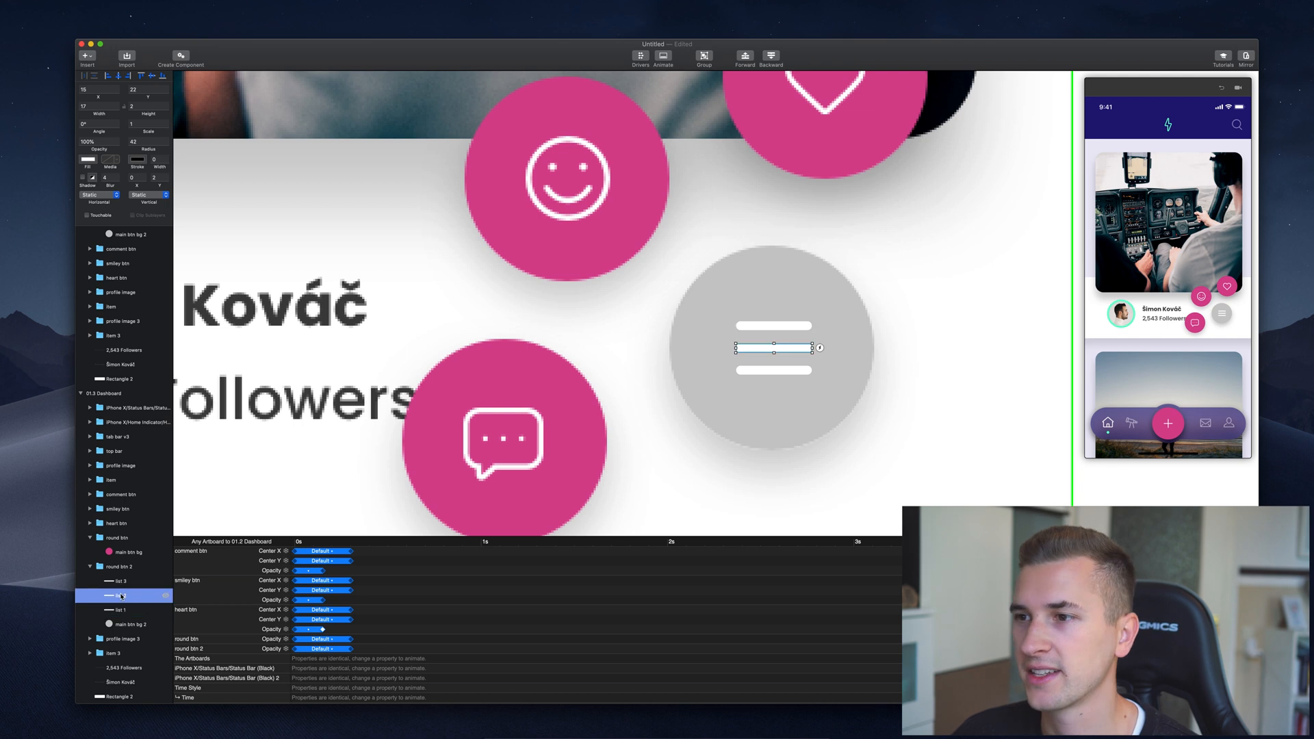
pyautogui.click(116, 594)
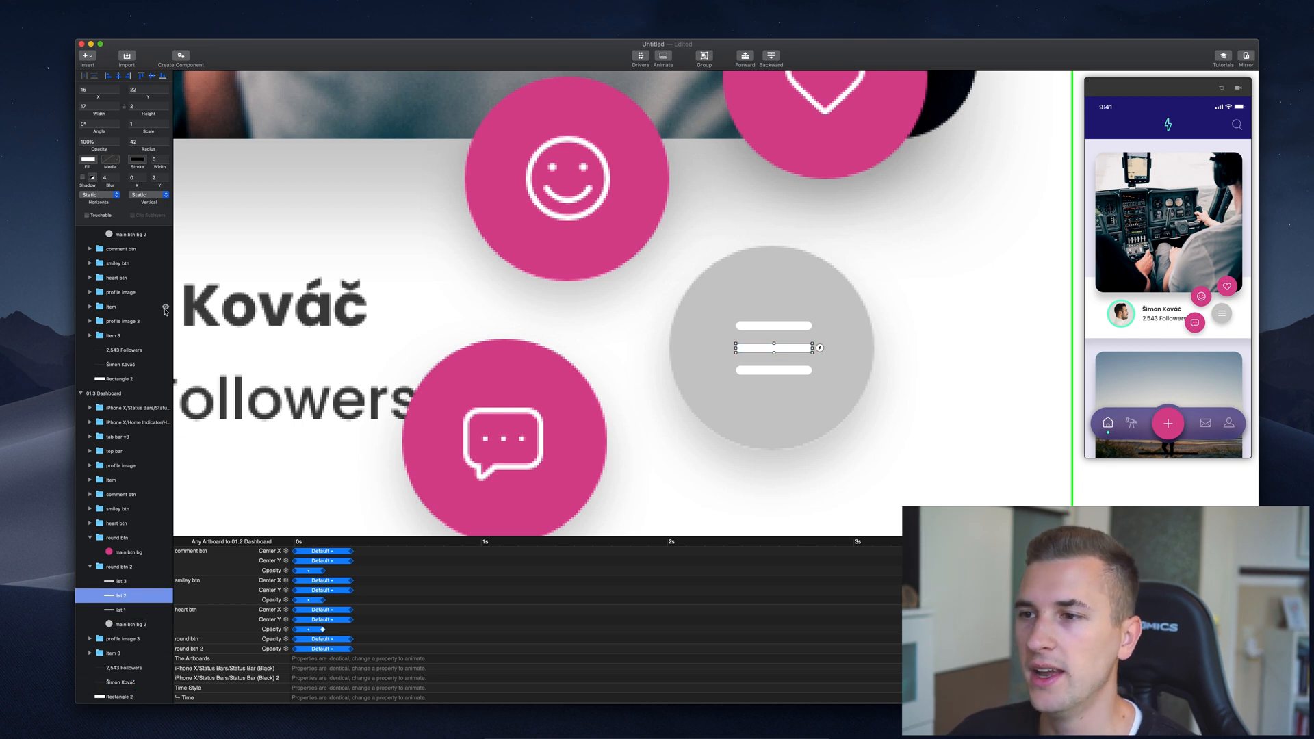
pyautogui.click(116, 537)
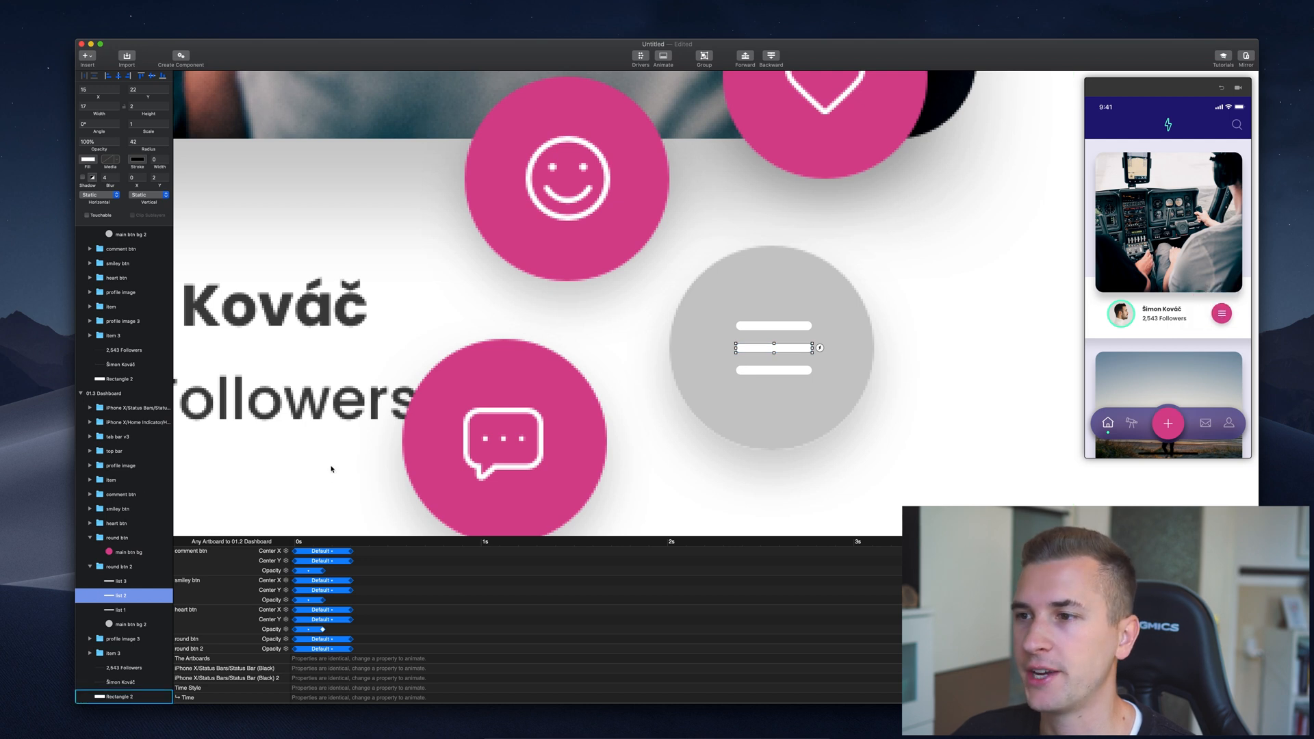
pyautogui.click(117, 536)
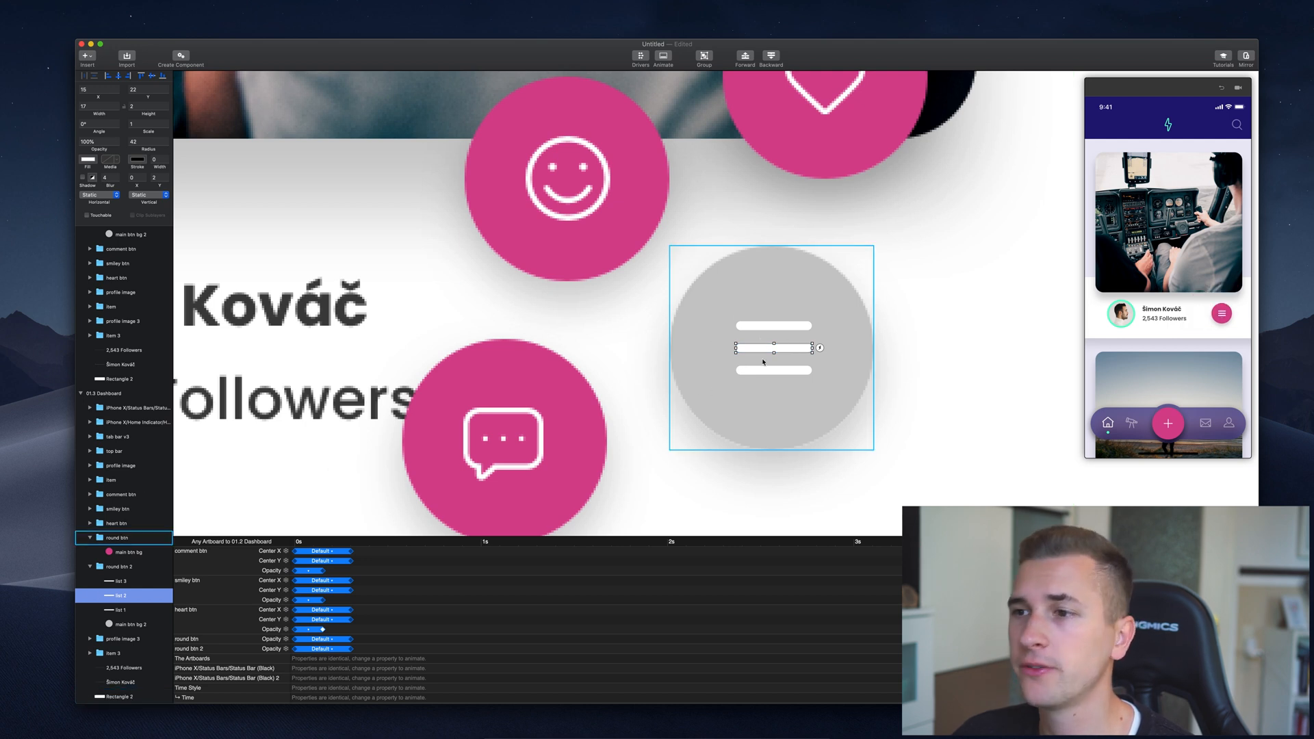
pyautogui.moveTo(833, 398)
pyautogui.write('0')
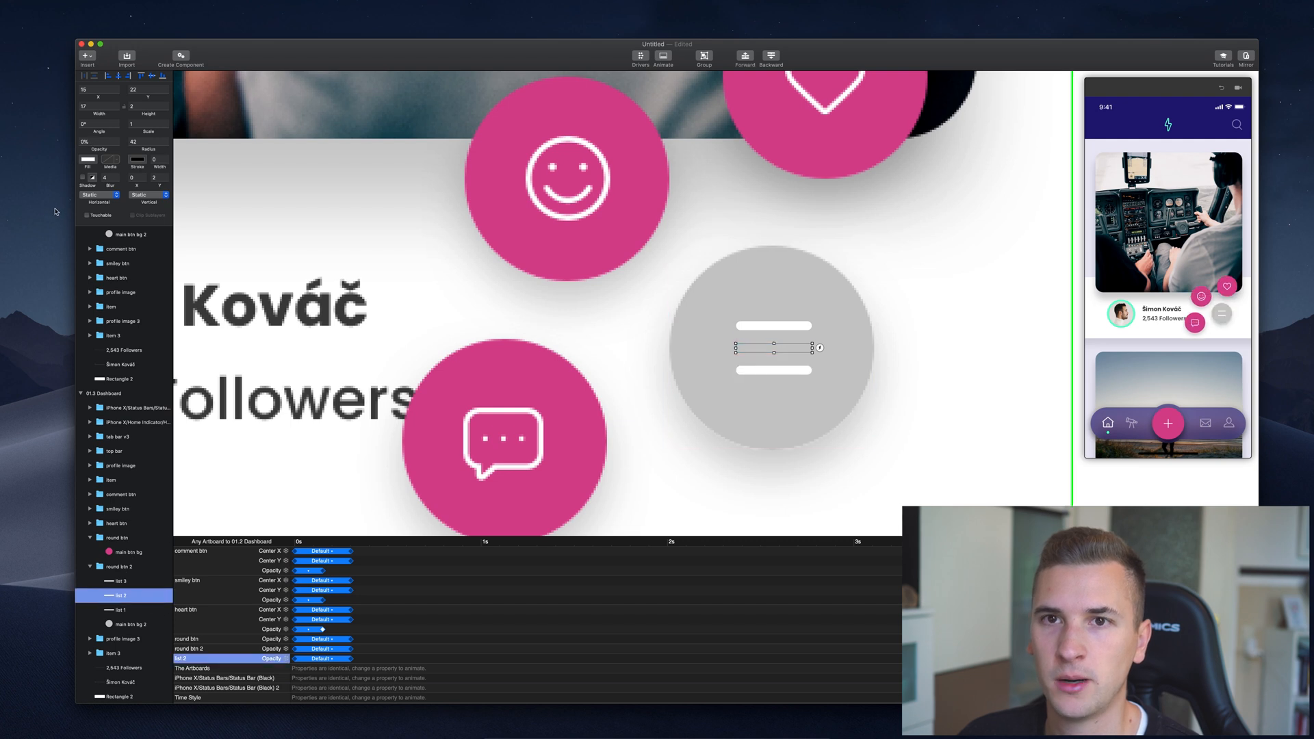
pyautogui.click(115, 508)
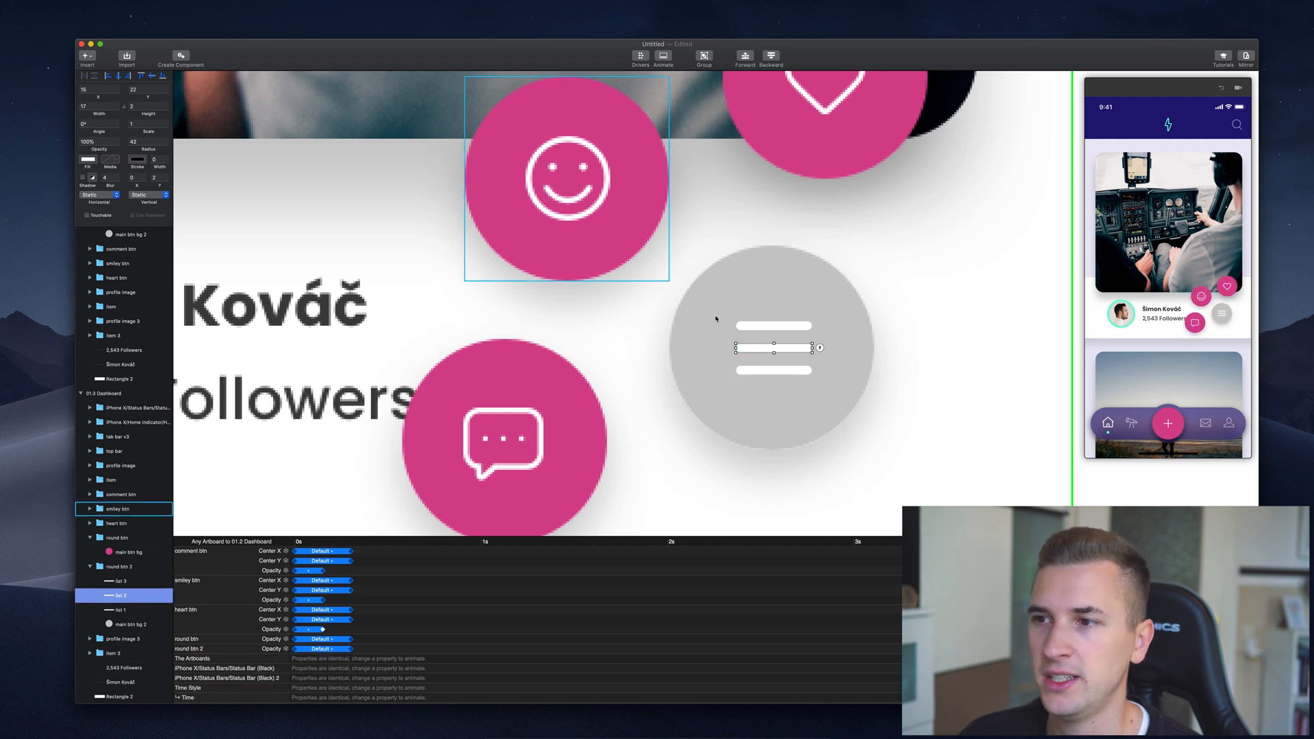
pyautogui.click(118, 715)
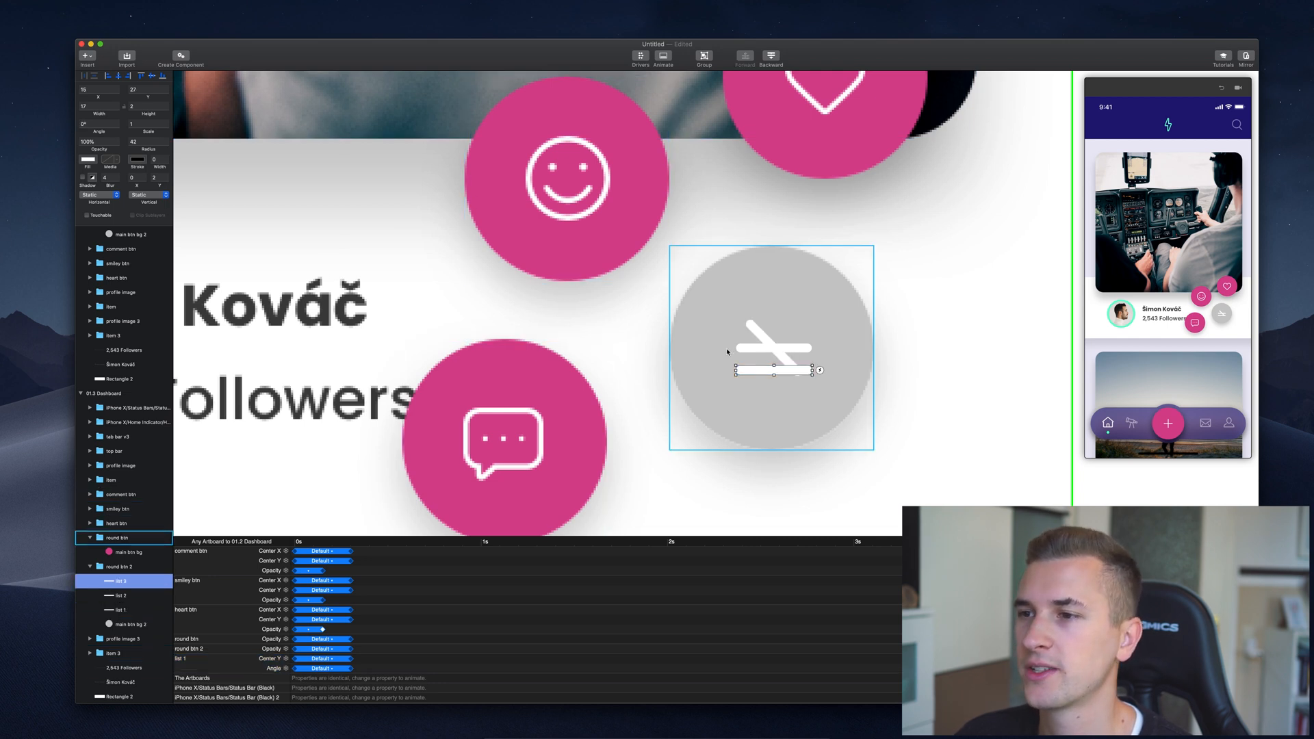
pyautogui.moveTo(750, 353)
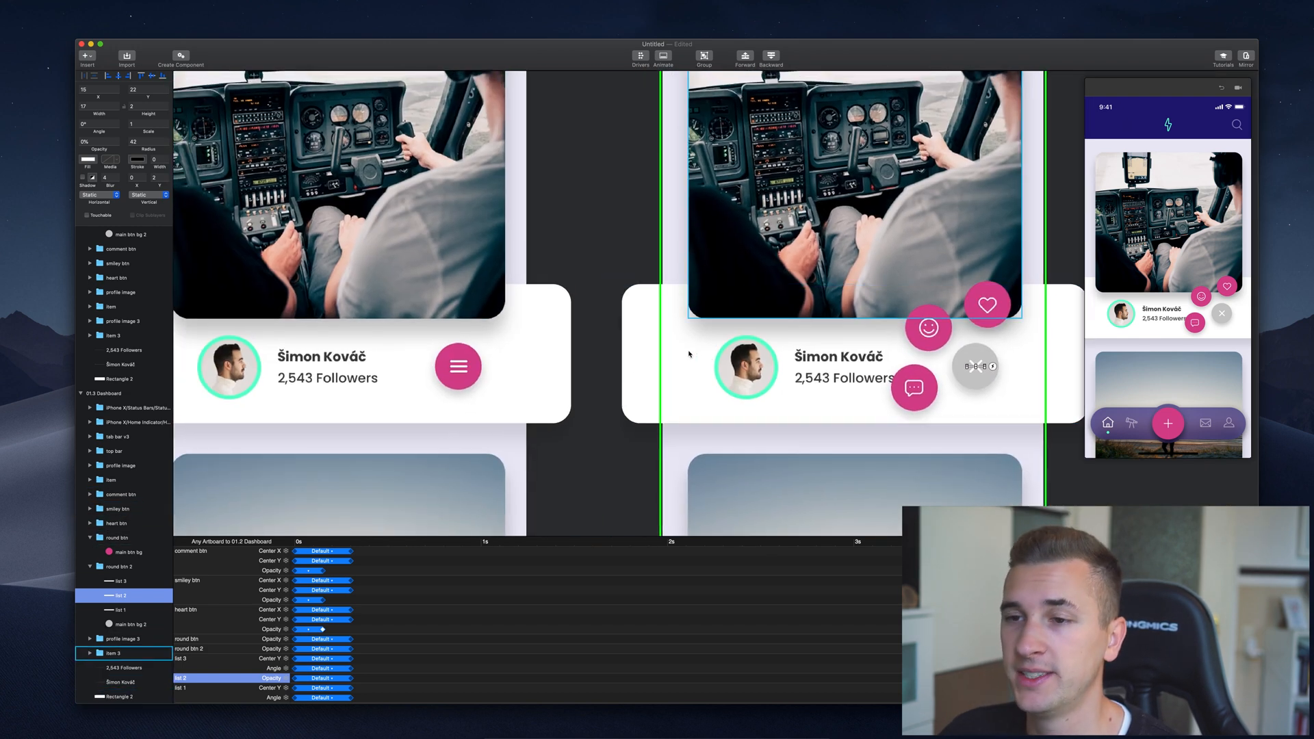
pyautogui.click(457, 365)
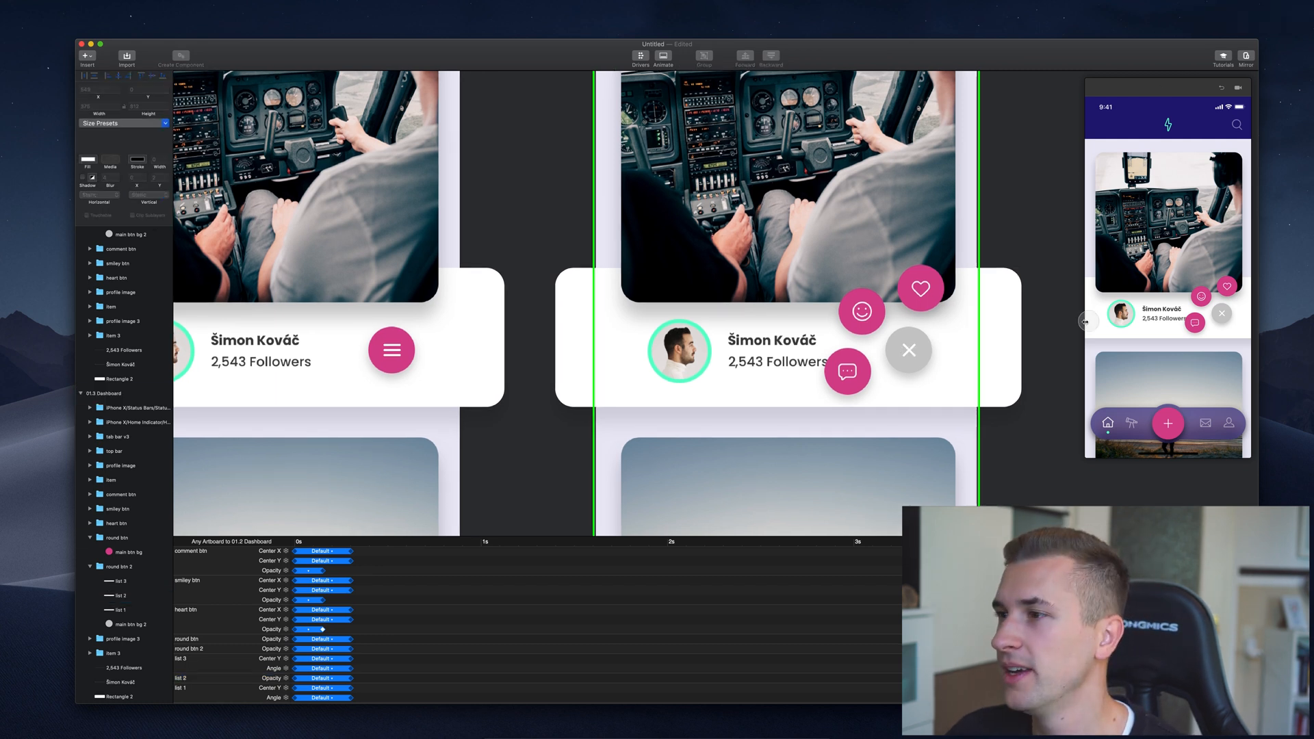
pyautogui.click(391, 351)
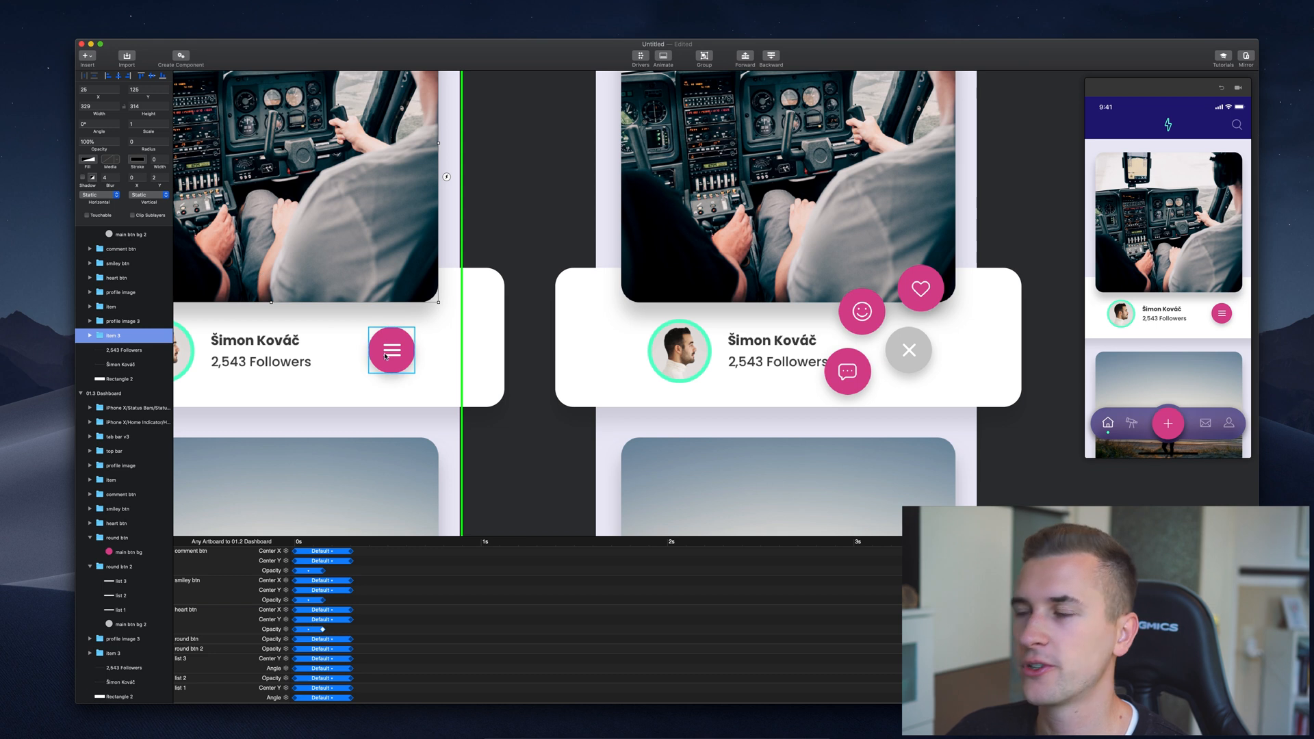